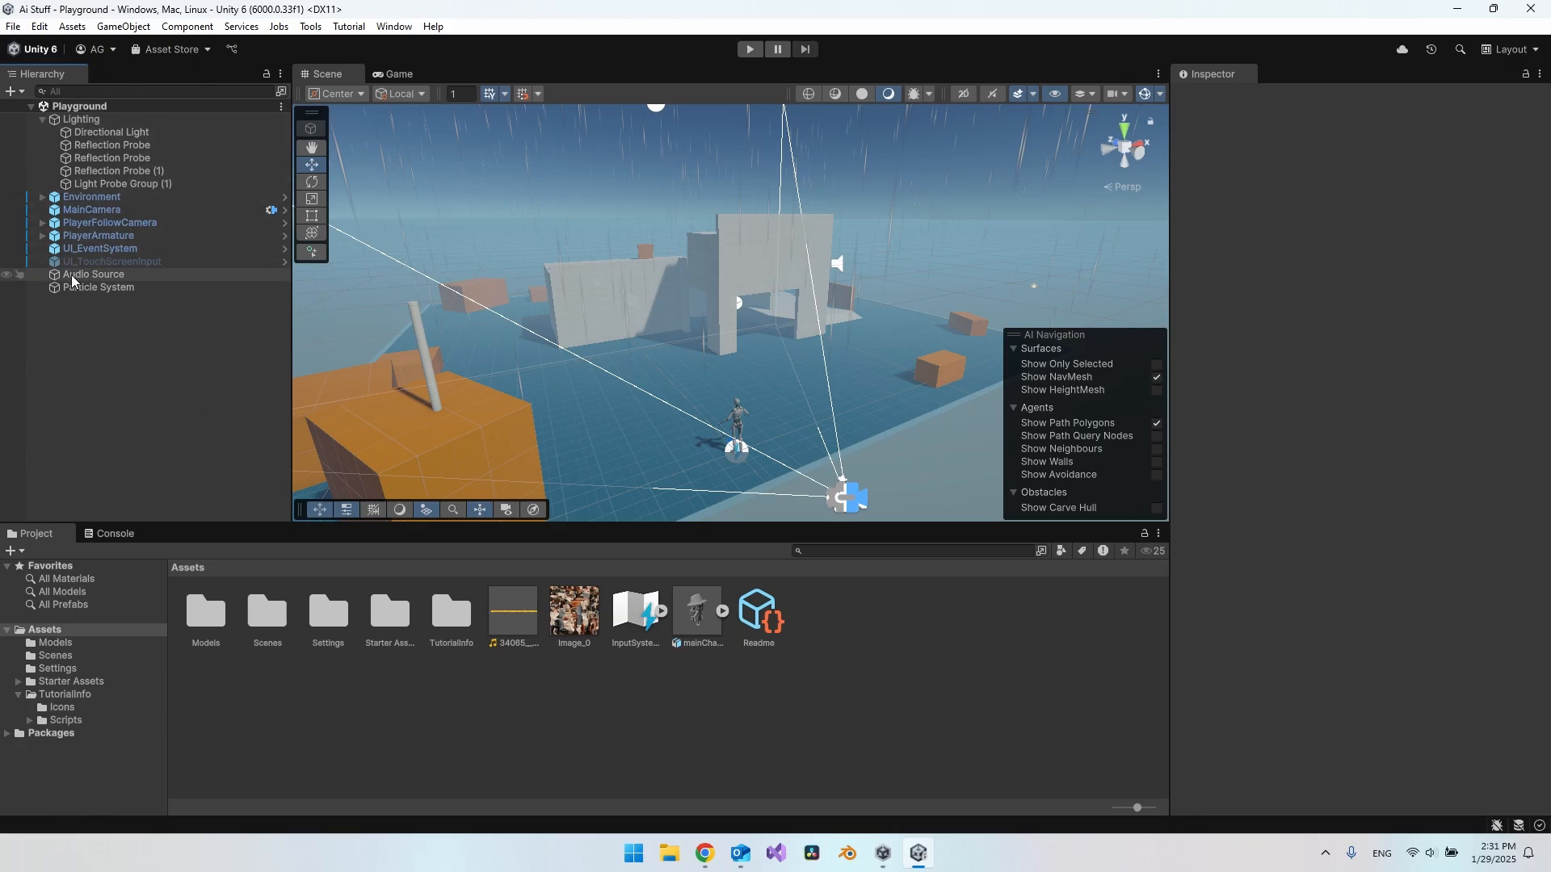
Create a second Audio Source (1) in the Hierarchy after checking the existing audio source
{"action": "left_click", "coordinate": [94, 275]}
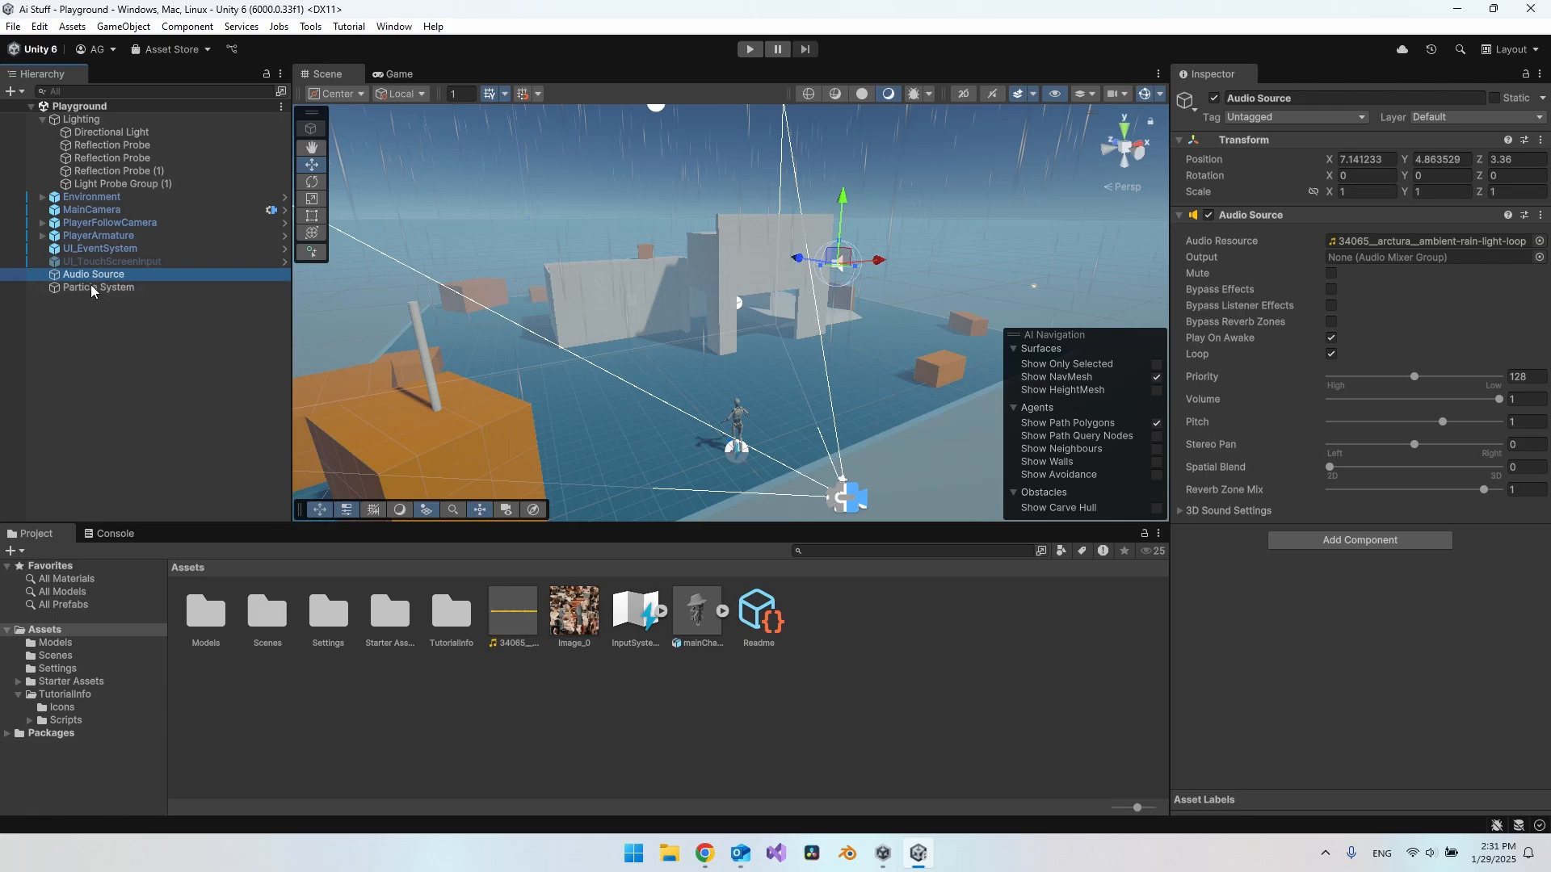
{"action": "left_click", "coordinate": [182, 331]}
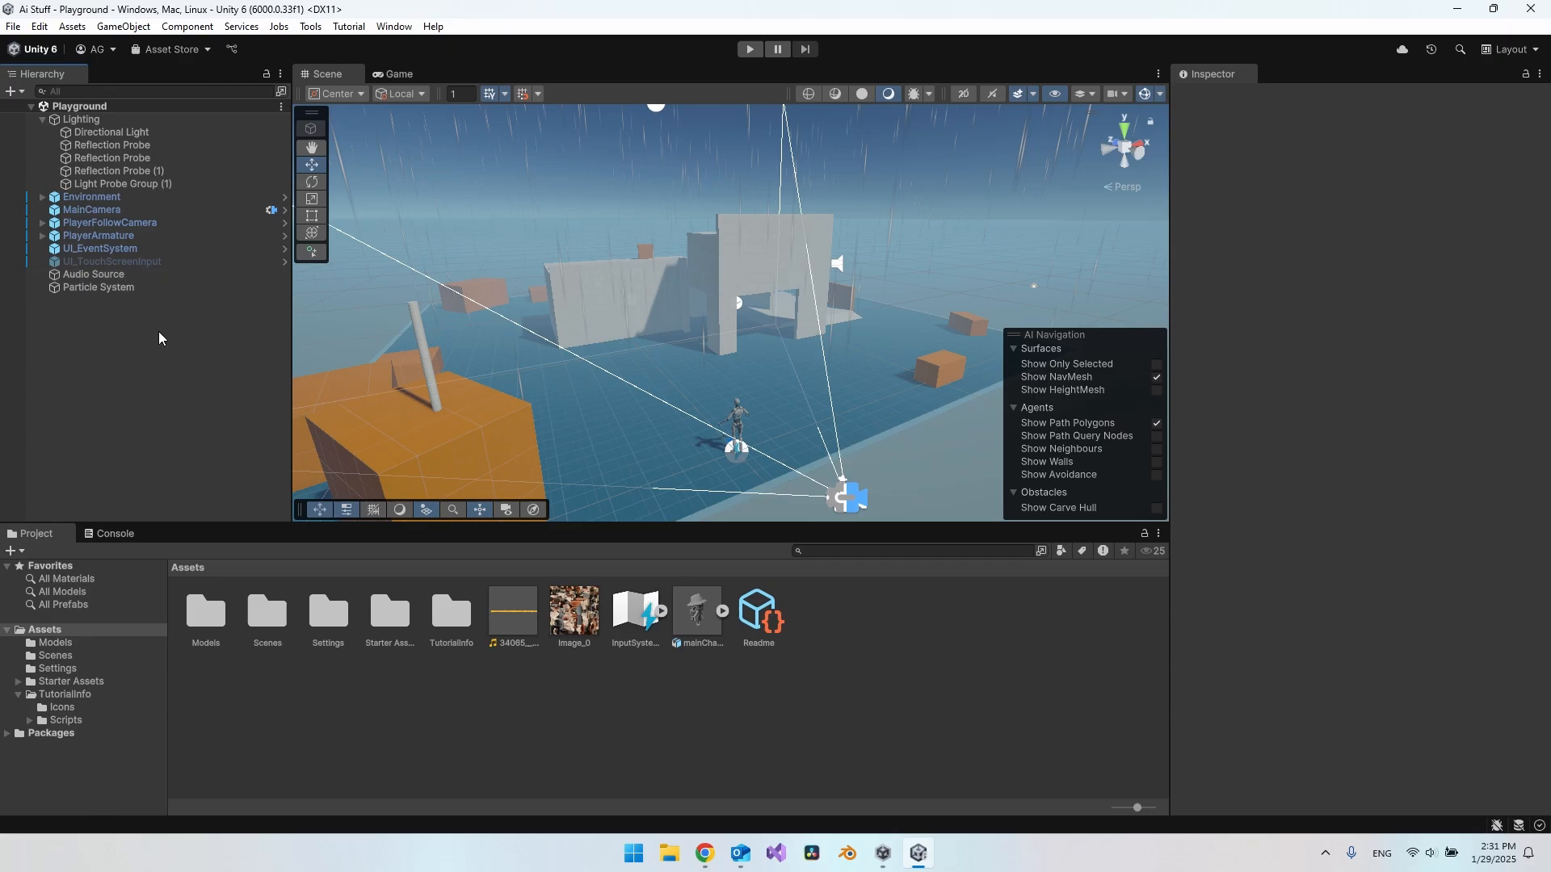
{"action": "right_click", "coordinate": [158, 338]}
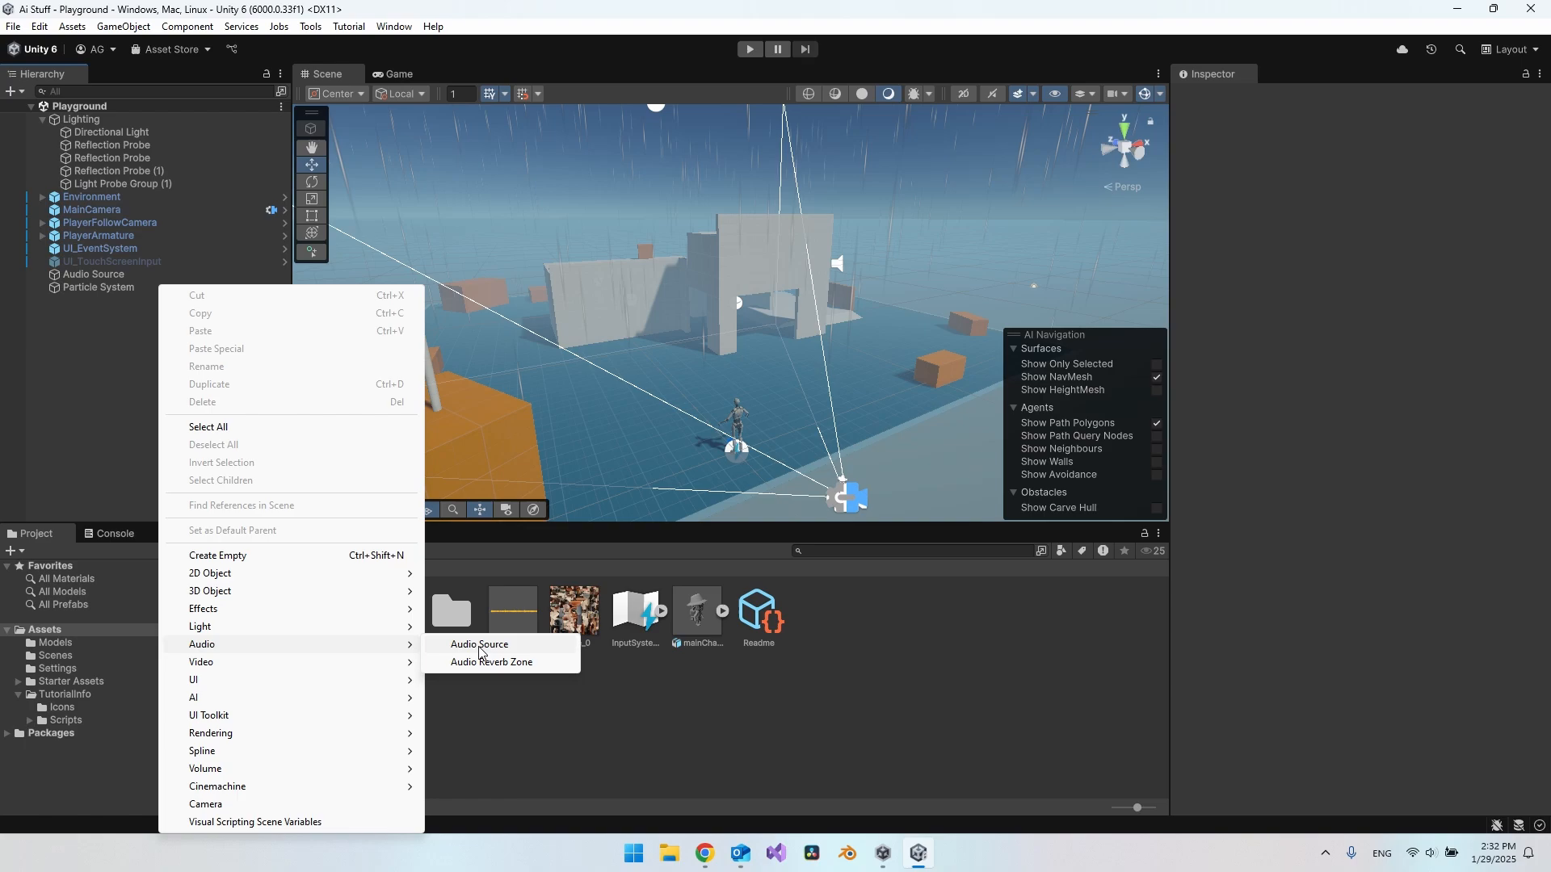
{"action": "left_click", "coordinate": [478, 644]}
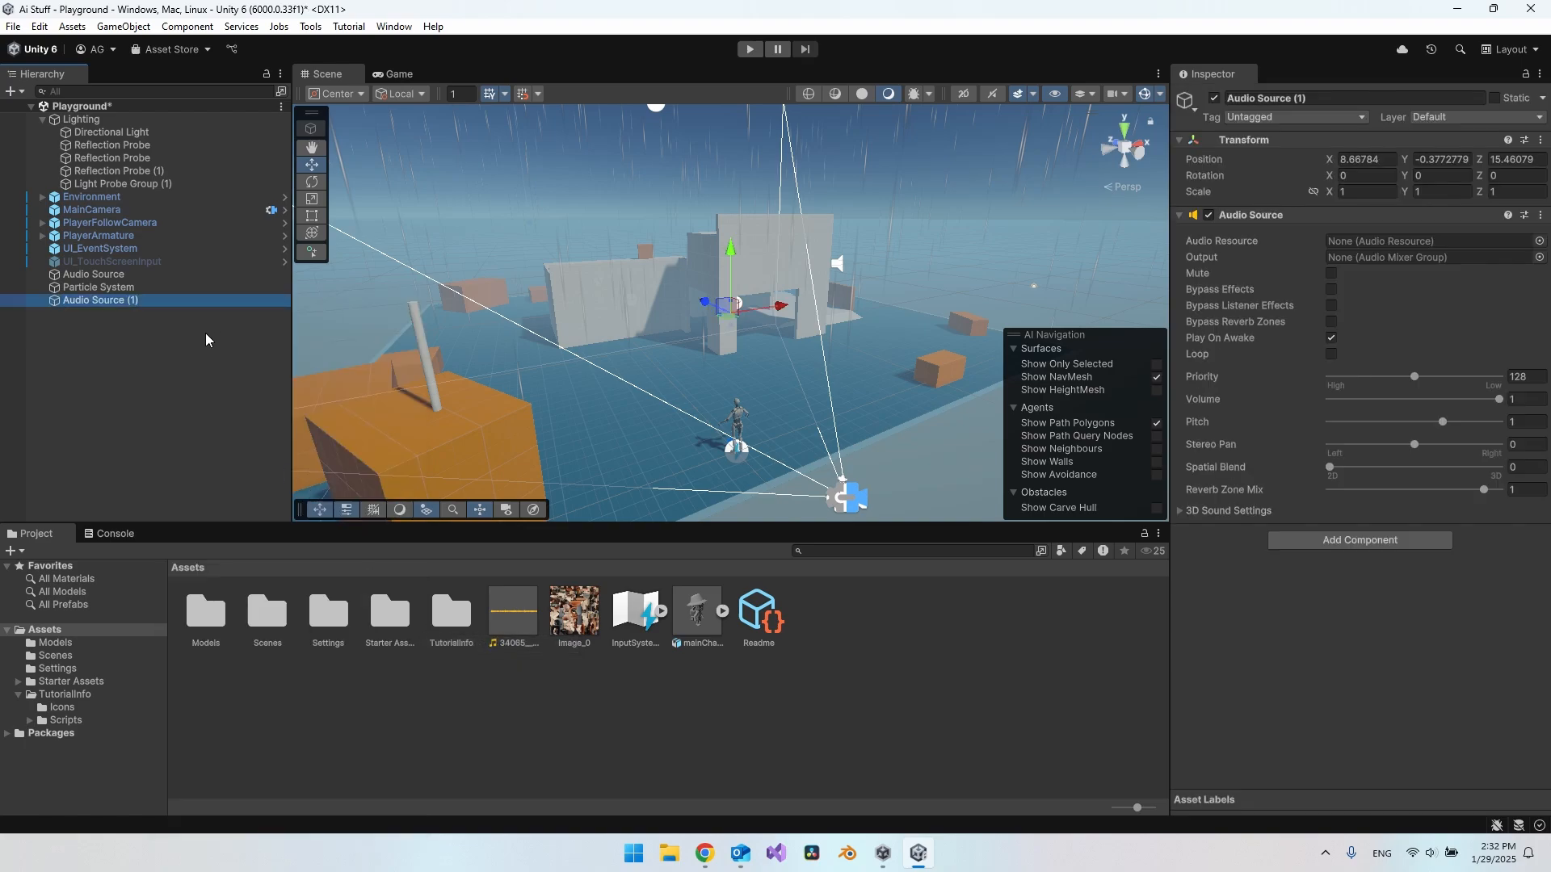
{"action": "mouse_move", "coordinate": [514, 613]}
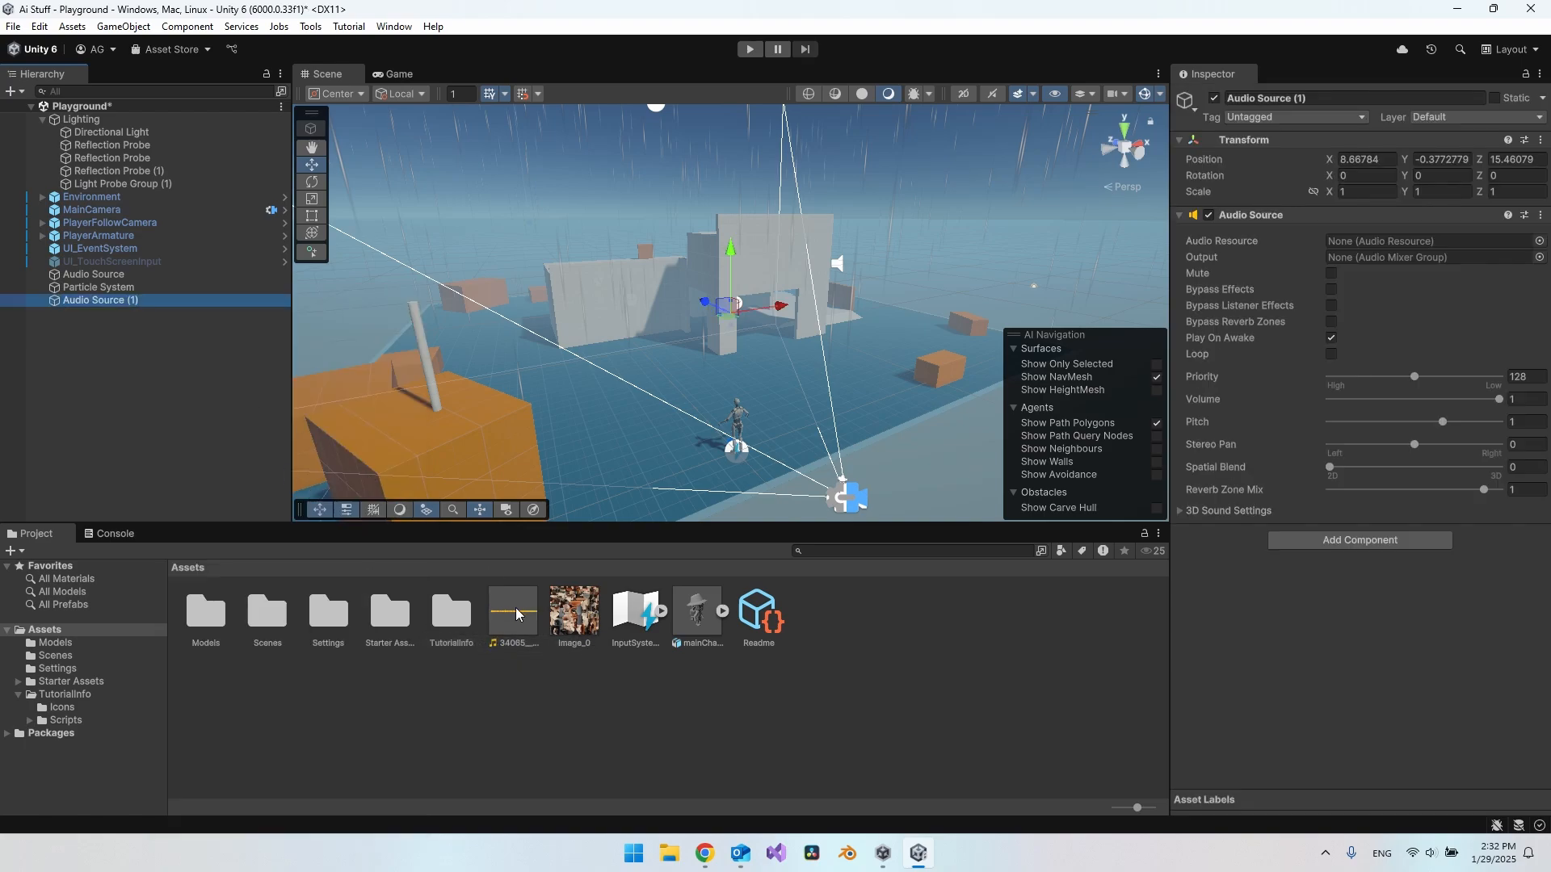
{"action": "left_click", "coordinate": [703, 852]}
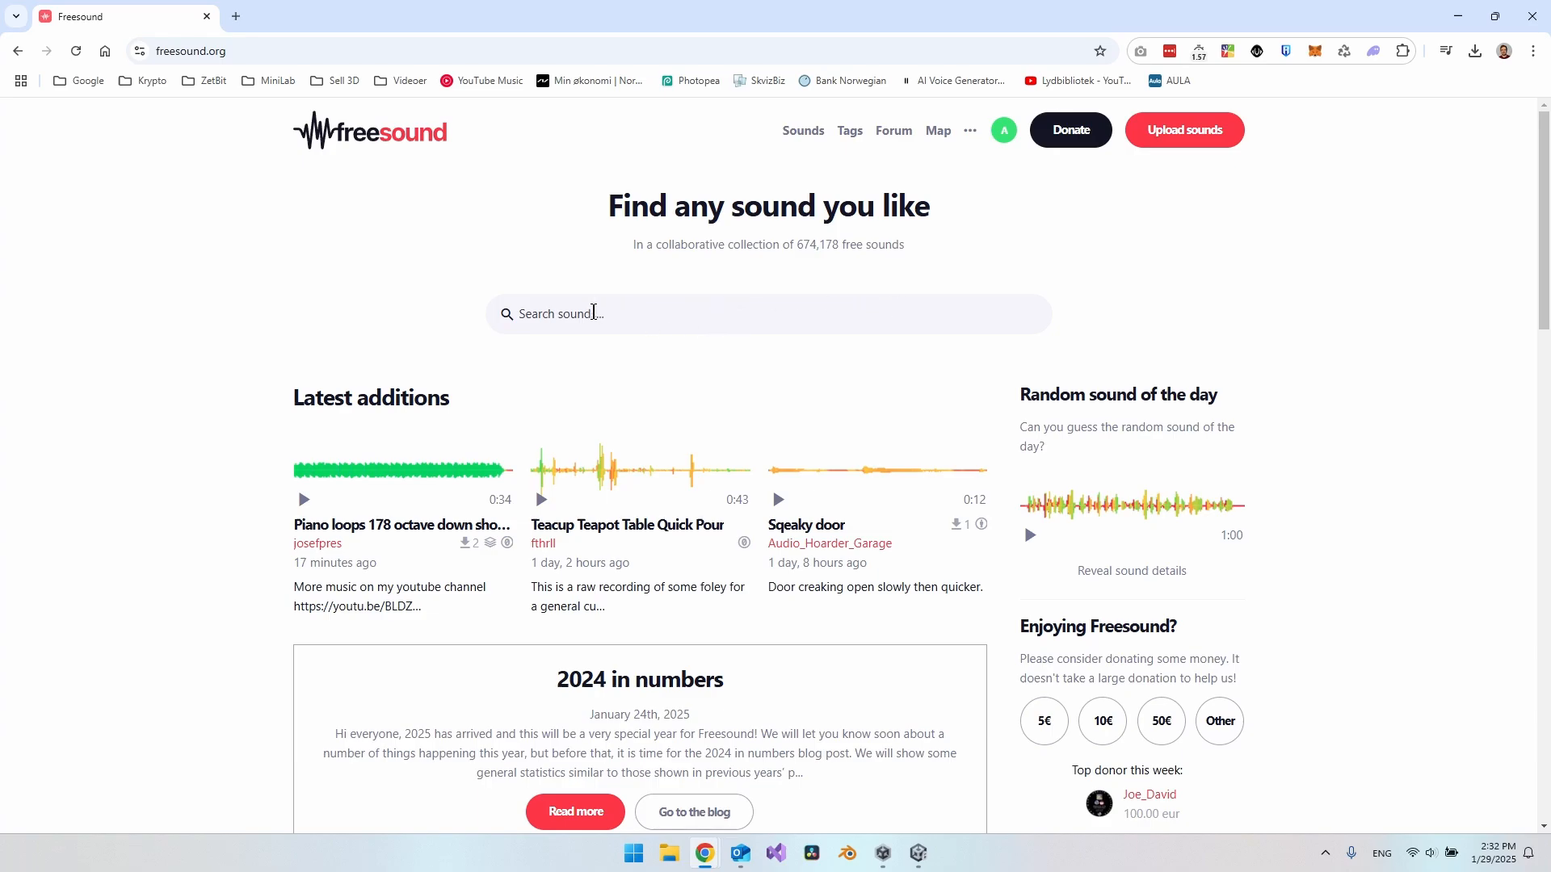
{"action": "mouse_move", "coordinate": [569, 312]}
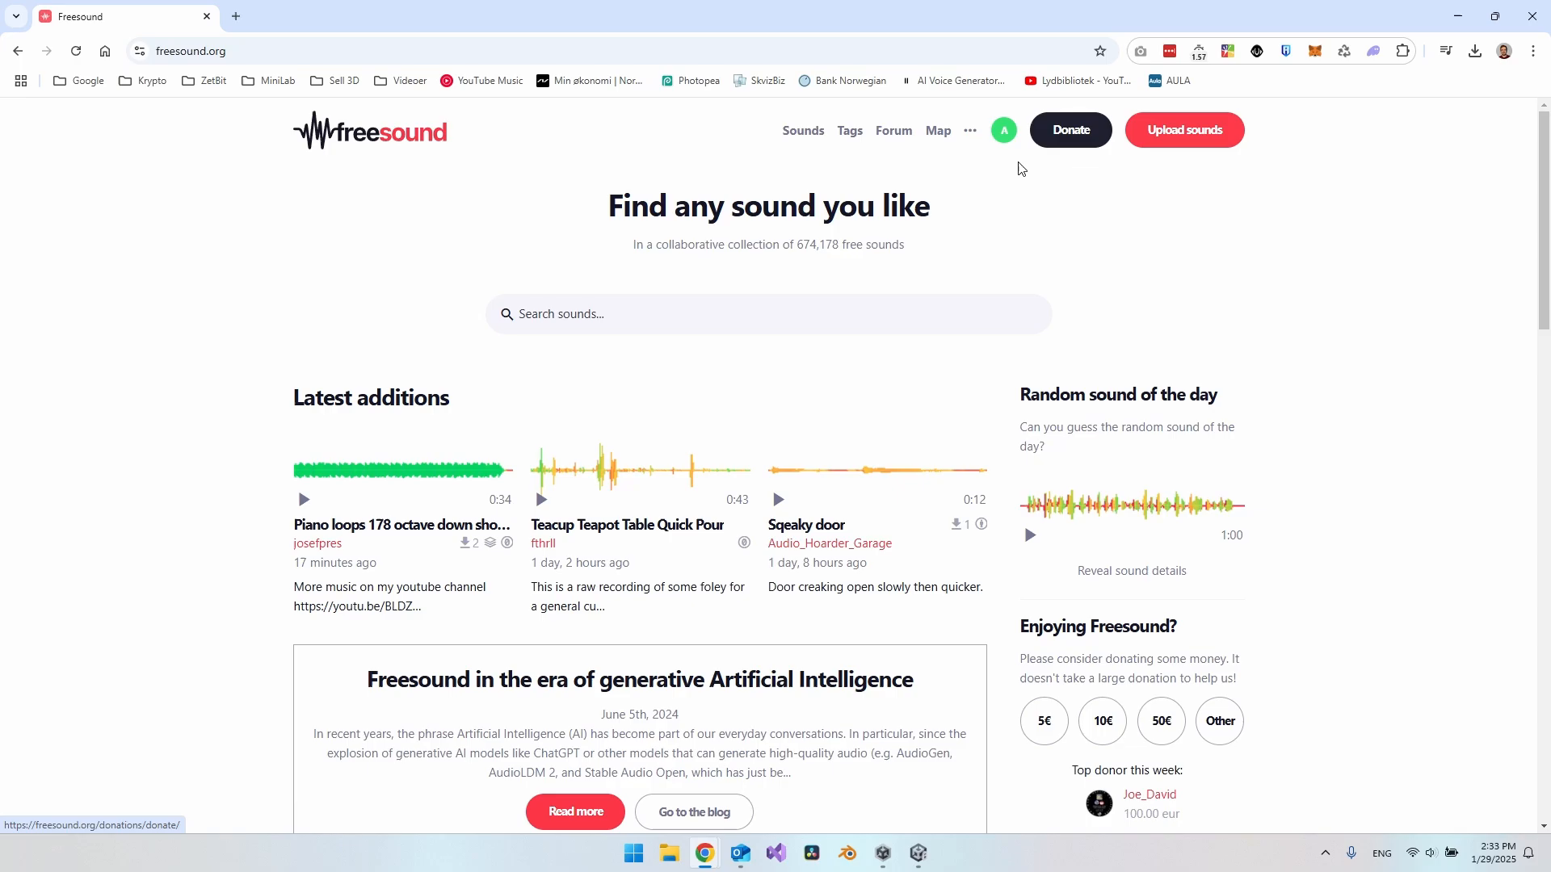
Search Freesound for 'rain' and preview the AMBIENT - Rain - Light - Near Drainpipe (LOOP) clip
{"action": "left_click", "coordinate": [693, 315]}
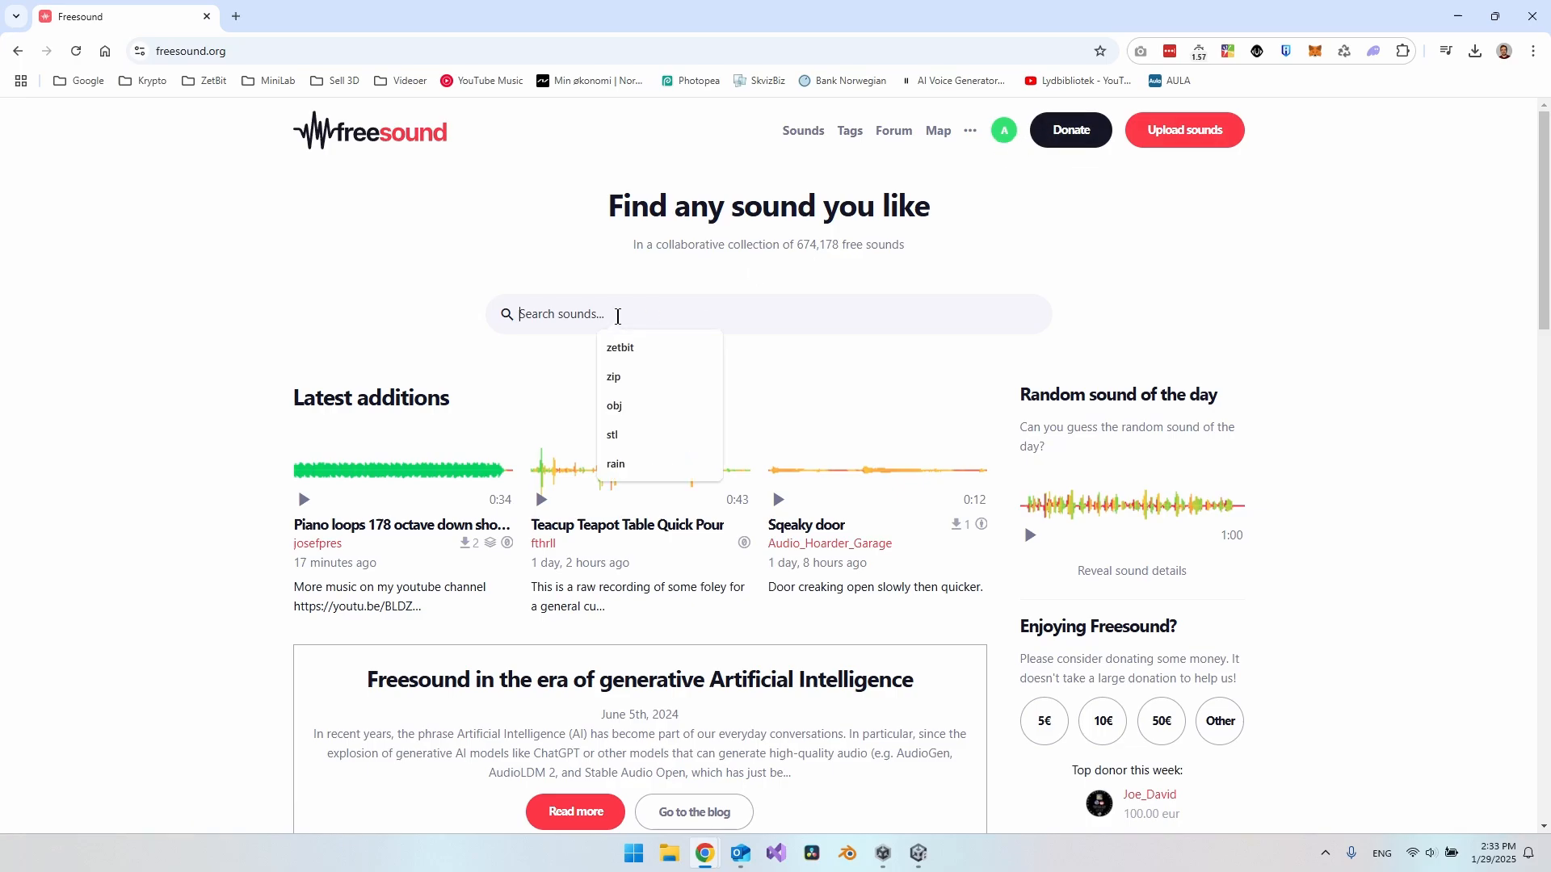
{"action": "left_click", "coordinate": [614, 467]}
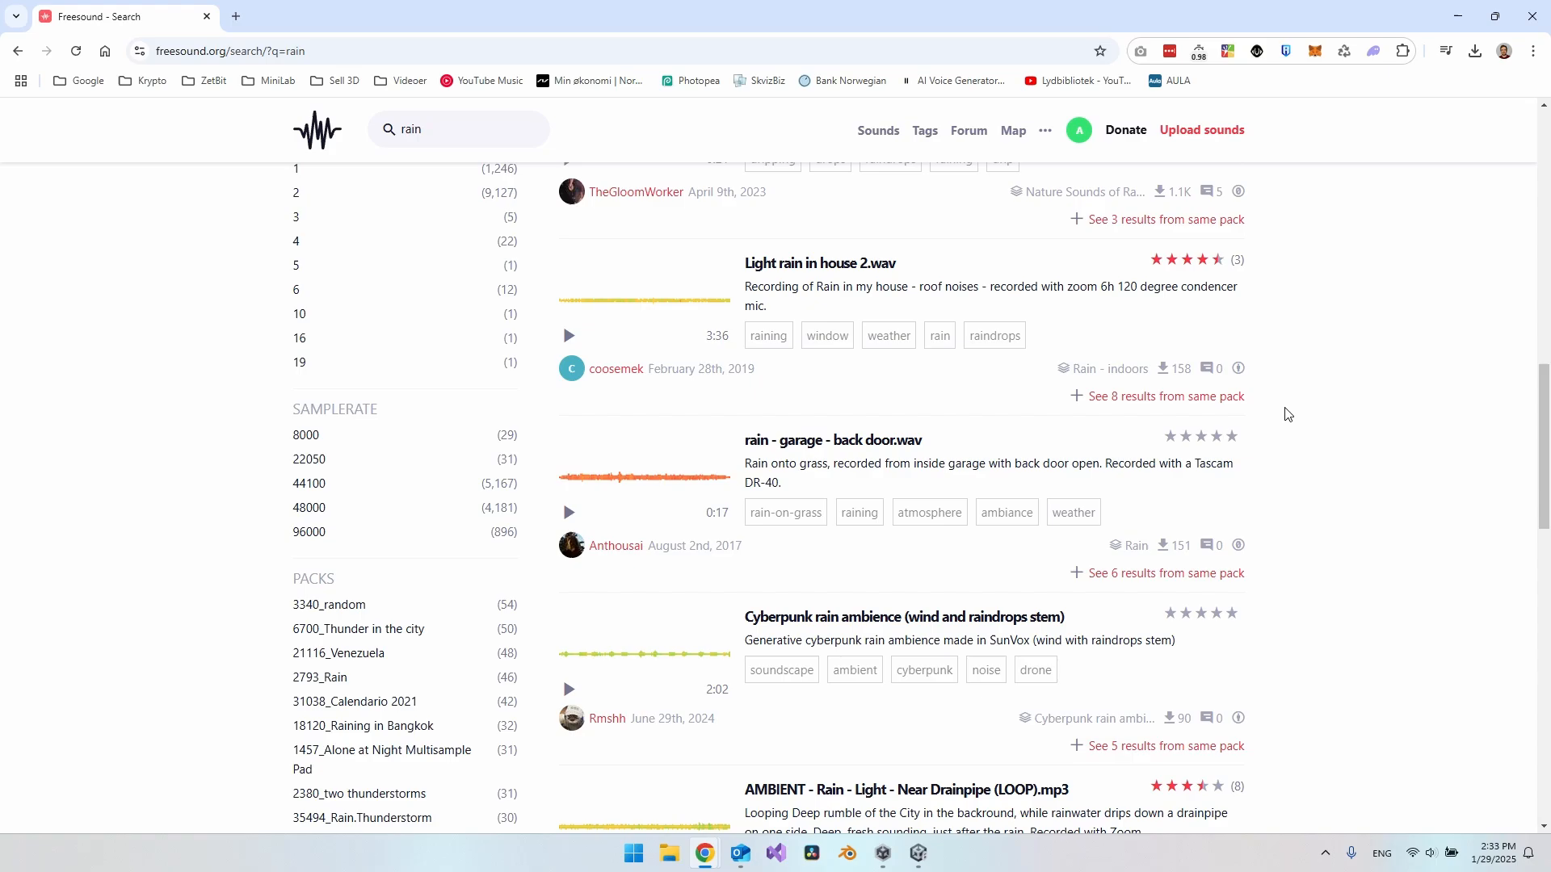
{"action": "scroll", "scroll_direction": "down", "scroll_amount": 3}
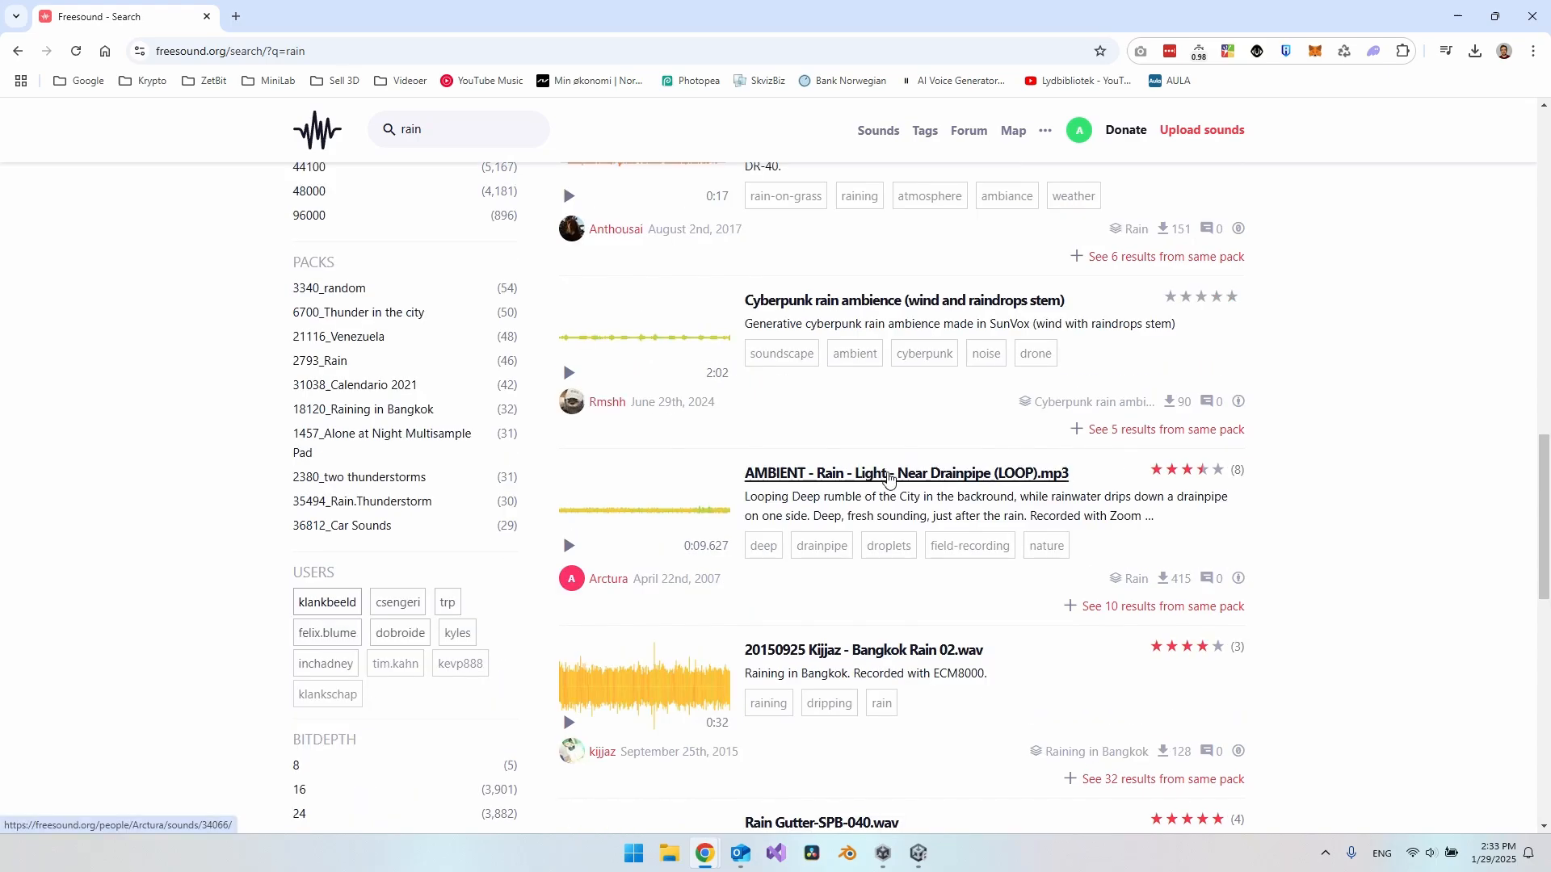
{"action": "left_click", "coordinate": [569, 545]}
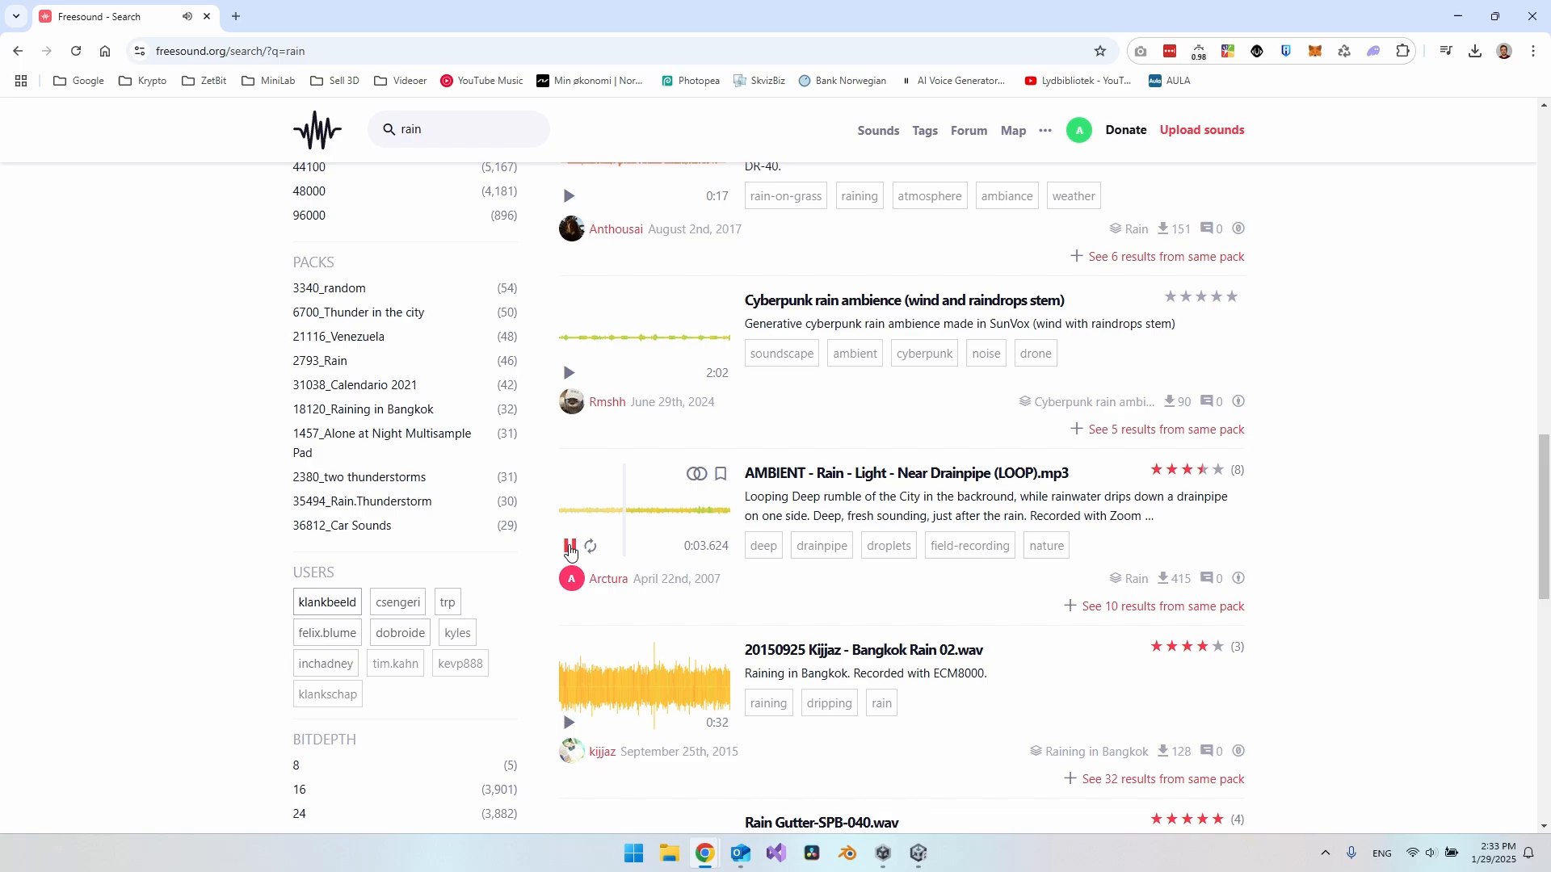
{"action": "scroll", "scroll_direction": "down", "scroll_amount": 3}
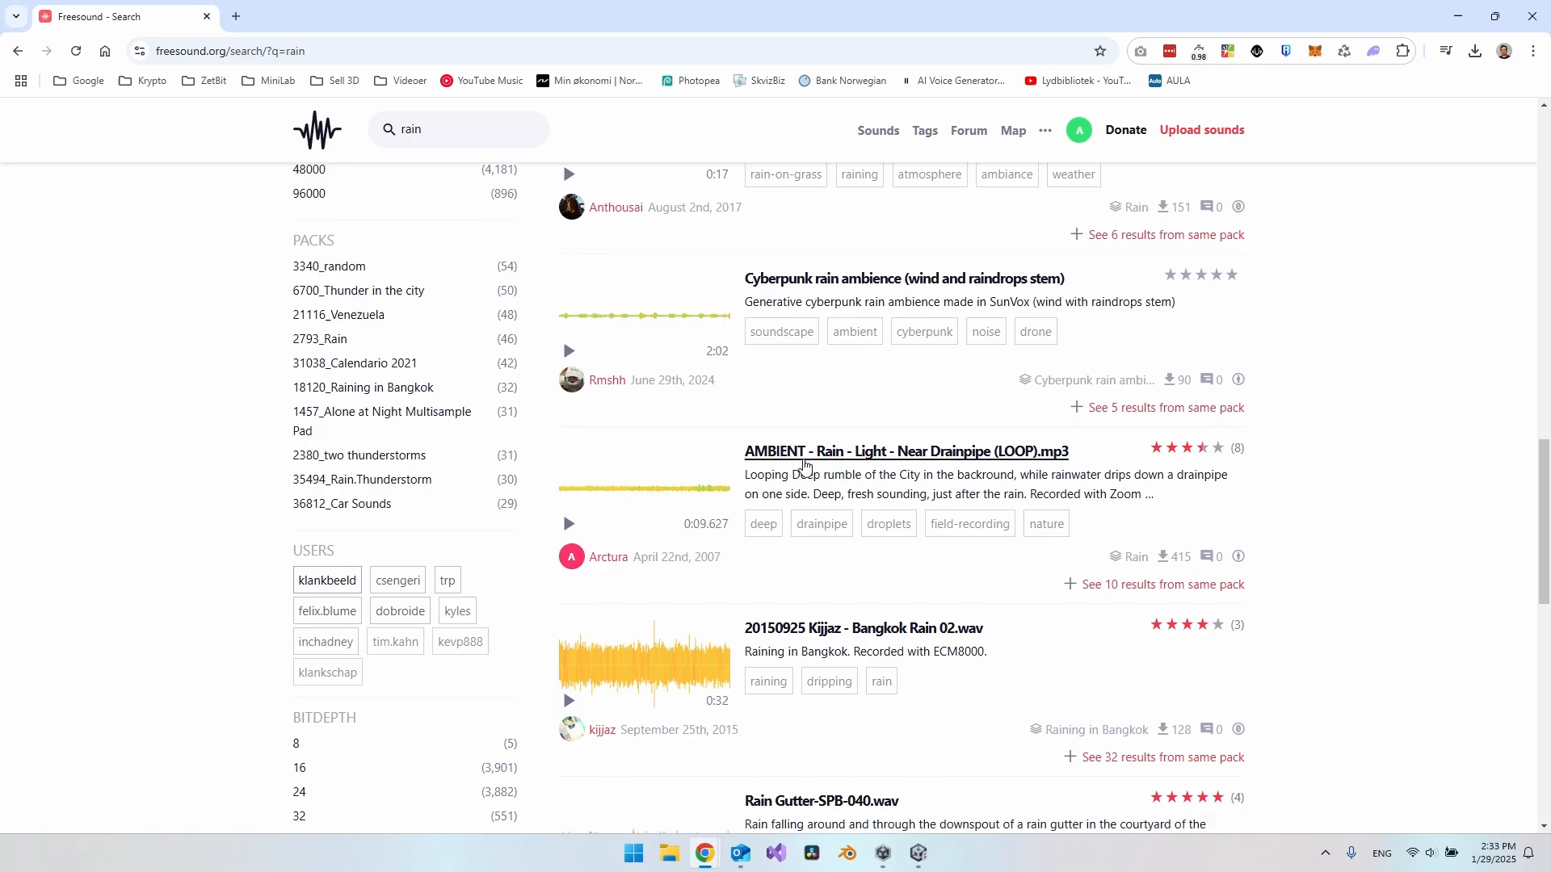
{"action": "mouse_move", "coordinate": [1176, 482]}
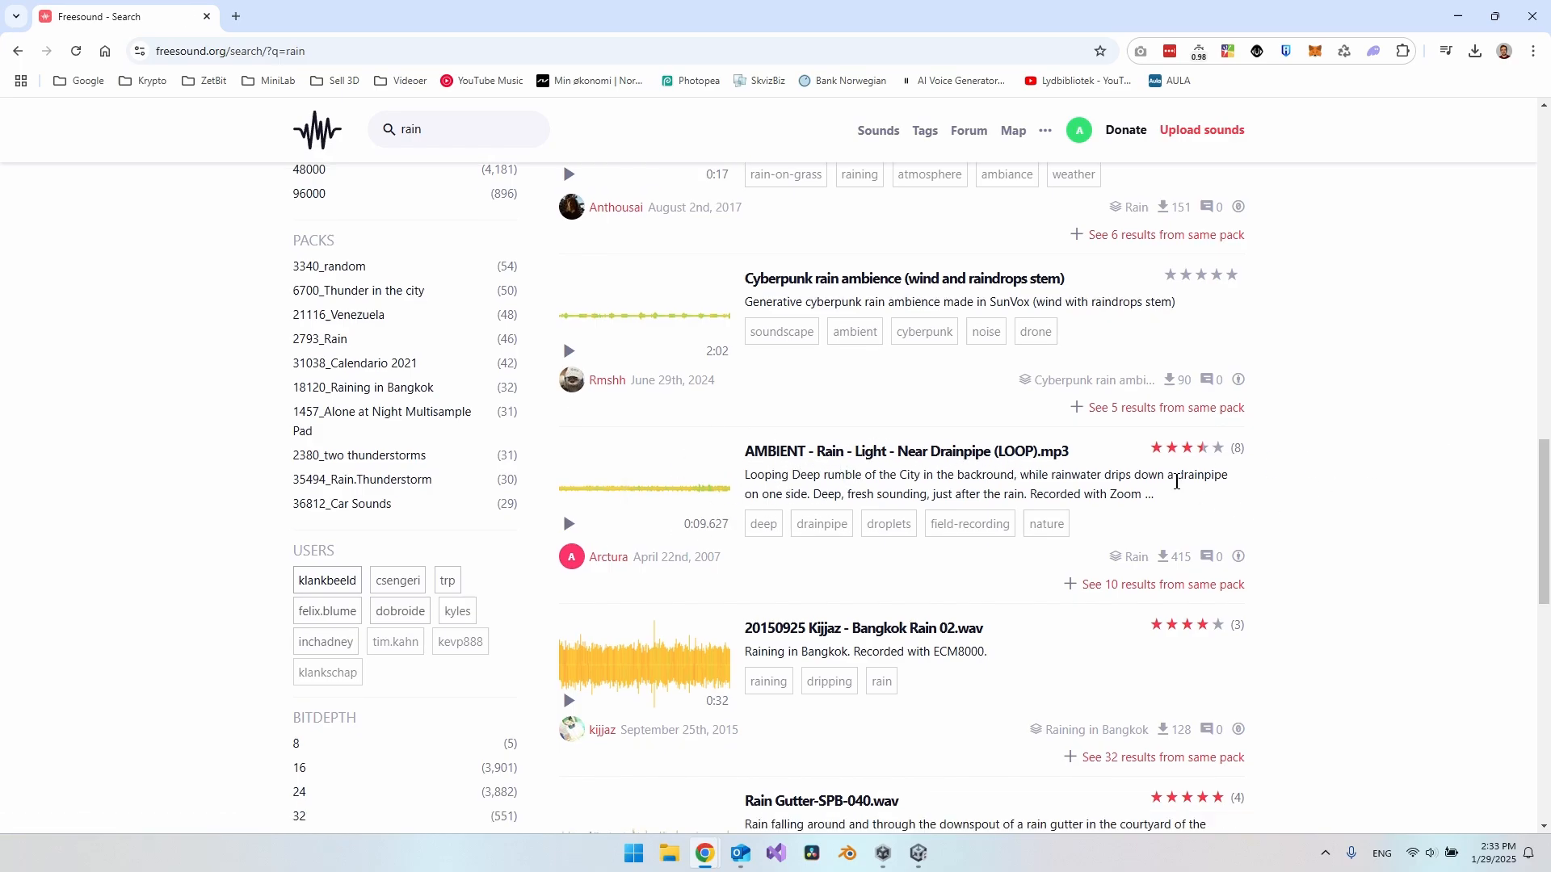
{"action": "mouse_move", "coordinate": [731, 443]}
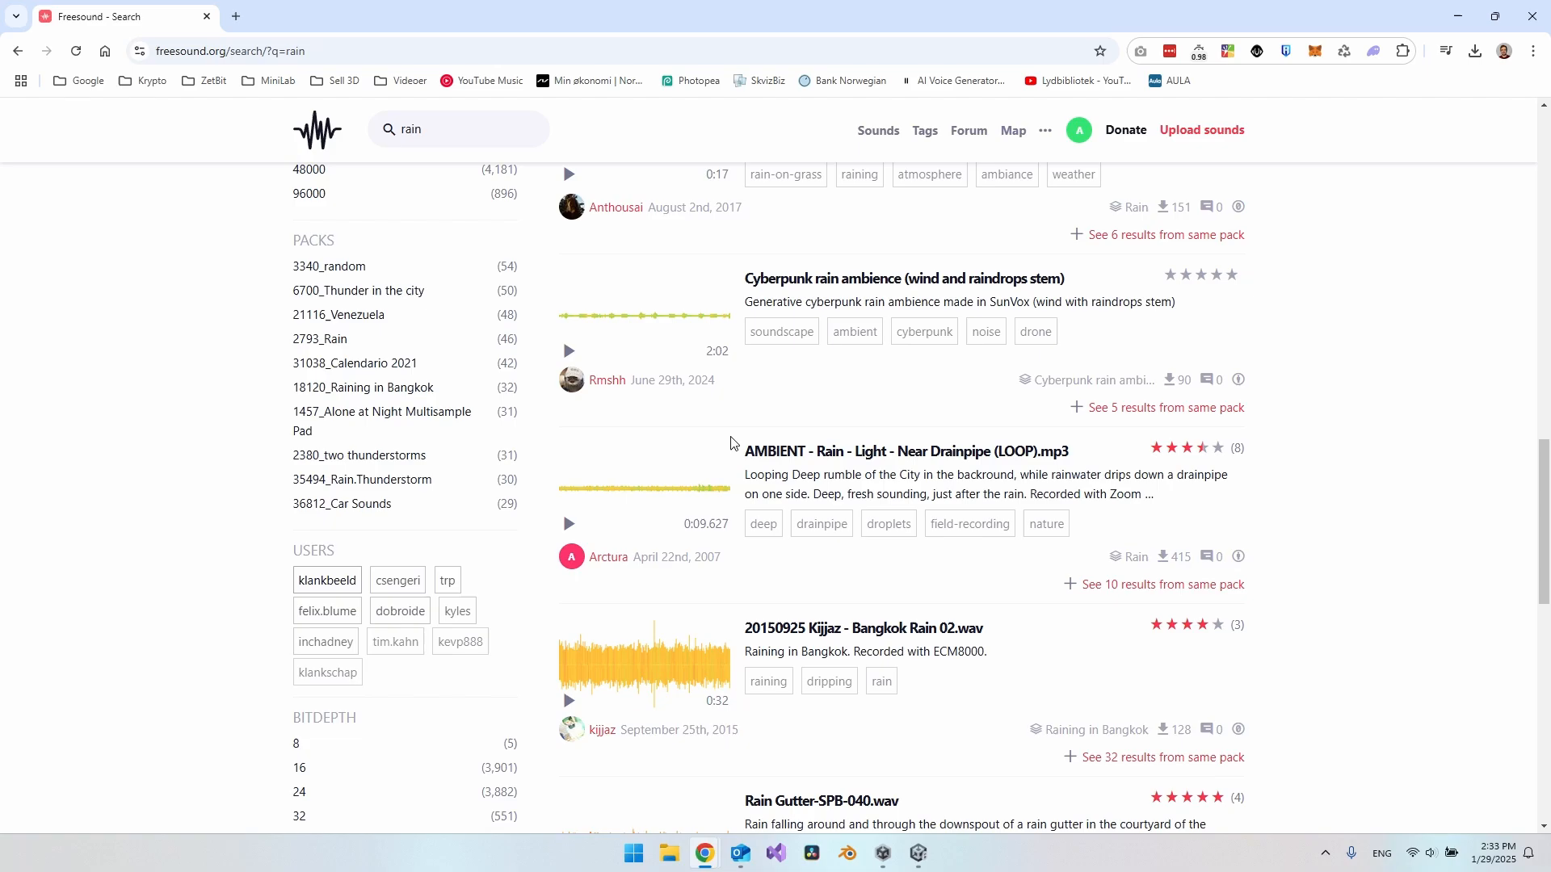
Return to Unity and select Audio Source (1) to inspect its still-empty settings
{"action": "left_click", "coordinate": [918, 852]}
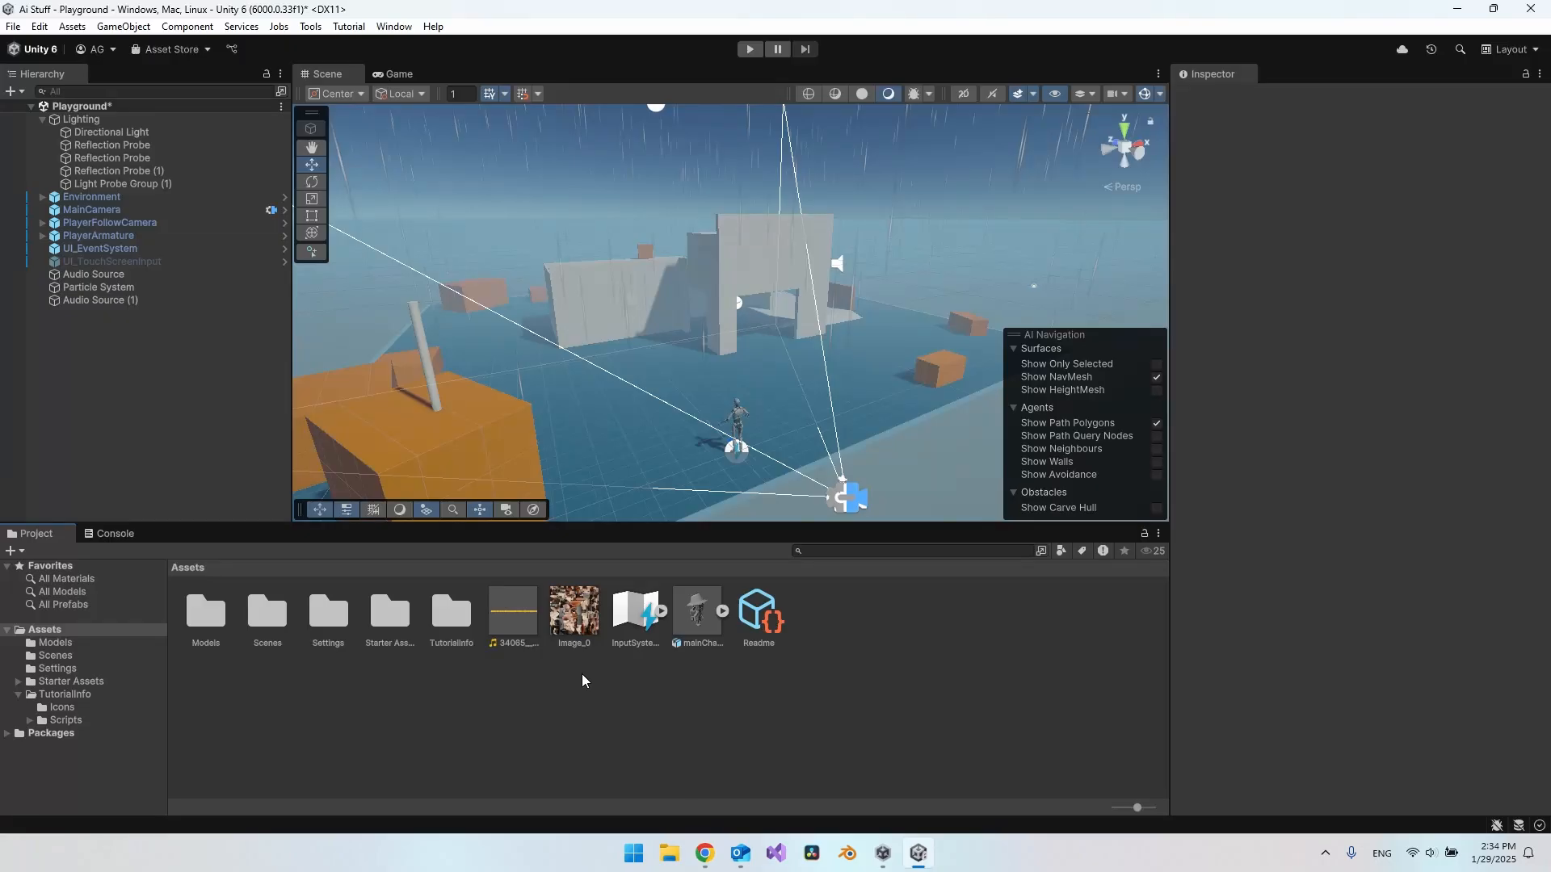
{"action": "mouse_move", "coordinate": [47, 680]}
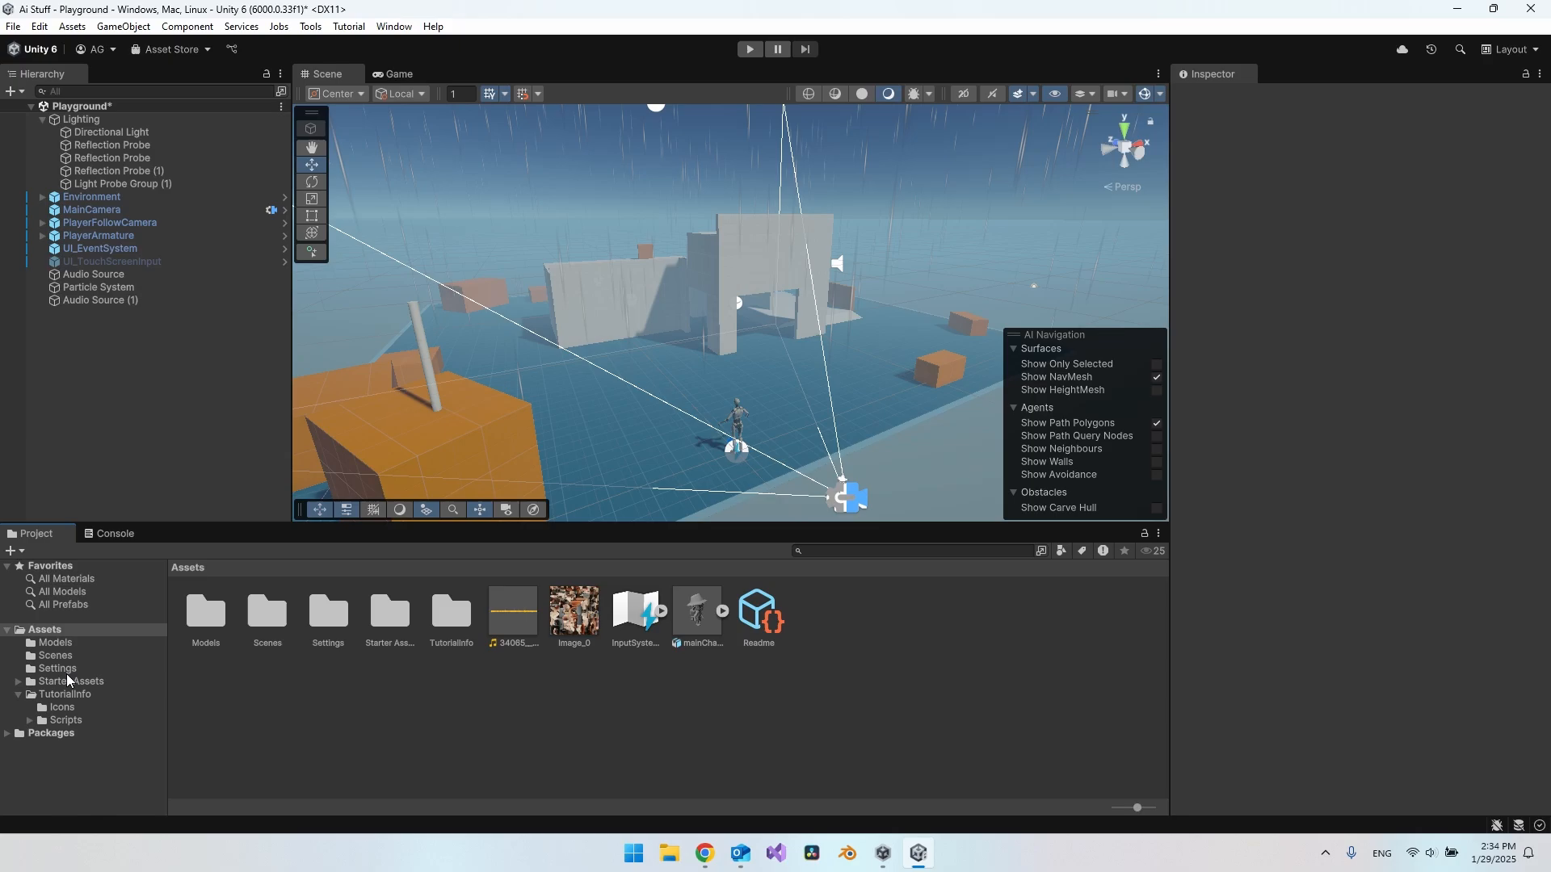
{"action": "mouse_move", "coordinate": [795, 642]}
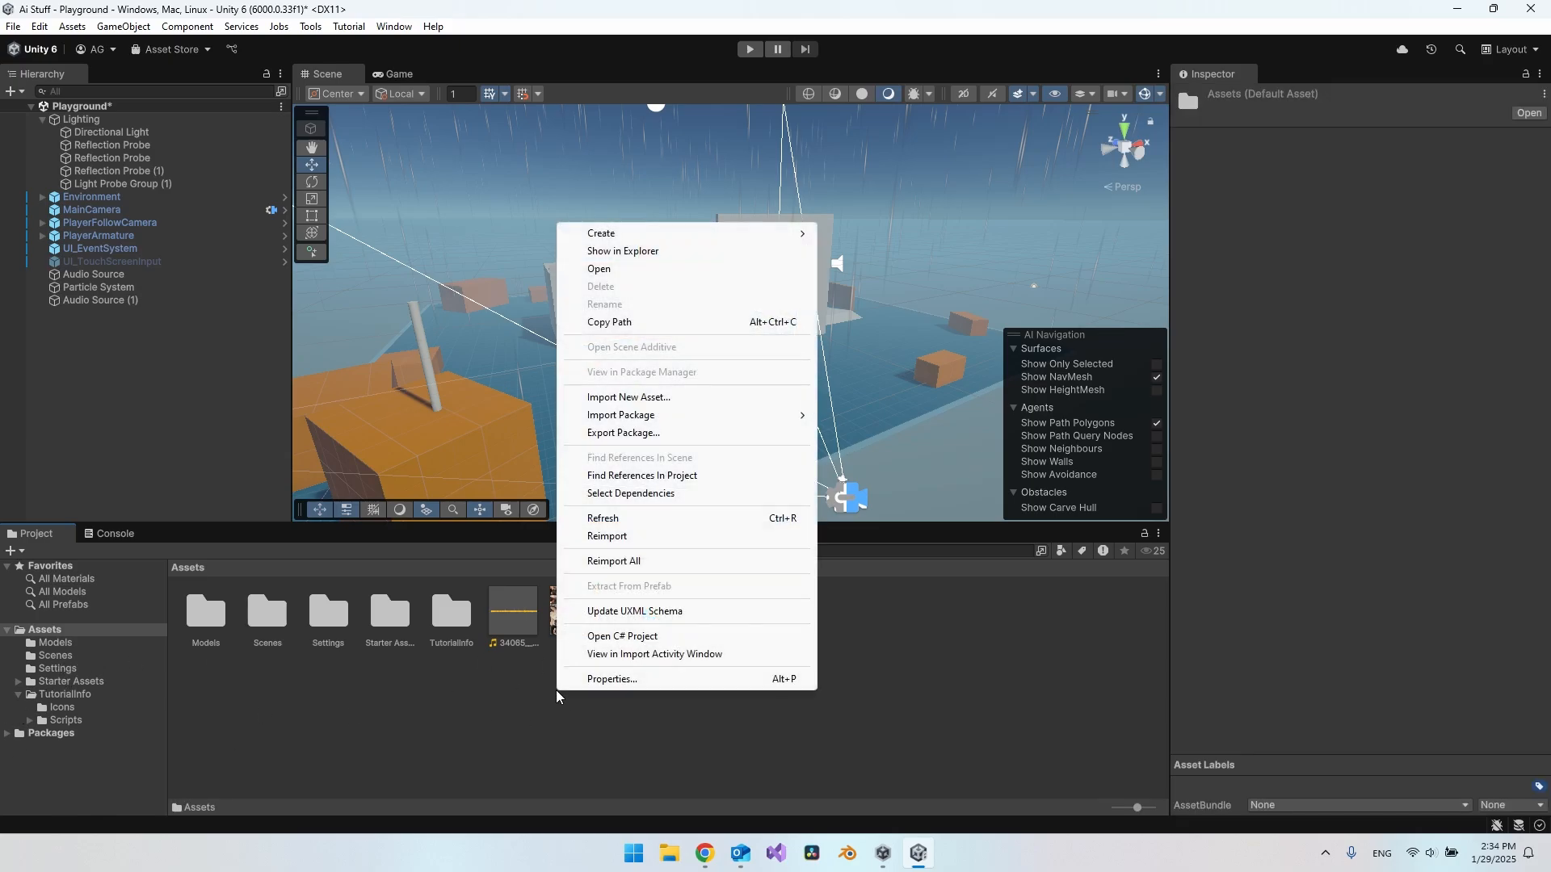
{"action": "left_click", "coordinate": [628, 397]}
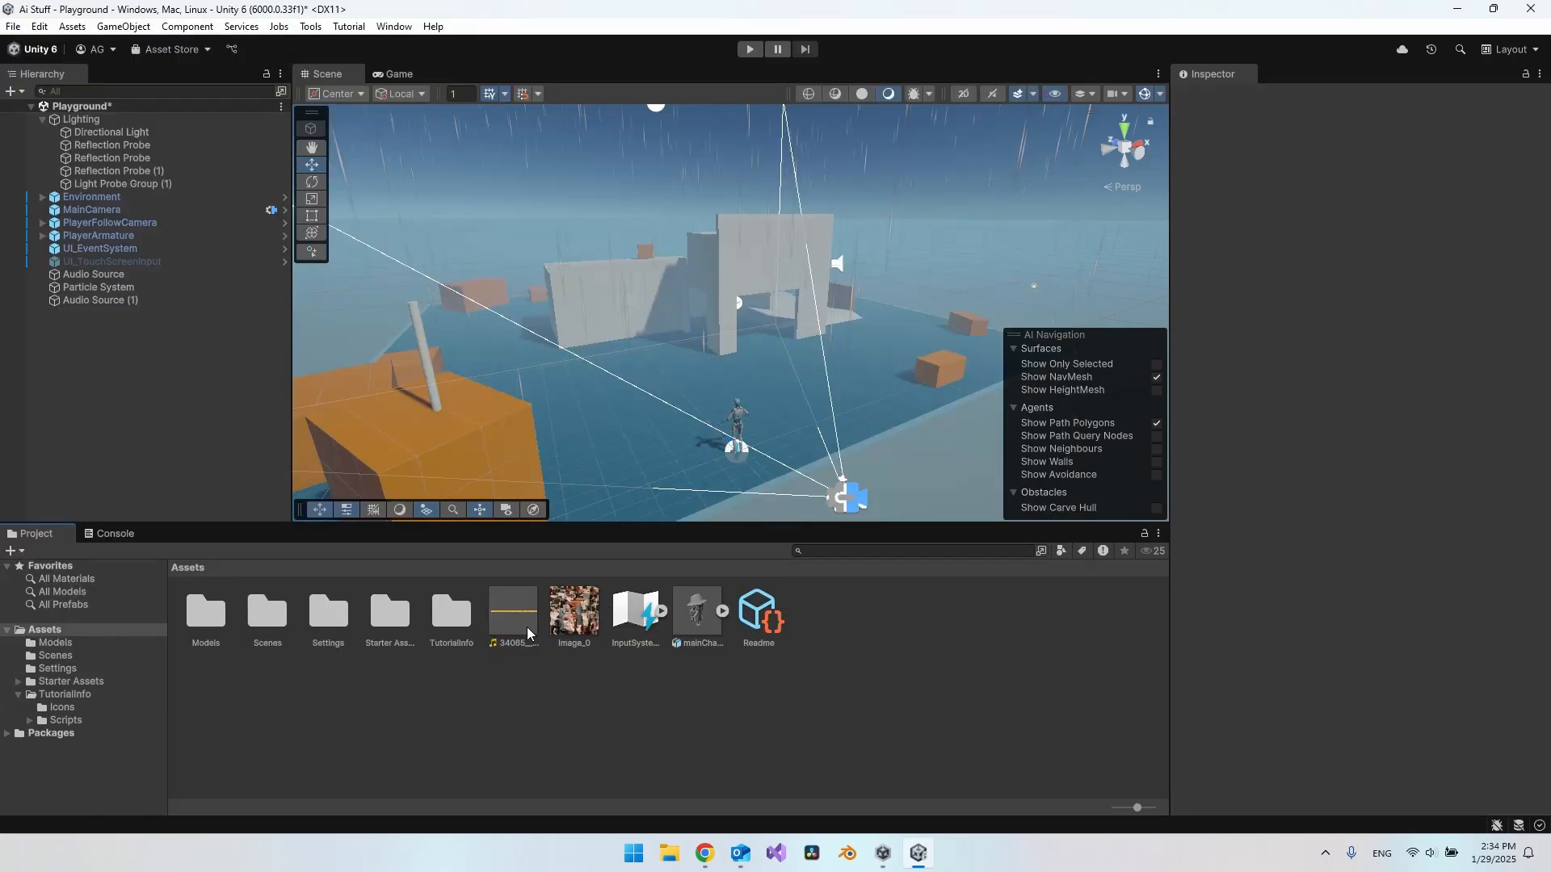
{"action": "mouse_move", "coordinate": [527, 618]}
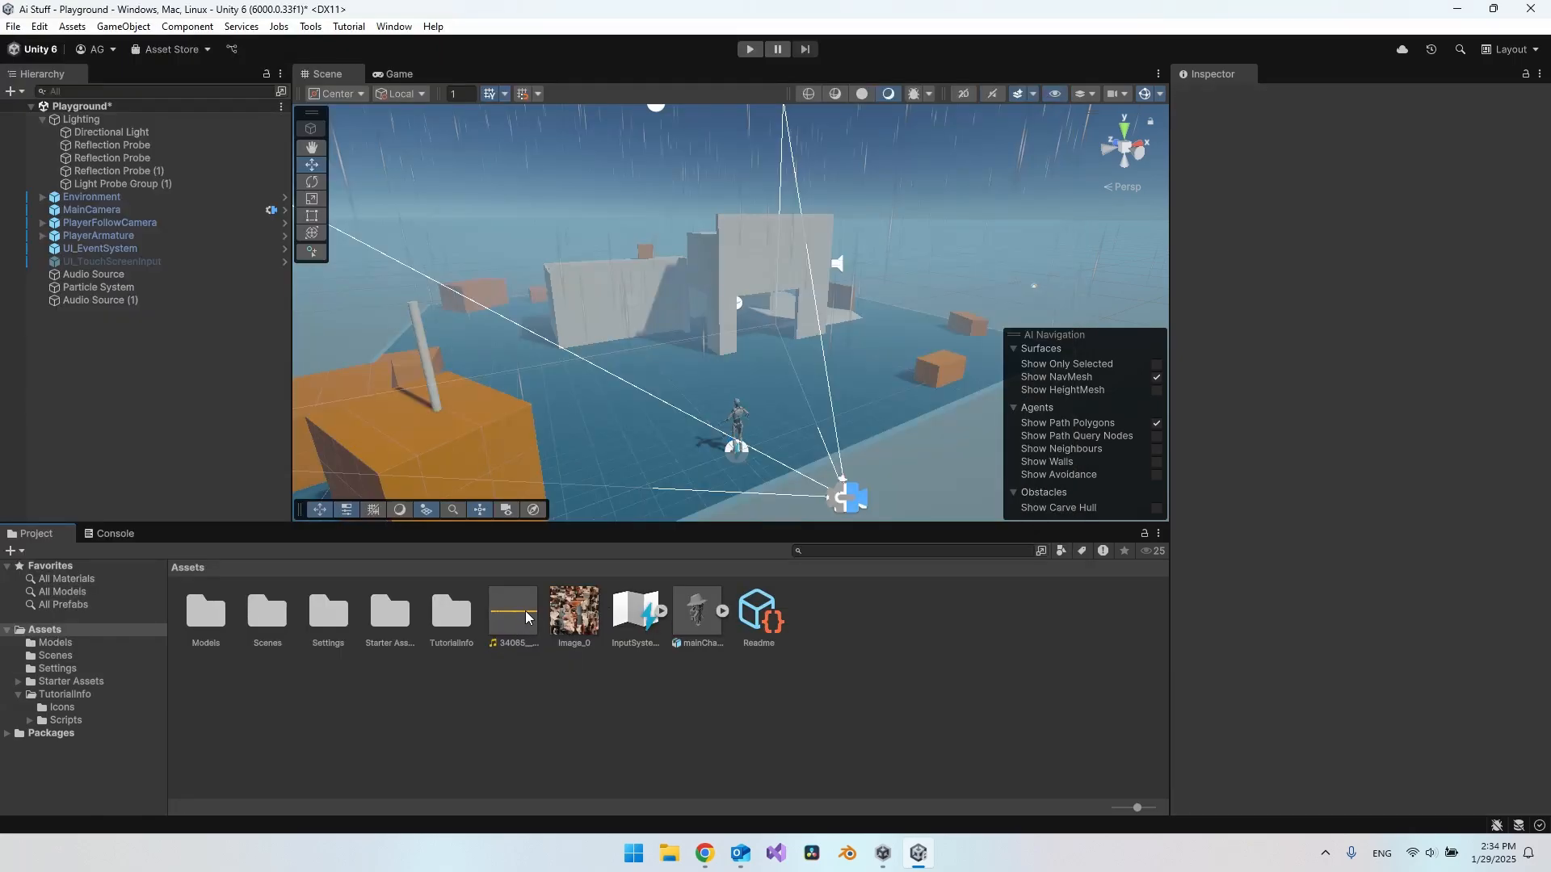
{"action": "left_click", "coordinate": [98, 300]}
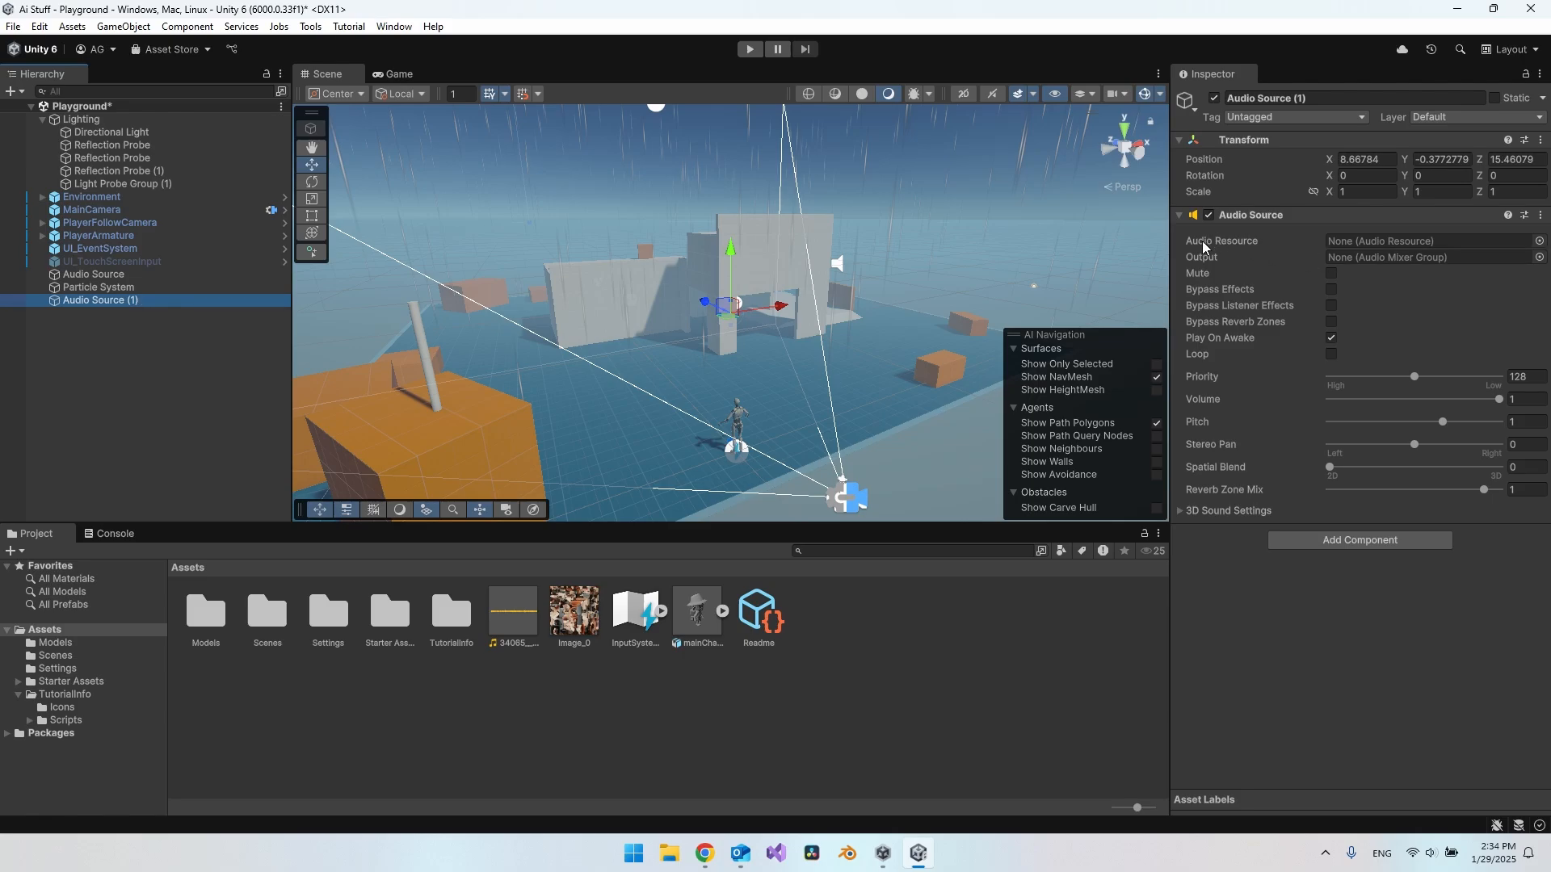
Assign the rain clip to Audio Source (1) with Loop on, at Y 5.1, and delete the original Audio Source
{"action": "left_click", "coordinate": [1536, 241]}
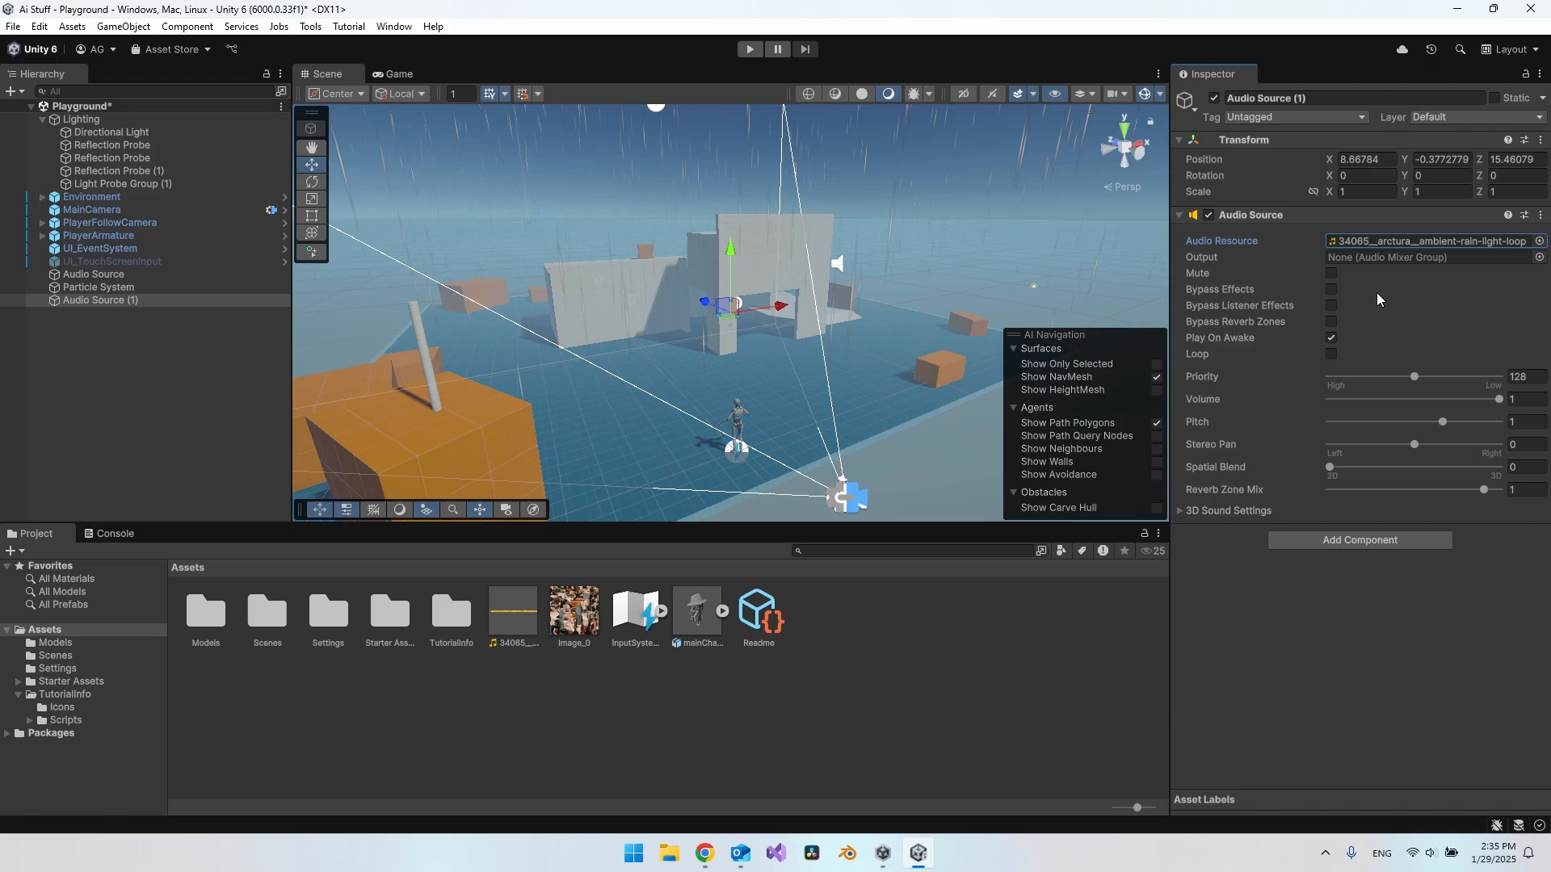
{"action": "mouse_move", "coordinate": [1329, 361]}
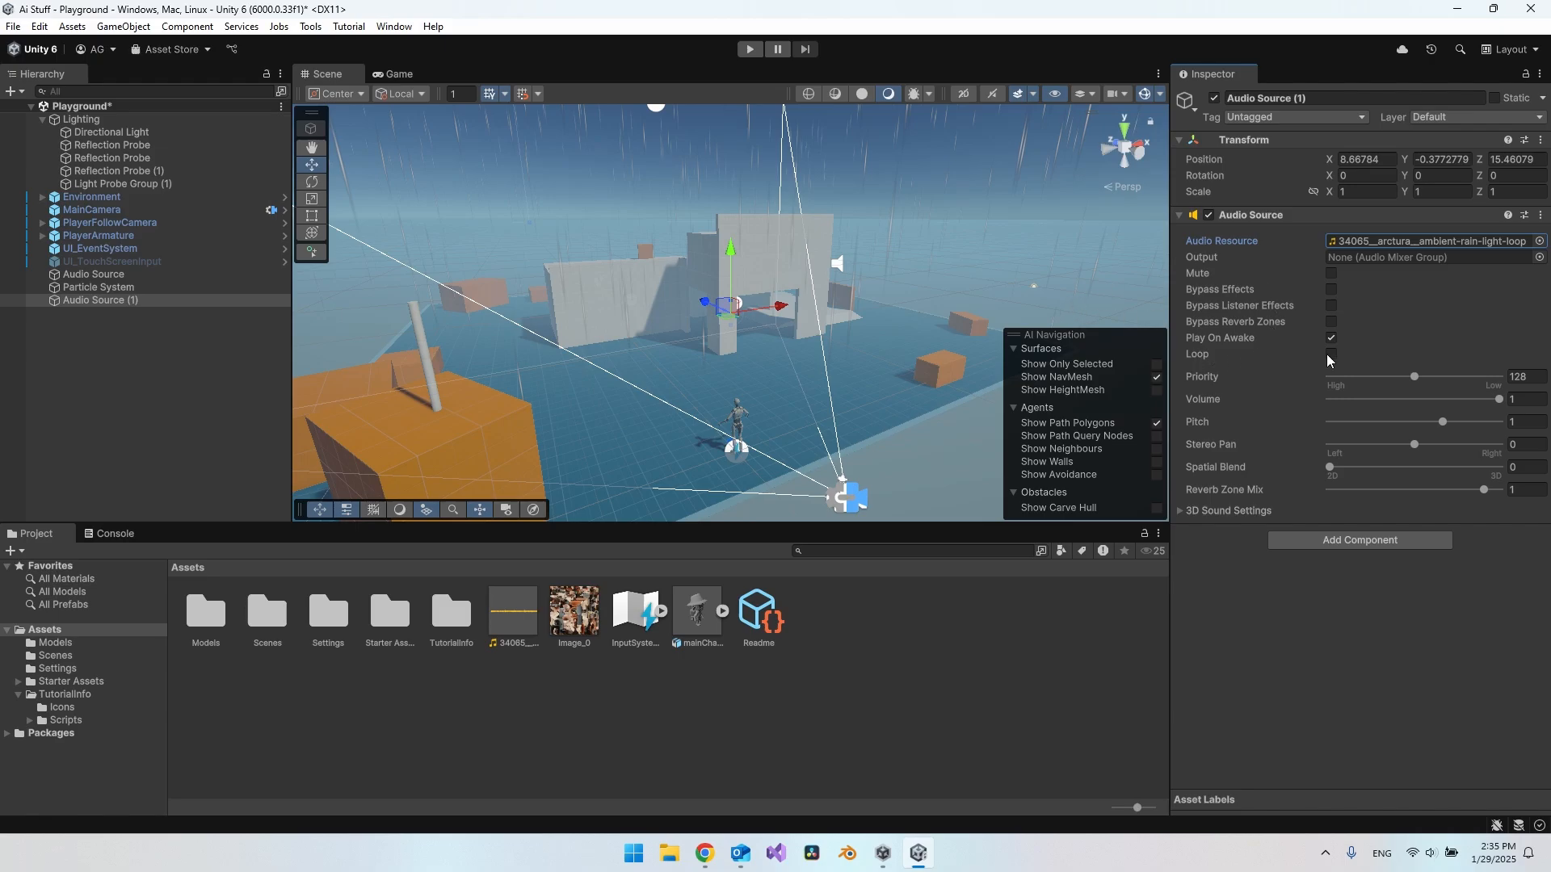
{"action": "left_click", "coordinate": [1331, 354]}
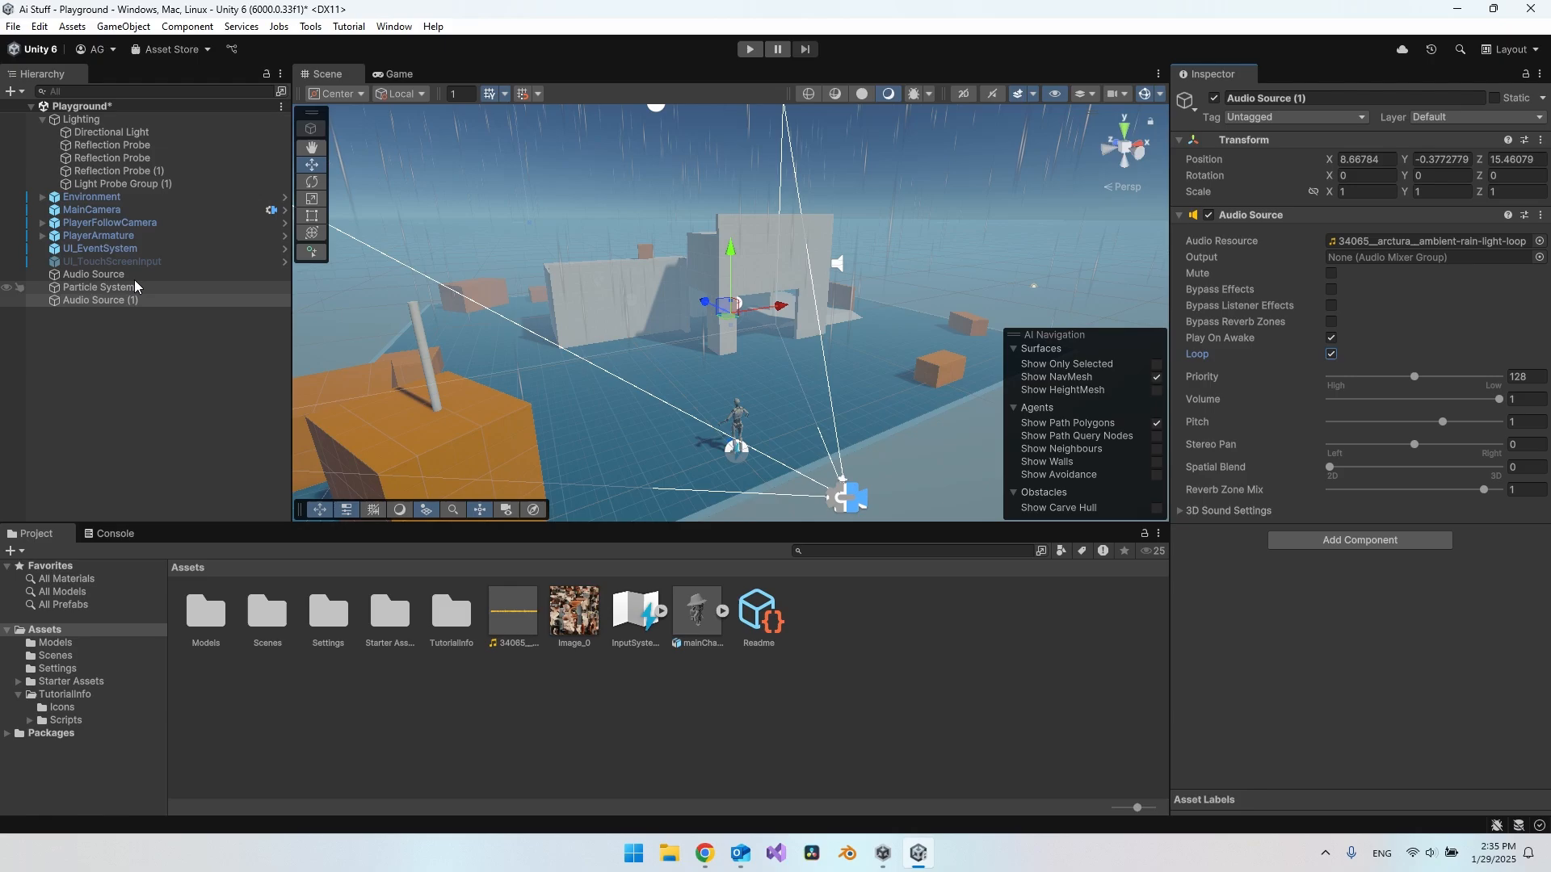
{"action": "left_click", "coordinate": [94, 275]}
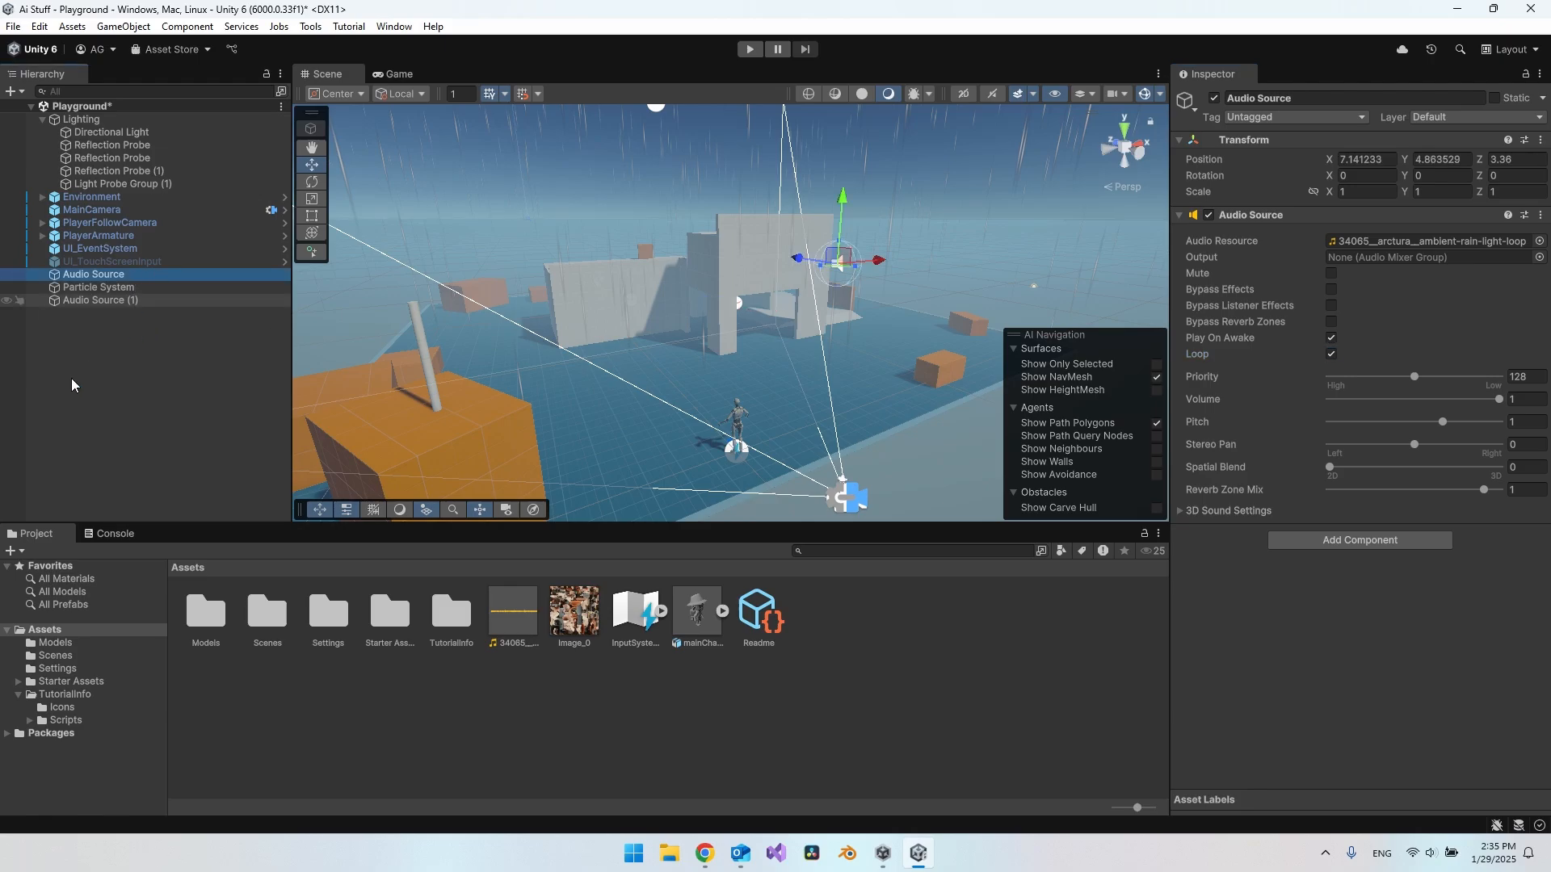
{"action": "left_click", "coordinate": [98, 287]}
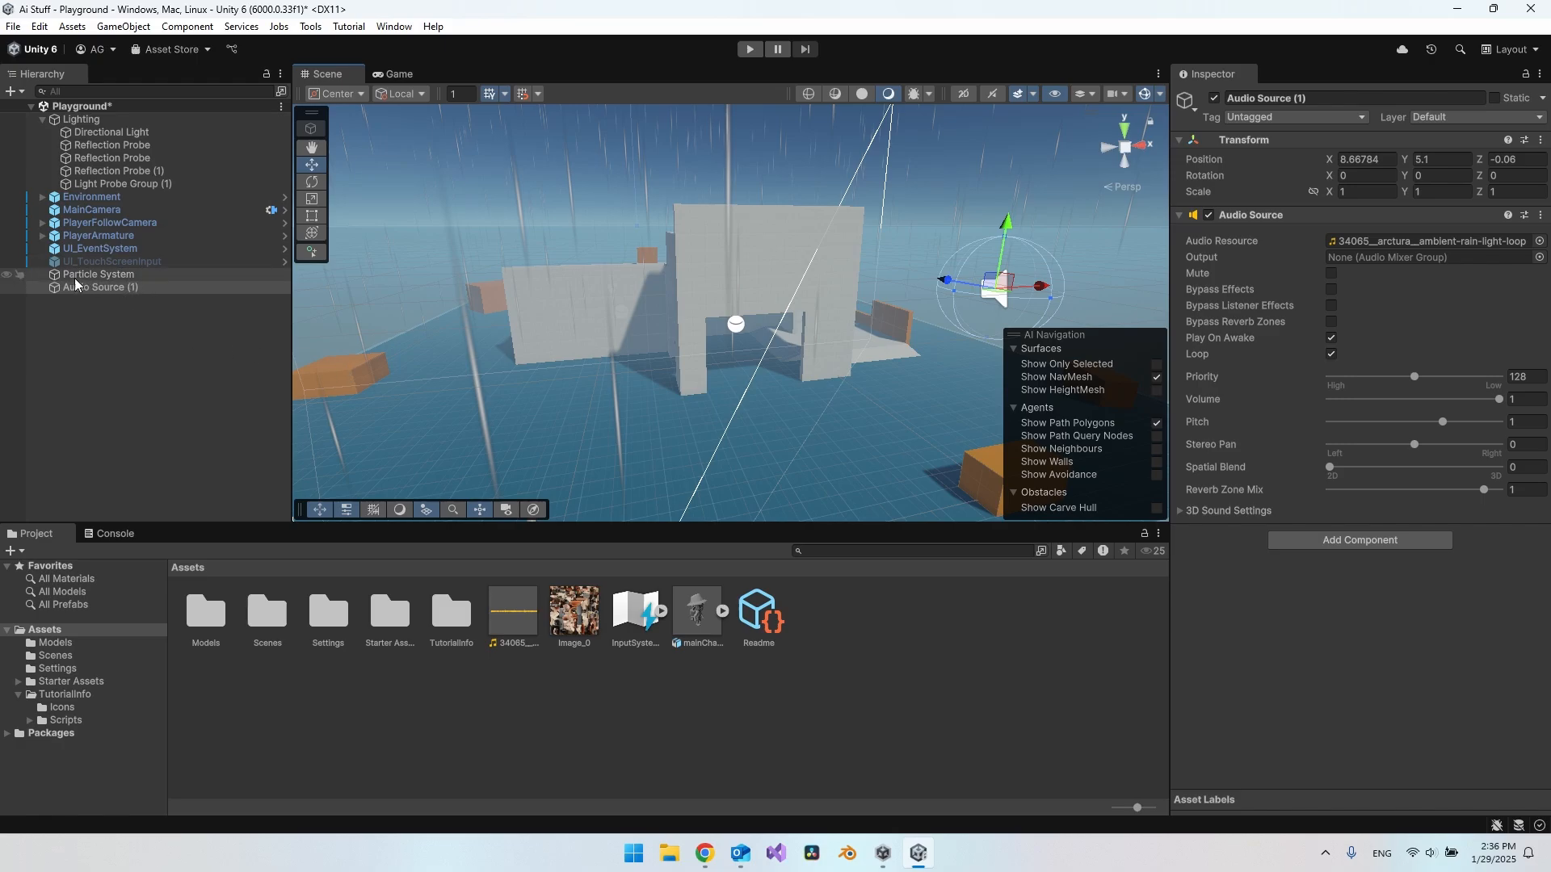
Create a new Particle System from the Hierarchy's Effects menu
{"action": "right_click", "coordinate": [99, 287]}
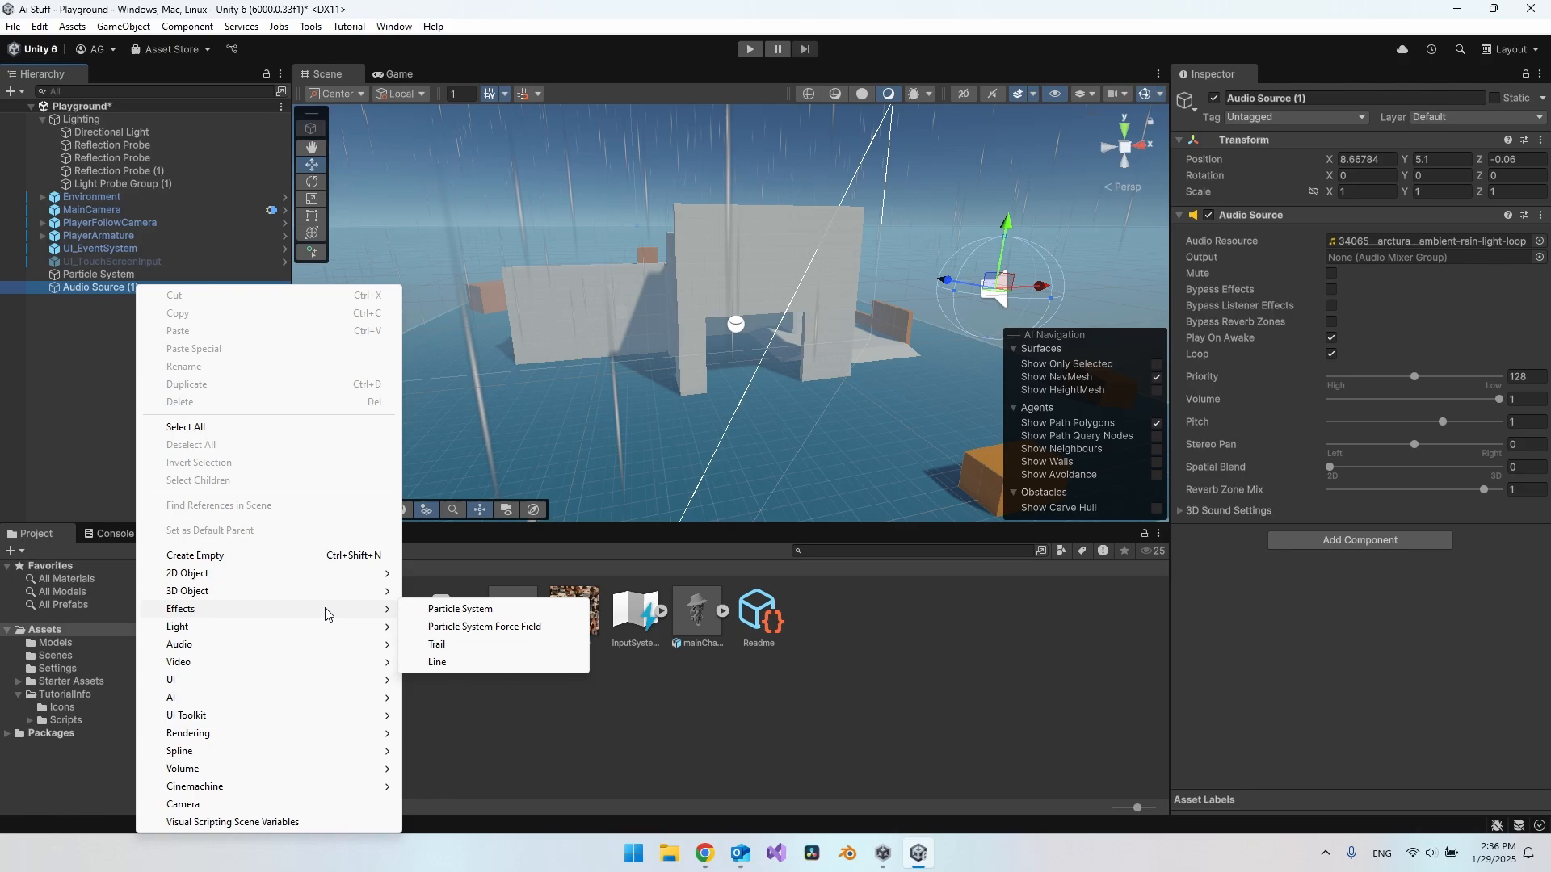
{"action": "mouse_move", "coordinate": [461, 609]}
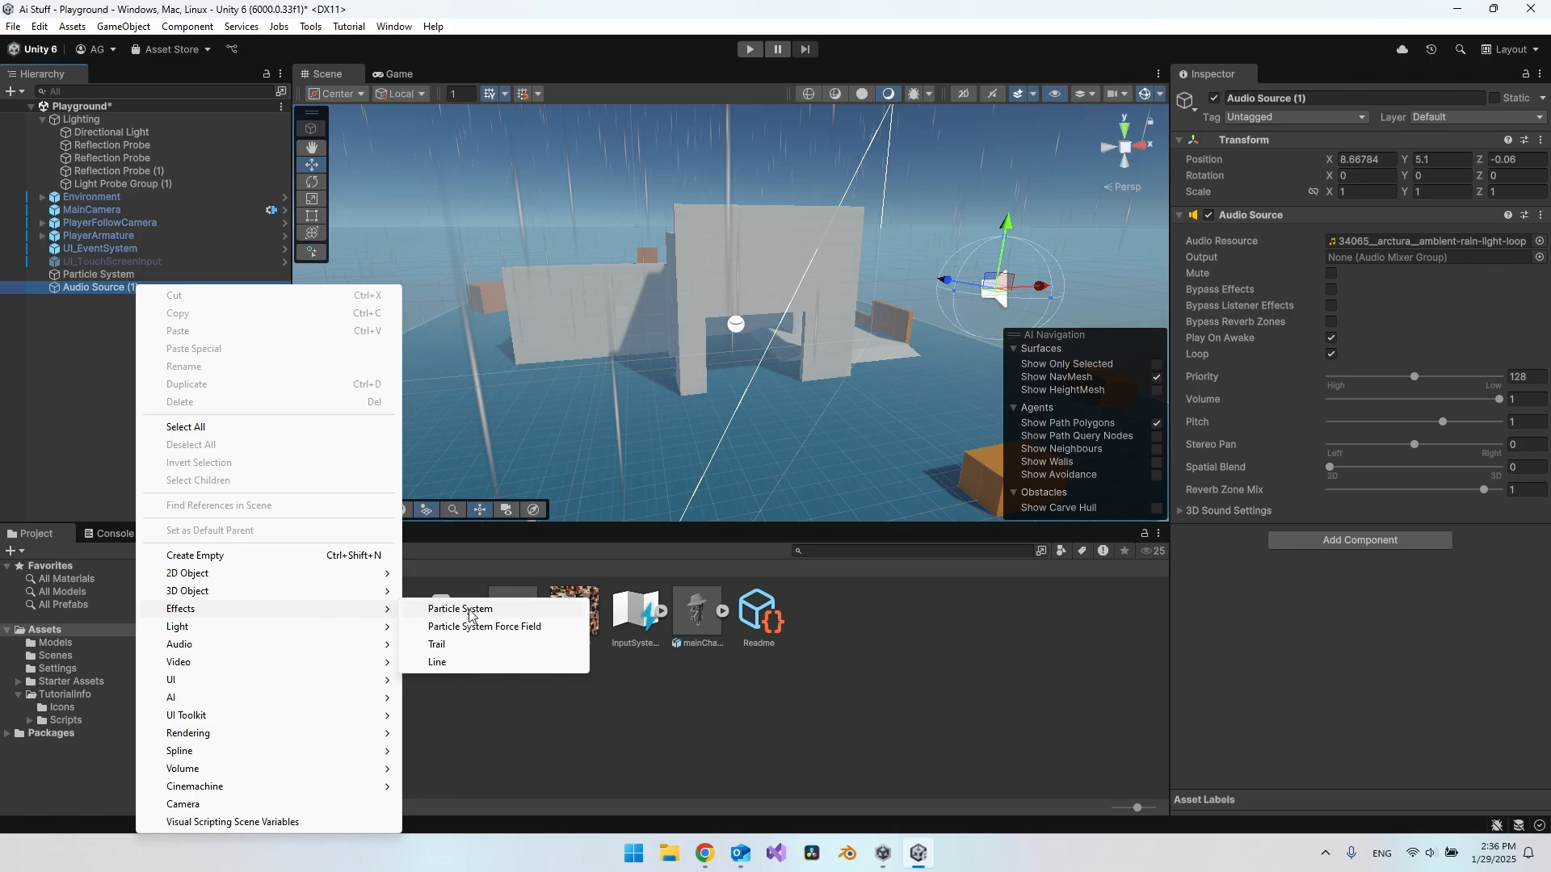
{"action": "left_click", "coordinate": [459, 609]}
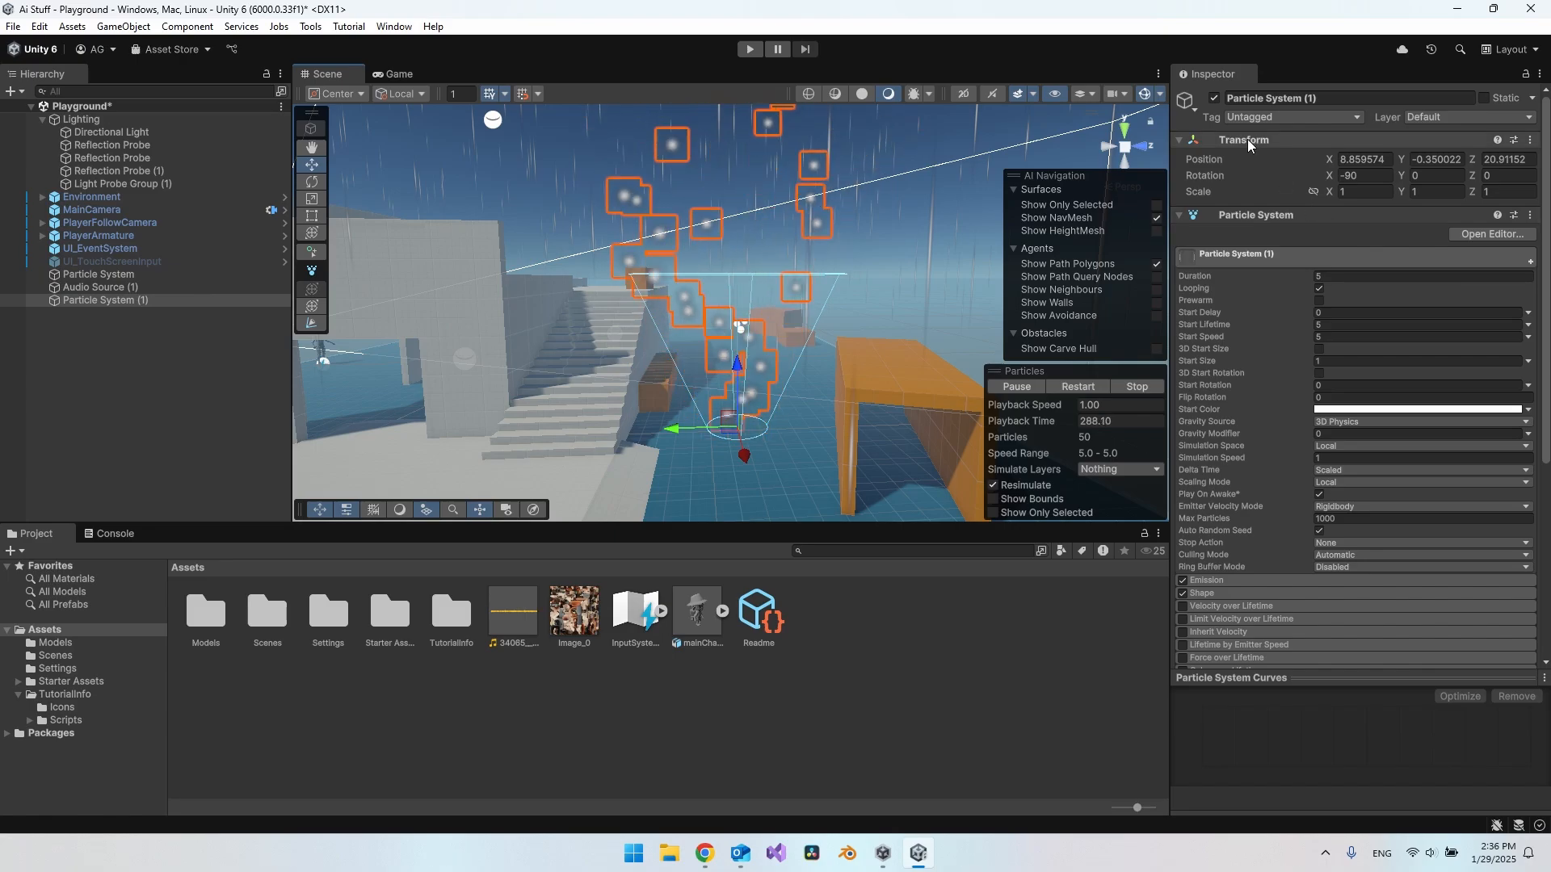
Reset Particle System (1)'s Transform to the origin with zero rotation
{"action": "right_click", "coordinate": [1244, 139]}
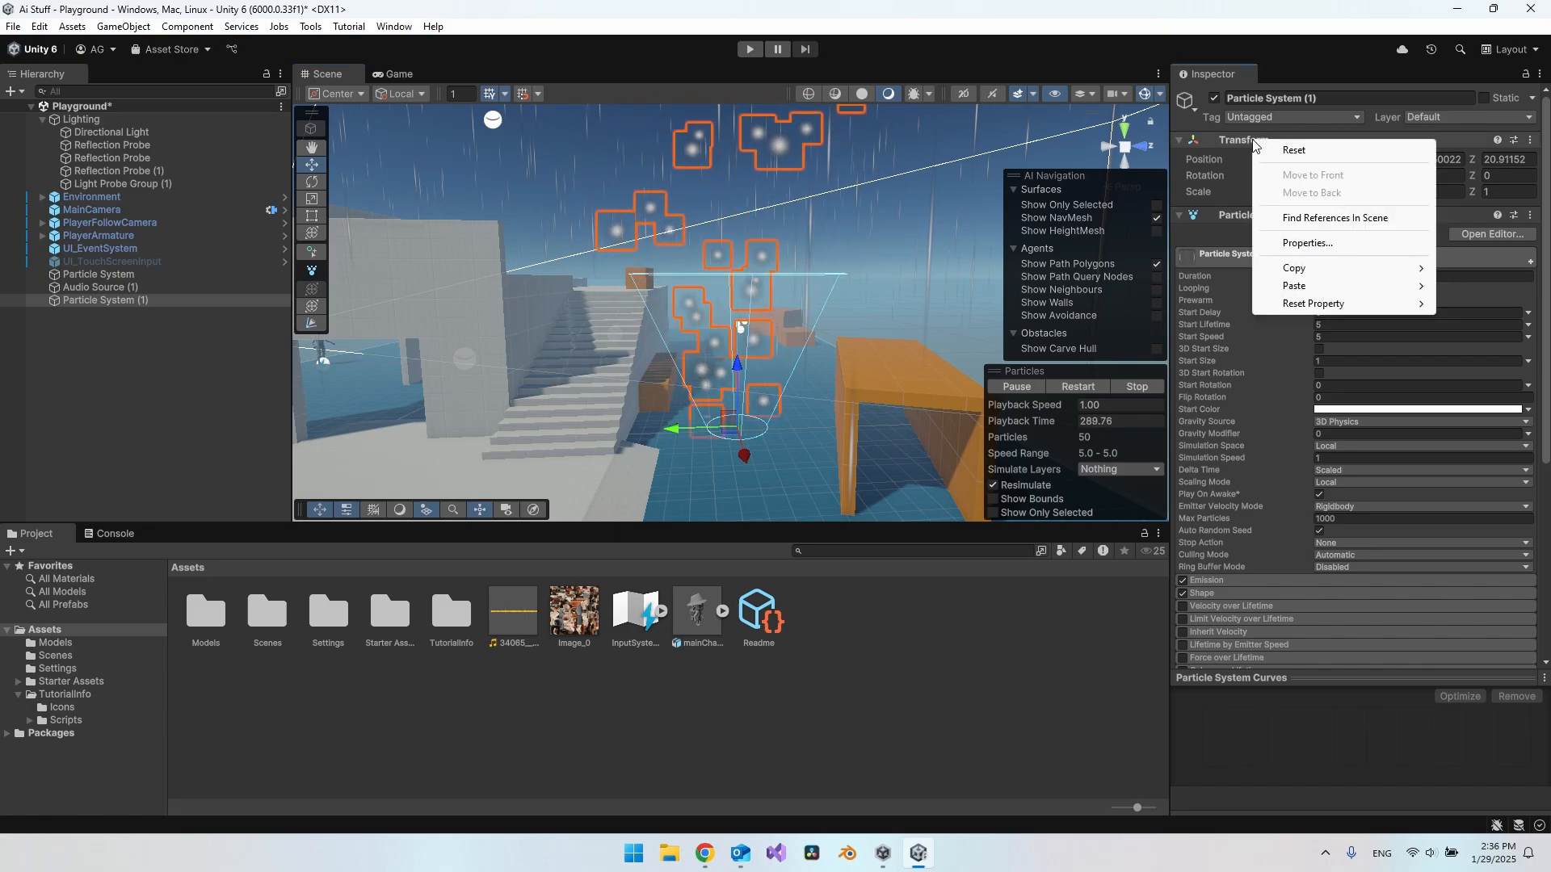
{"action": "left_click", "coordinate": [1294, 149]}
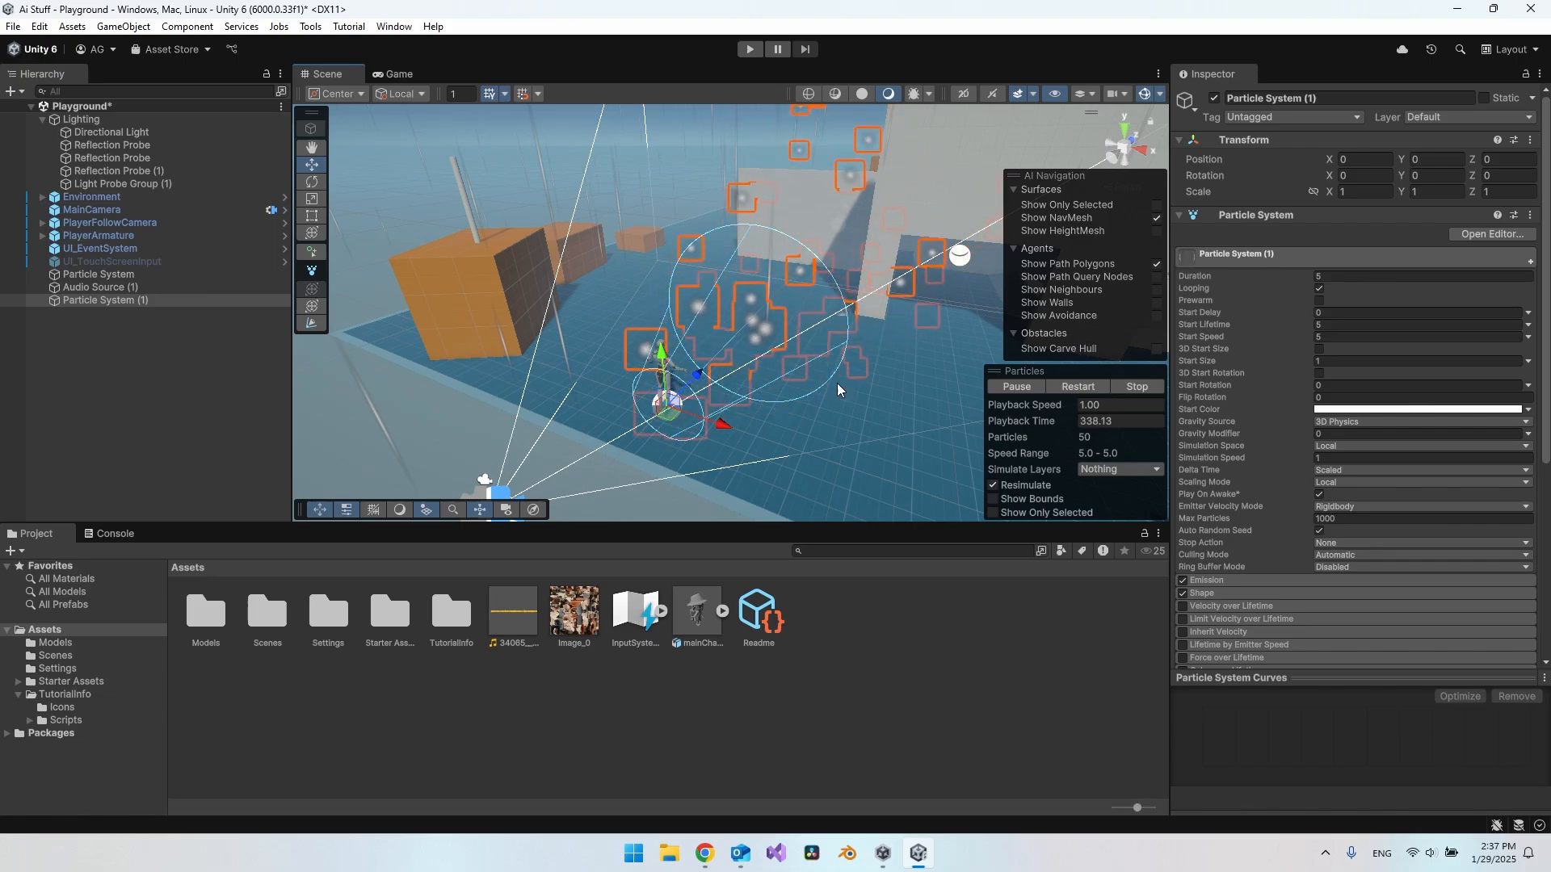
Set the emitter Shape to Box scaled 40 by 1 by 40, comparing with the existing Particle System
{"action": "left_click", "coordinate": [1202, 592]}
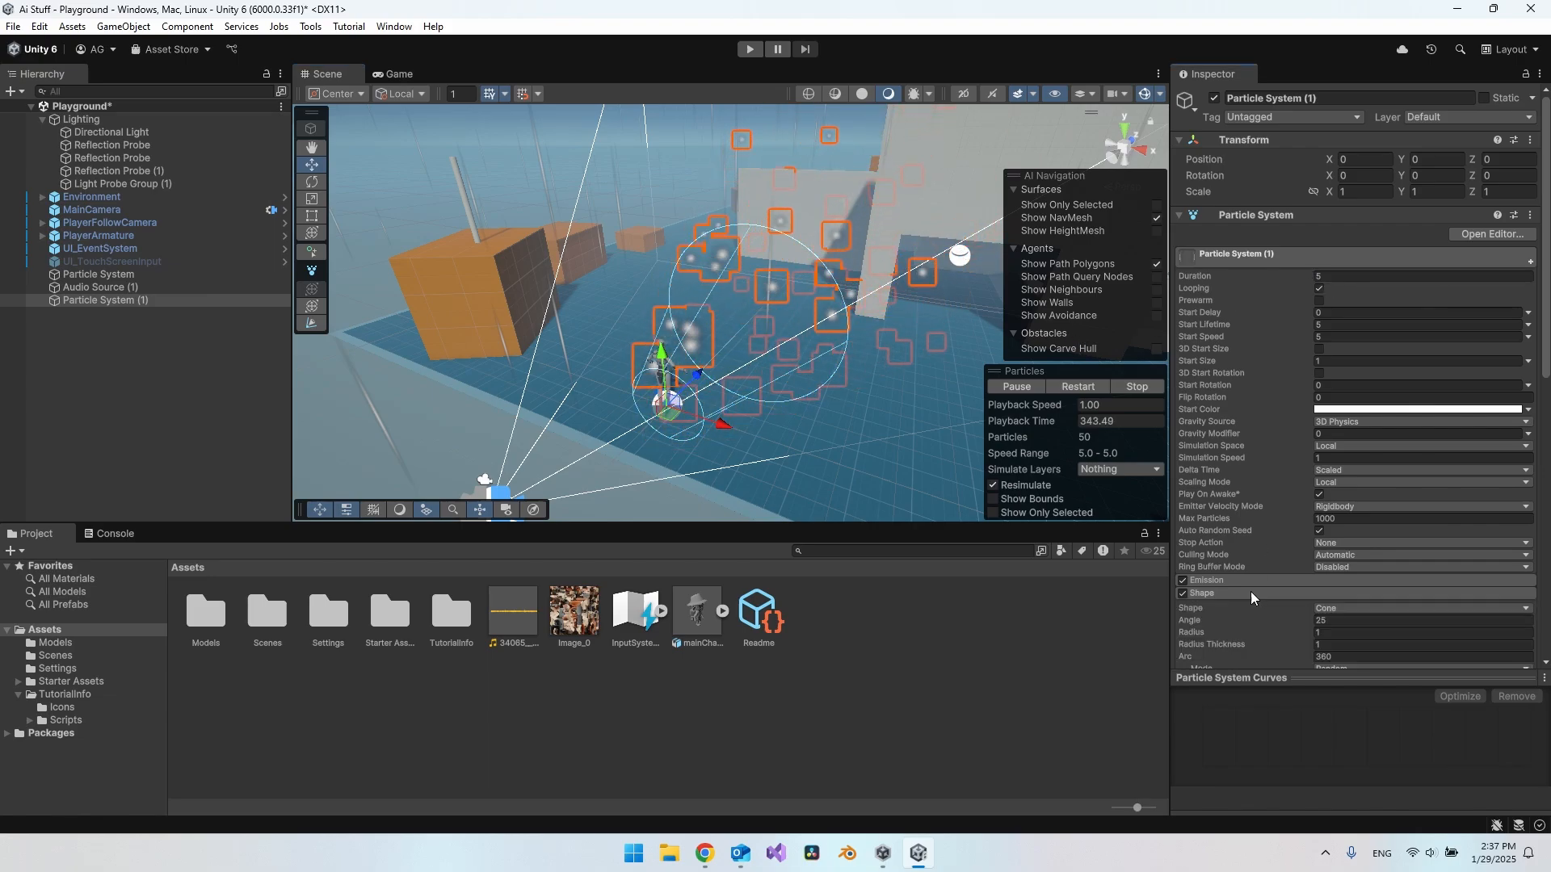
{"action": "left_click", "coordinate": [1421, 345]}
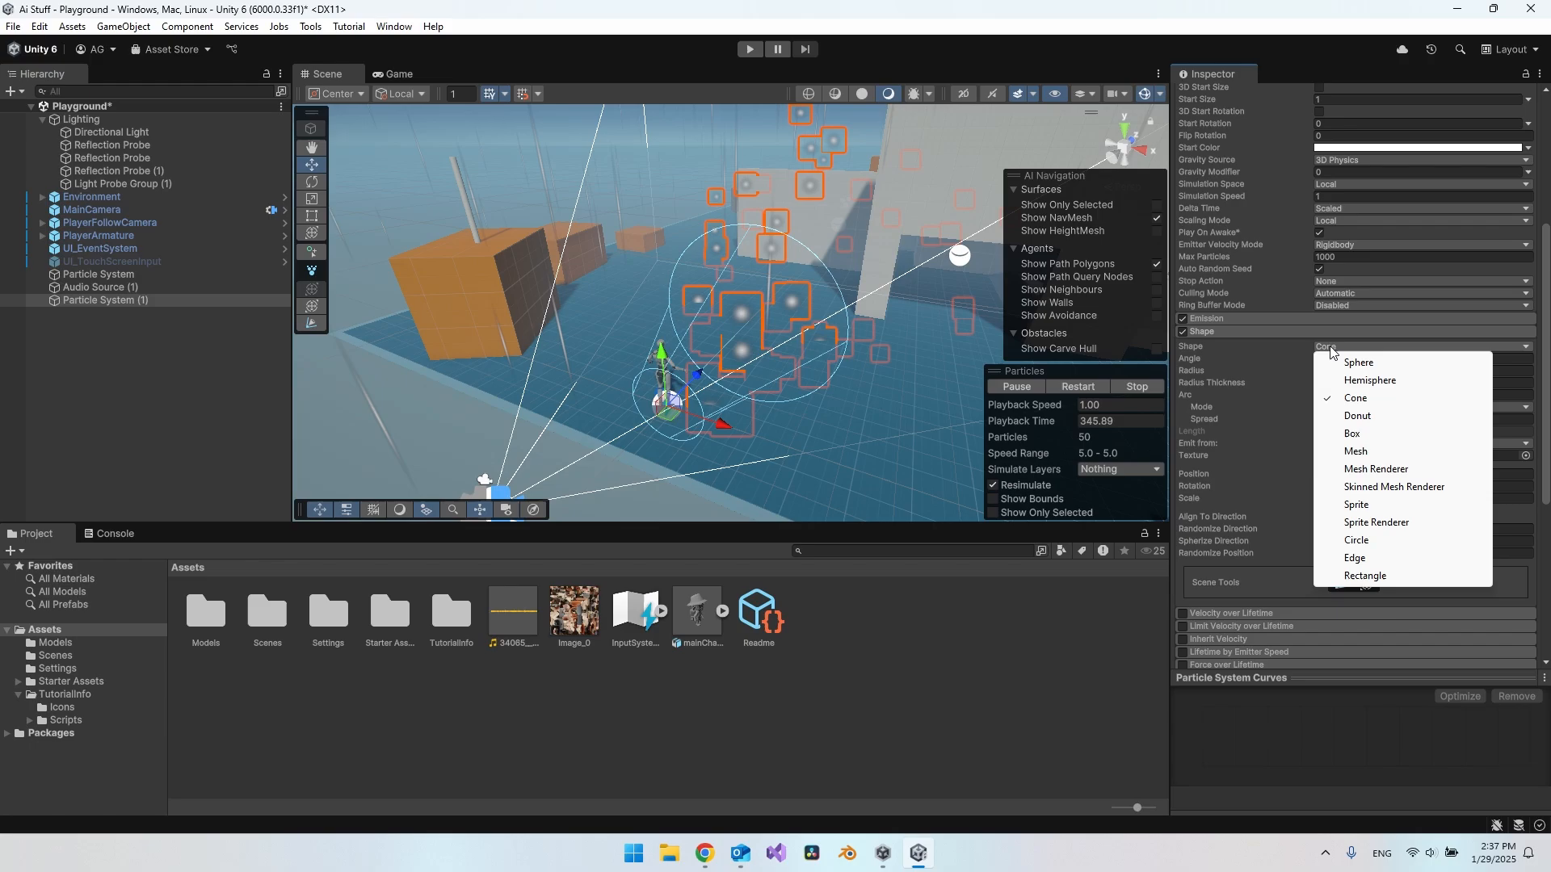
{"action": "left_click", "coordinate": [1351, 433]}
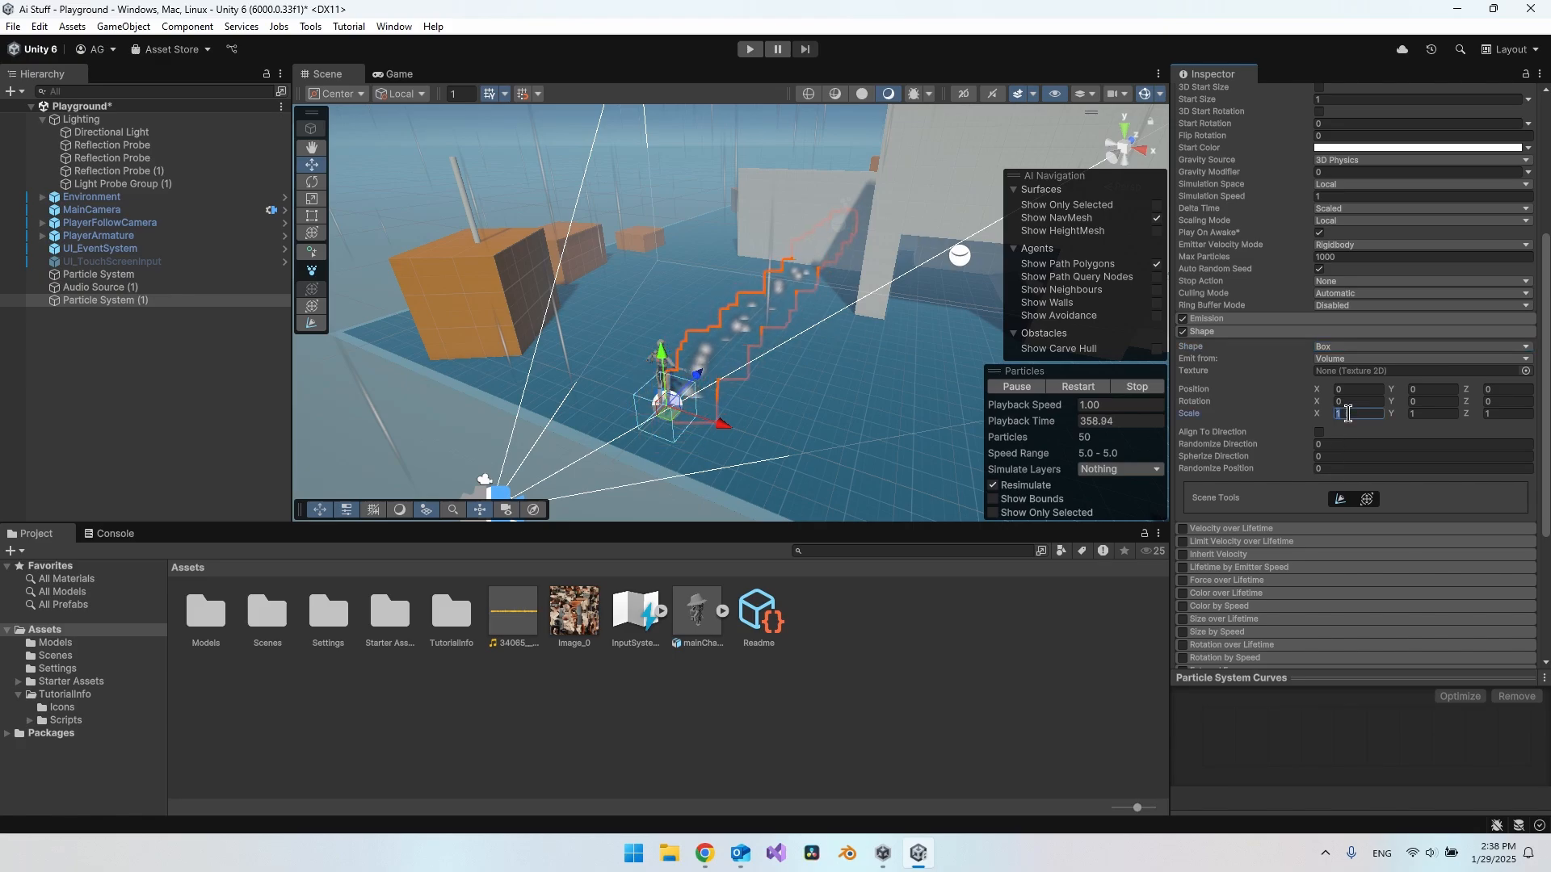
{"action": "type", "text": "40"}
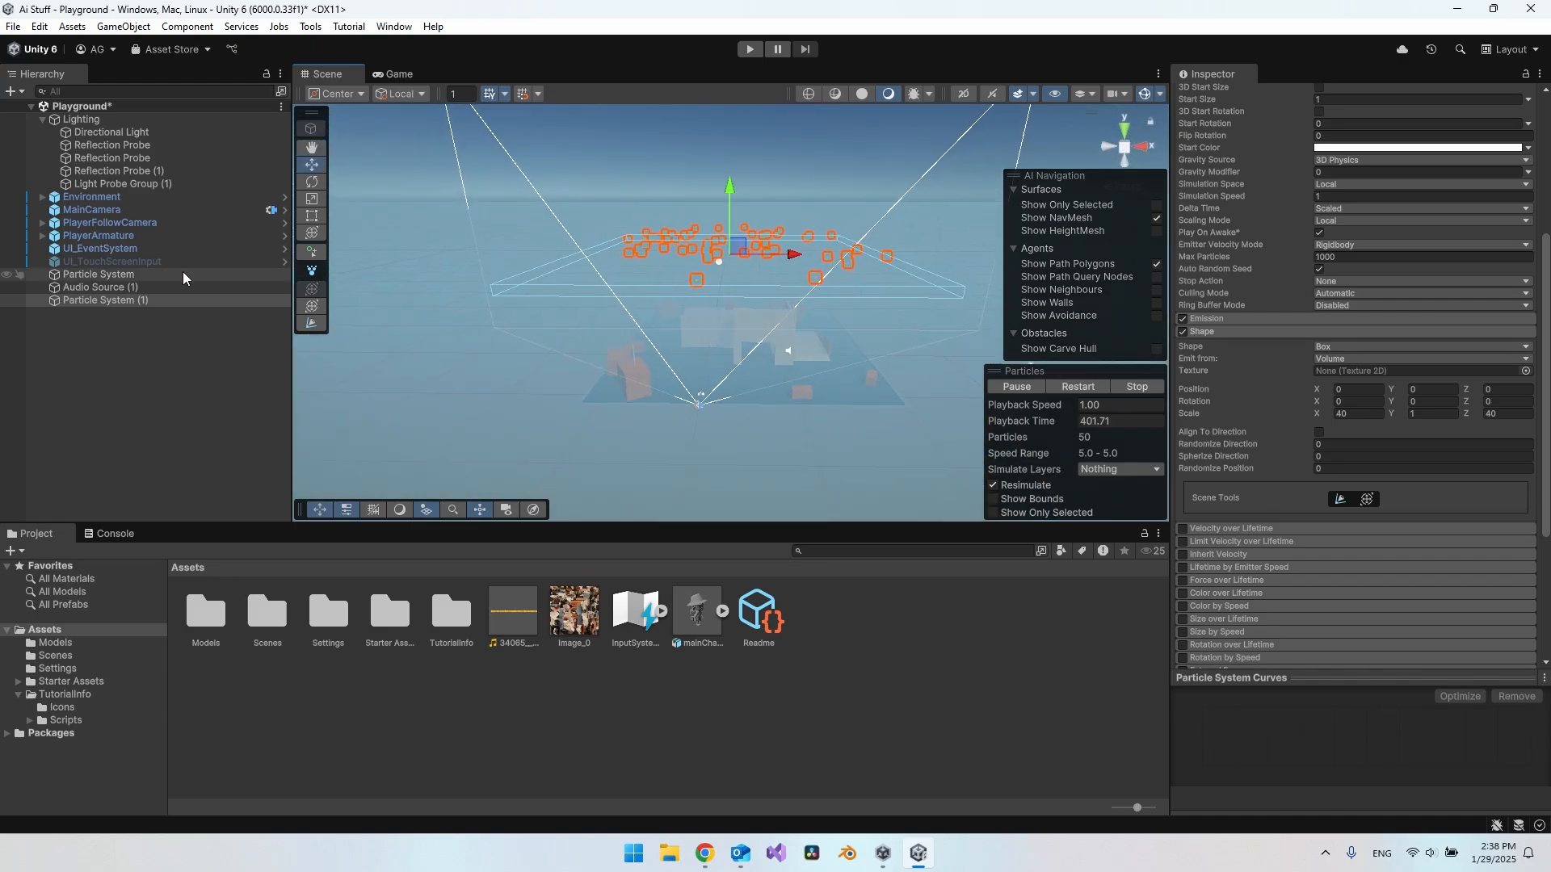
{"action": "left_click", "coordinate": [101, 287]}
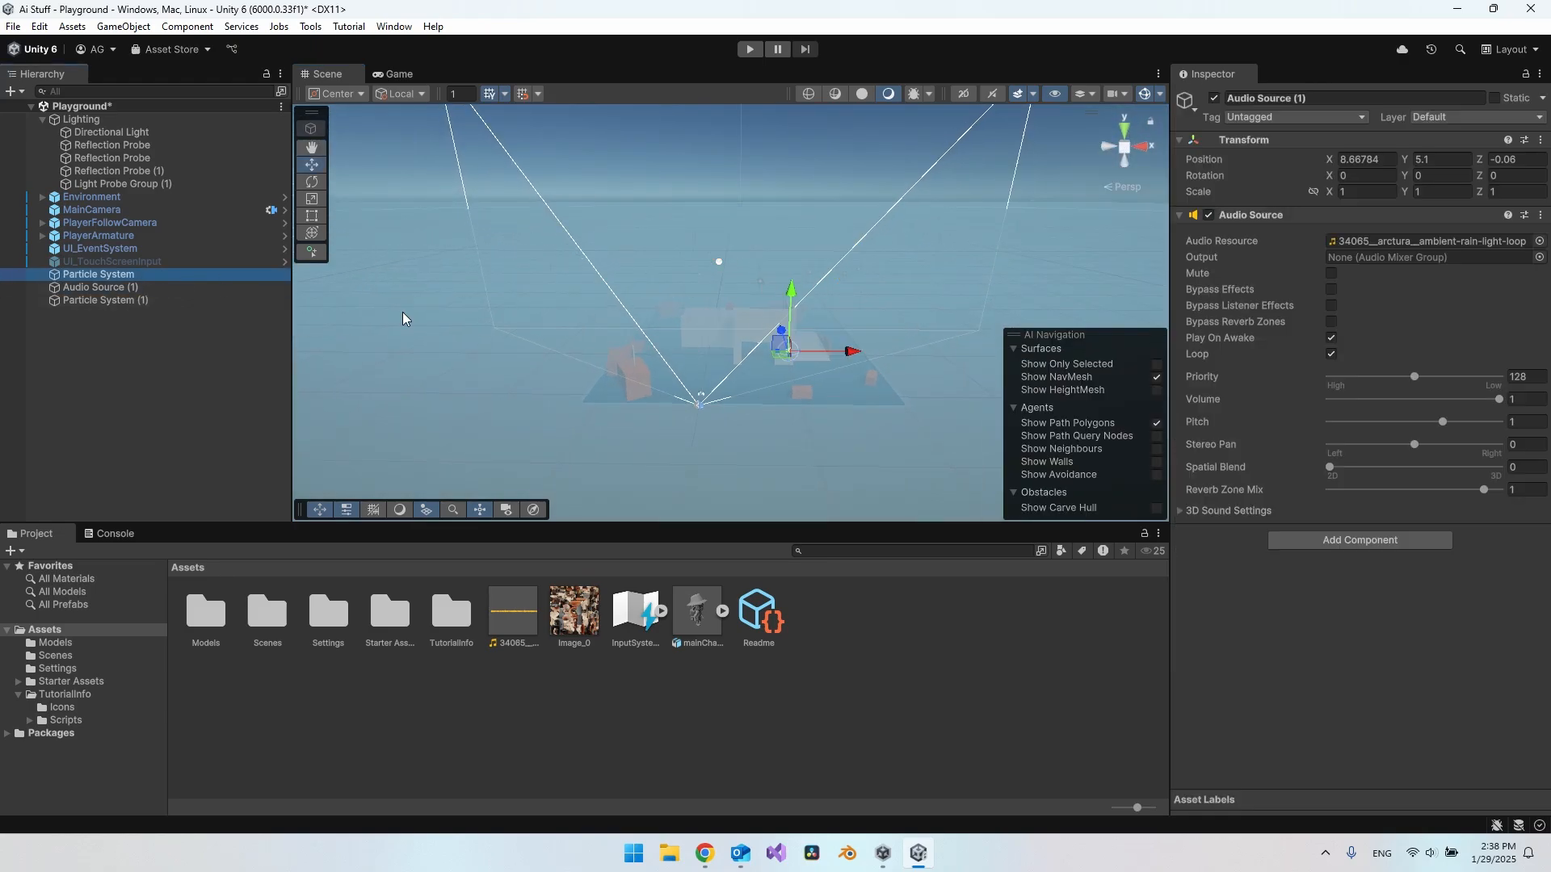
{"action": "left_click", "coordinate": [97, 275]}
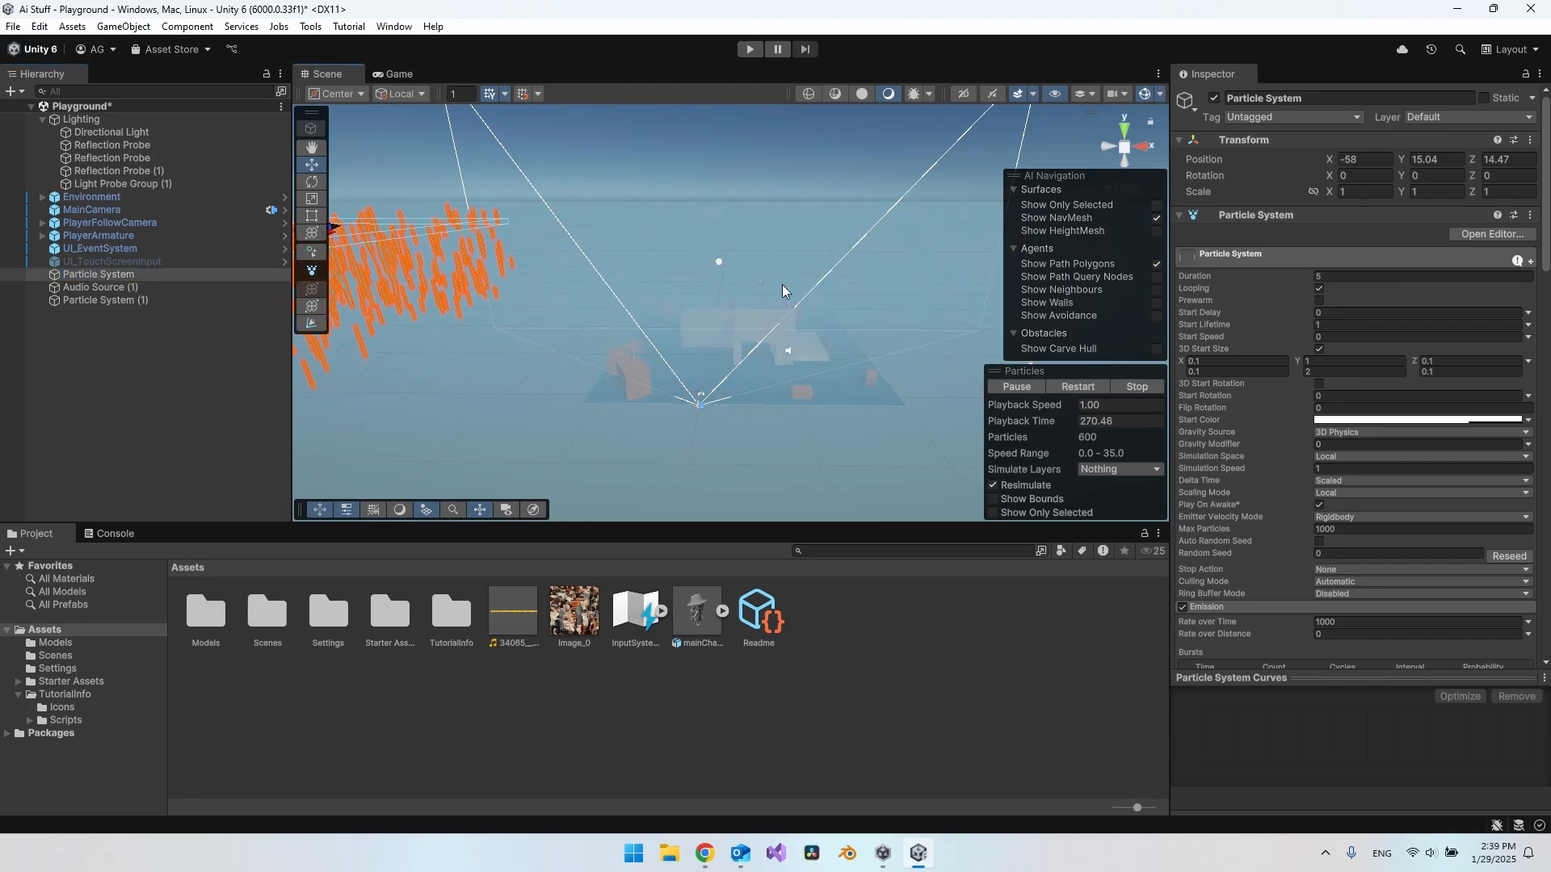
{"action": "left_click", "coordinate": [104, 301]}
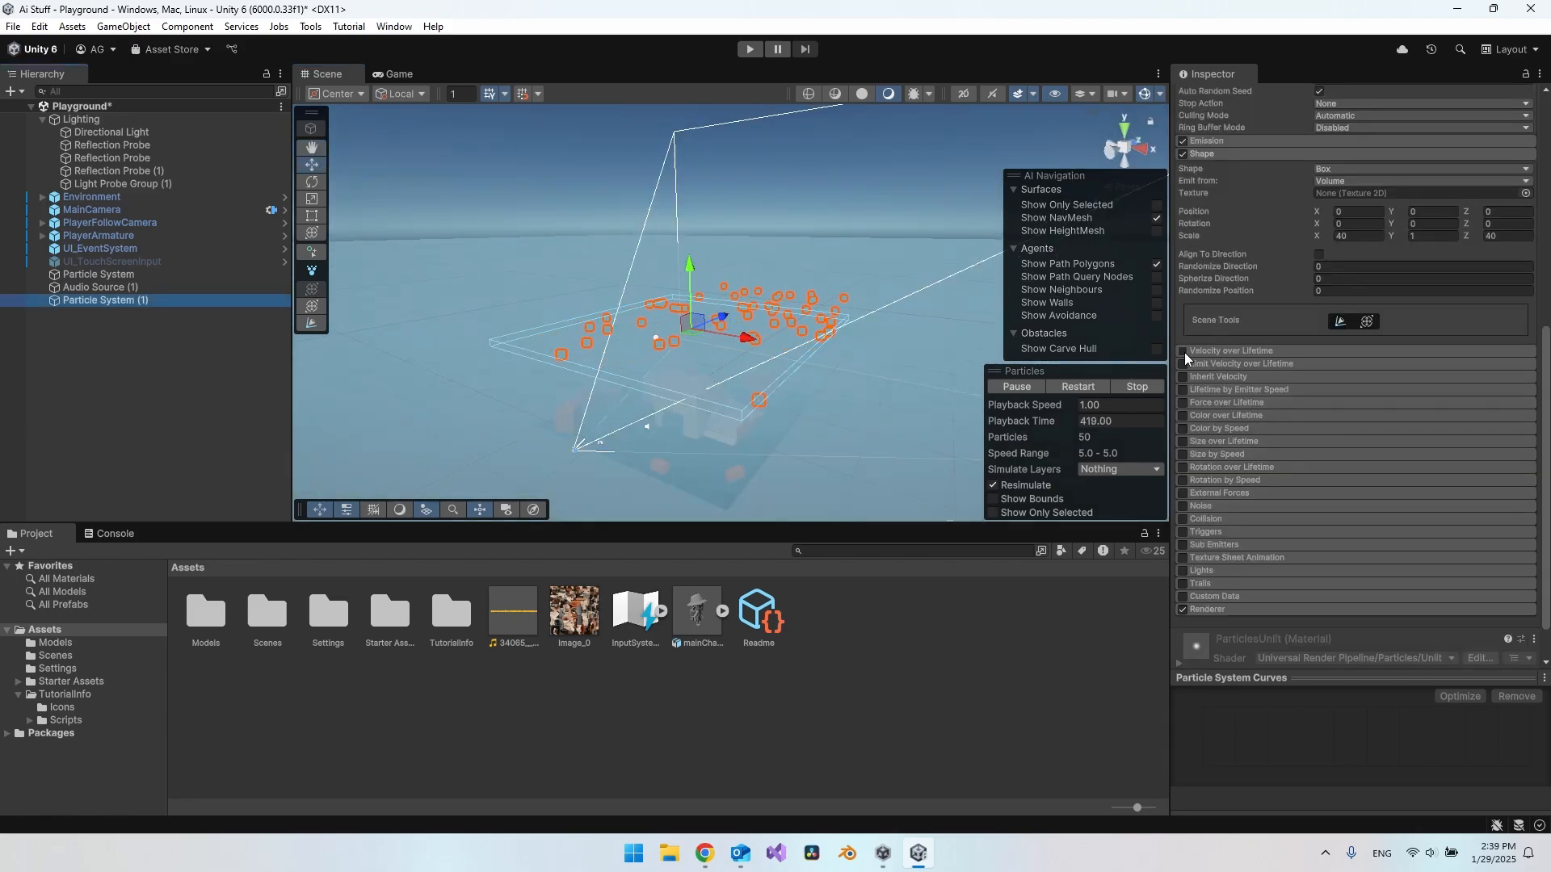
{"action": "mouse_move", "coordinate": [1231, 350]}
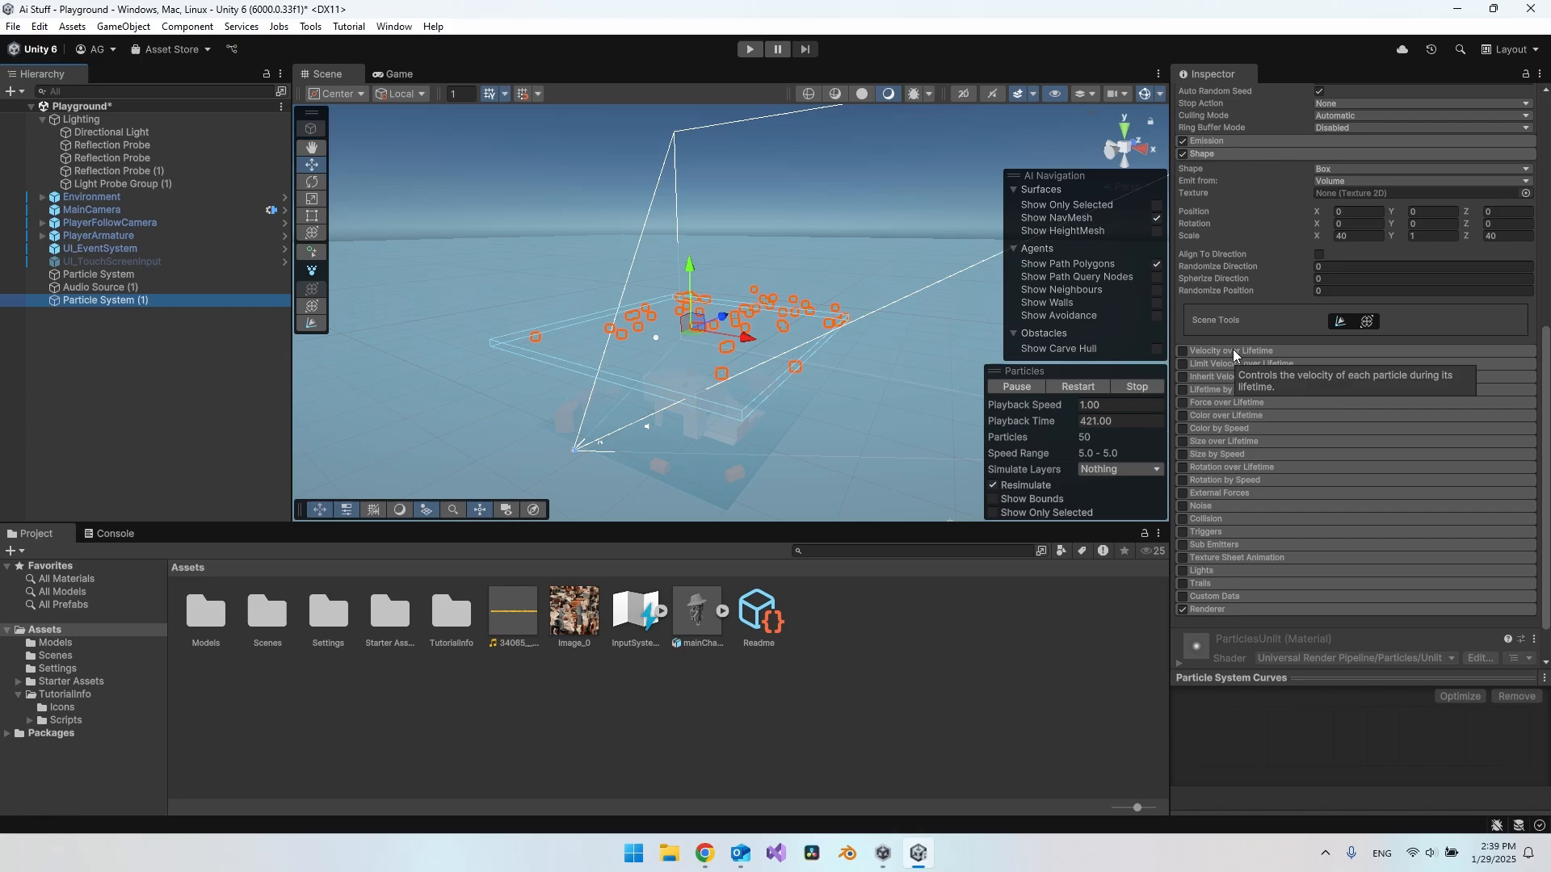
Enable Velocity over Lifetime with Y random between -20 and -30
{"action": "left_click", "coordinate": [1181, 351]}
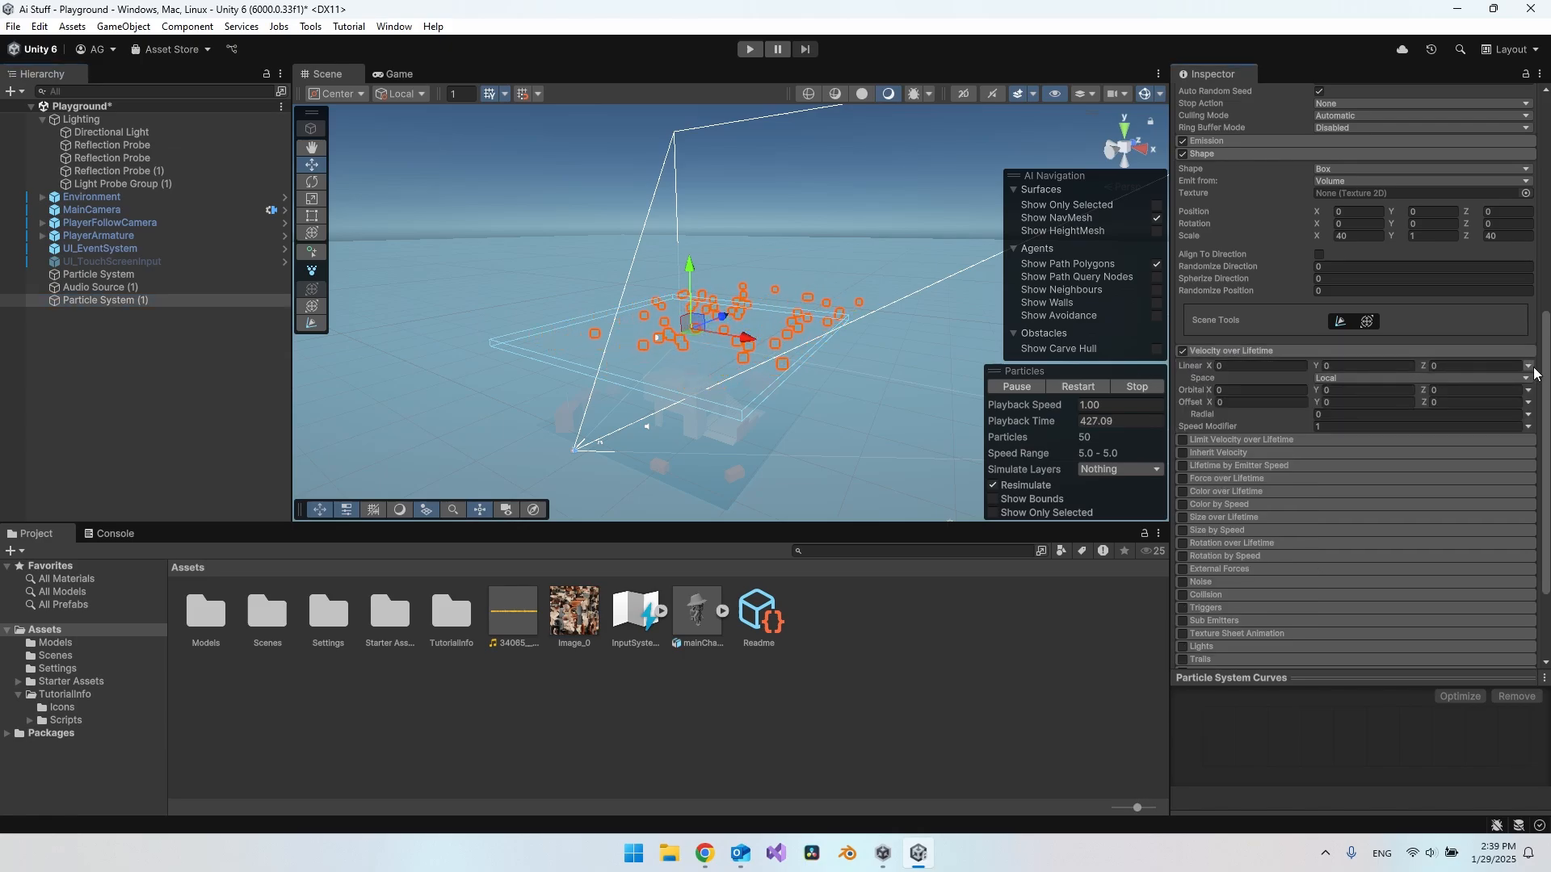
{"action": "left_click", "coordinate": [1527, 367]}
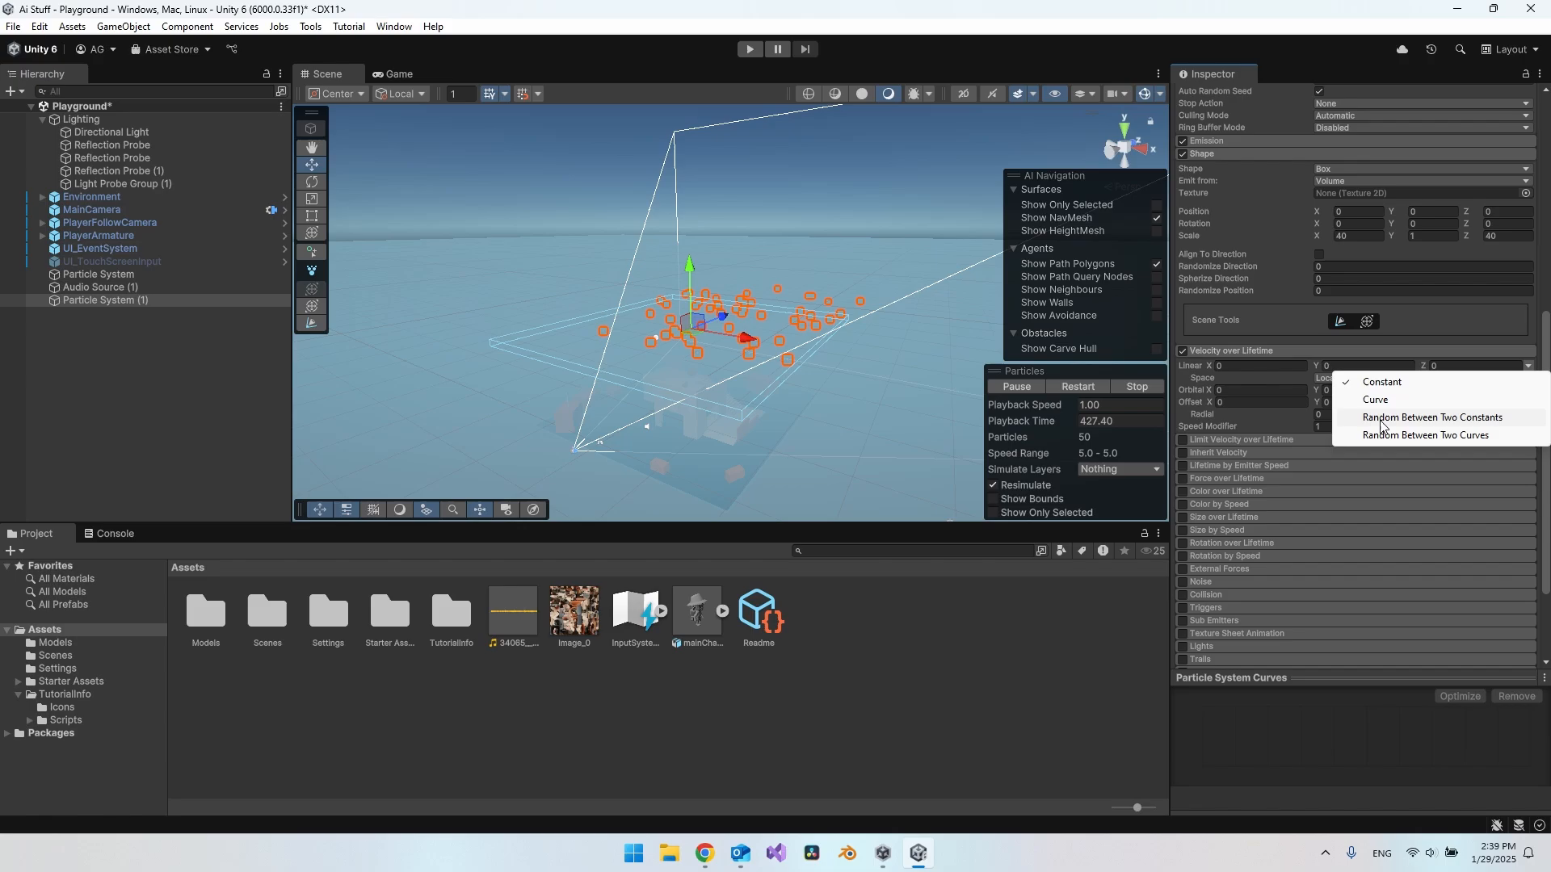
{"action": "left_click", "coordinate": [1381, 382]}
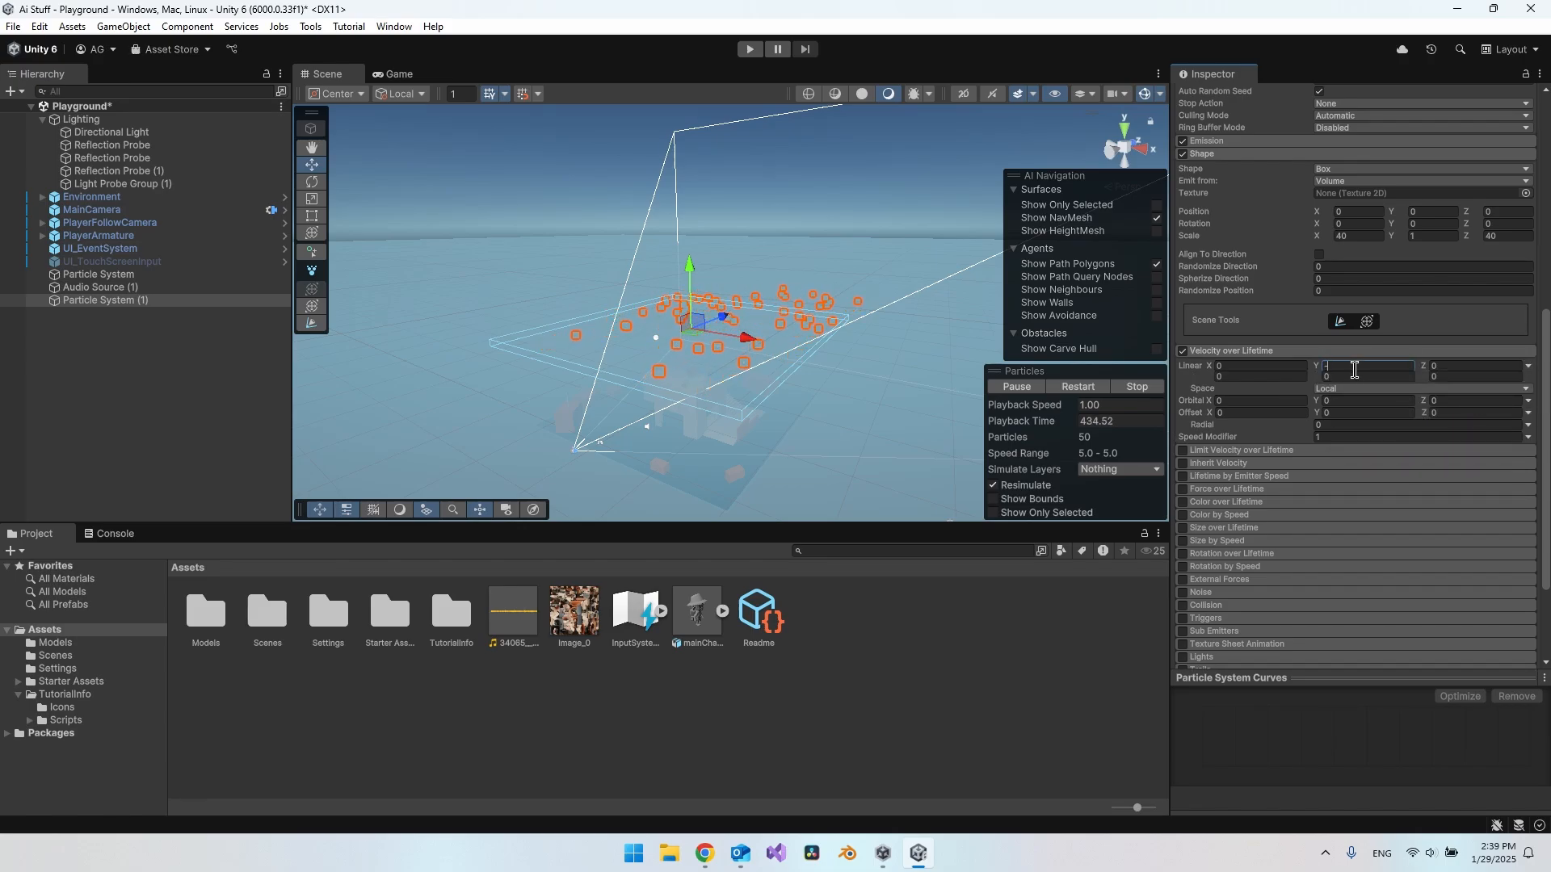
{"action": "type", "text": "-20"}
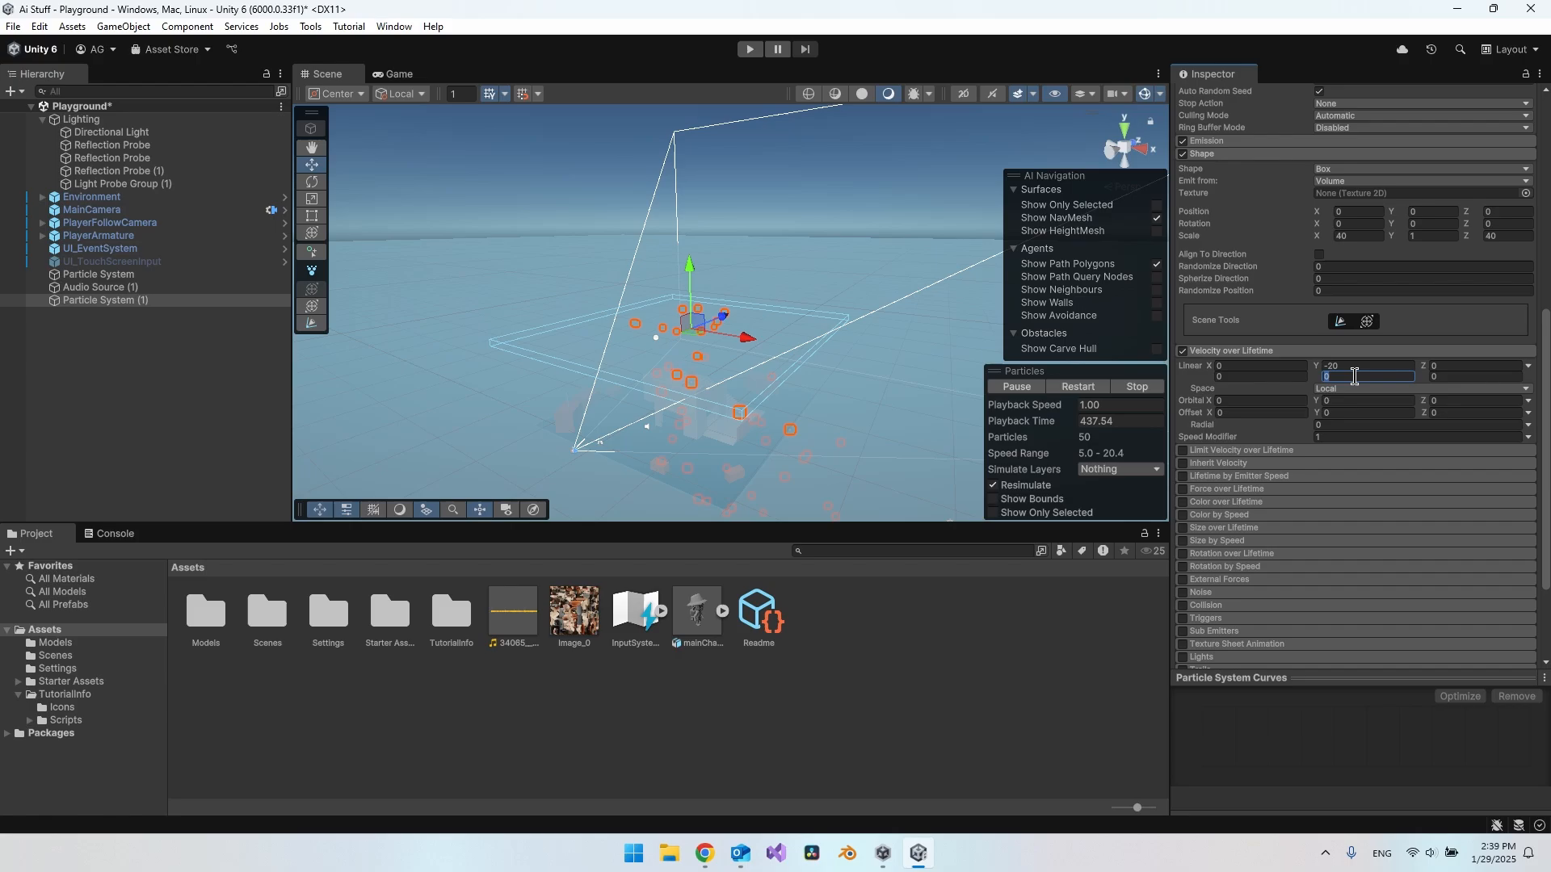
{"action": "type", "text": "-30"}
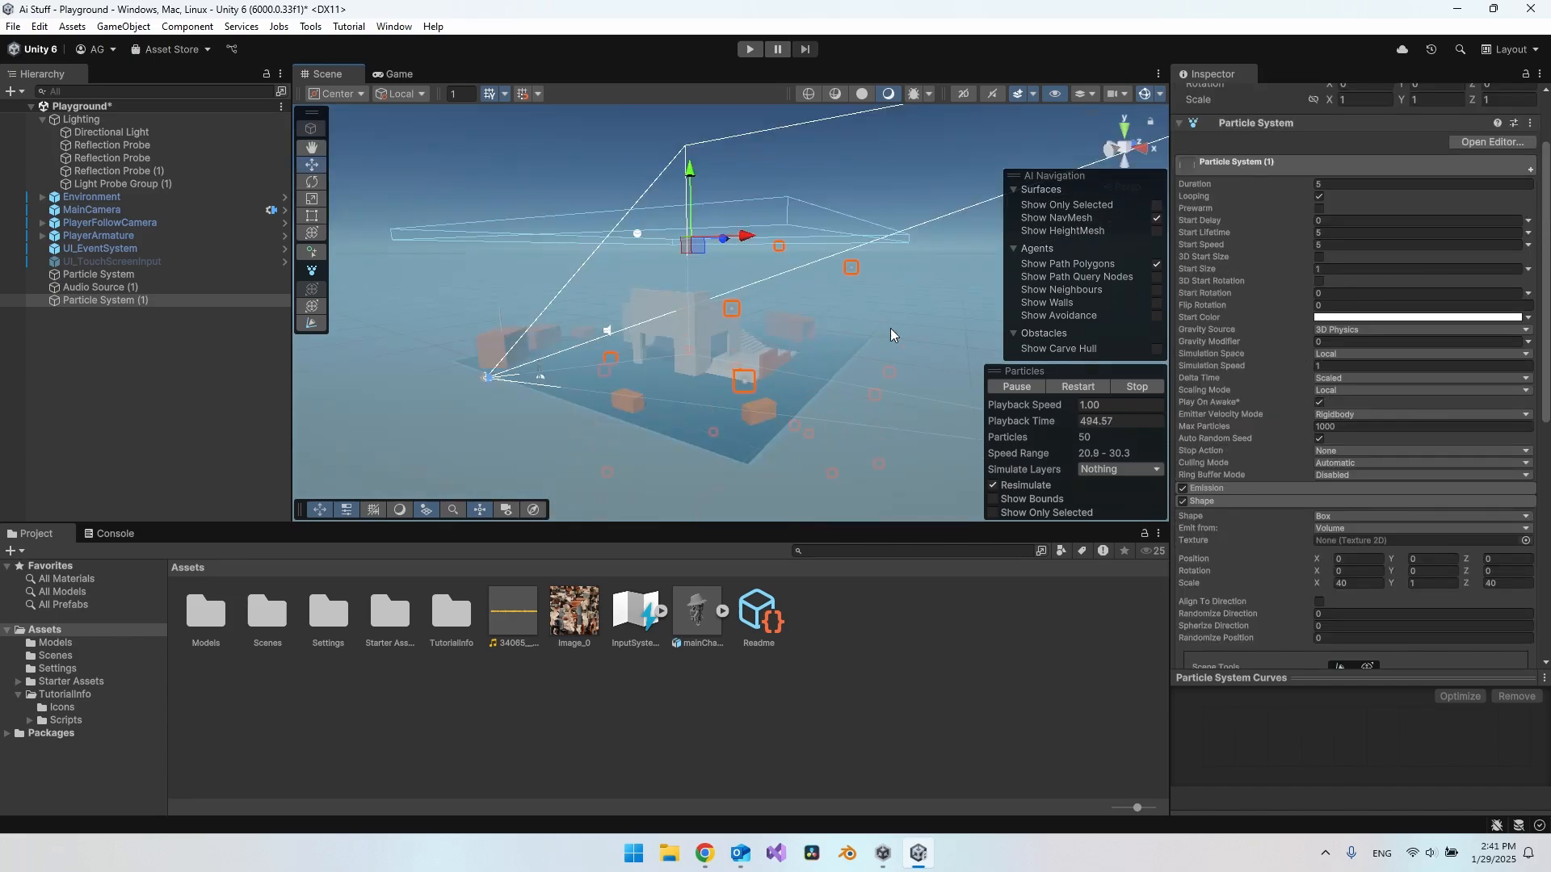
Set the Emission Rate over Time to 100 particles per second
{"action": "left_click", "coordinate": [1205, 488]}
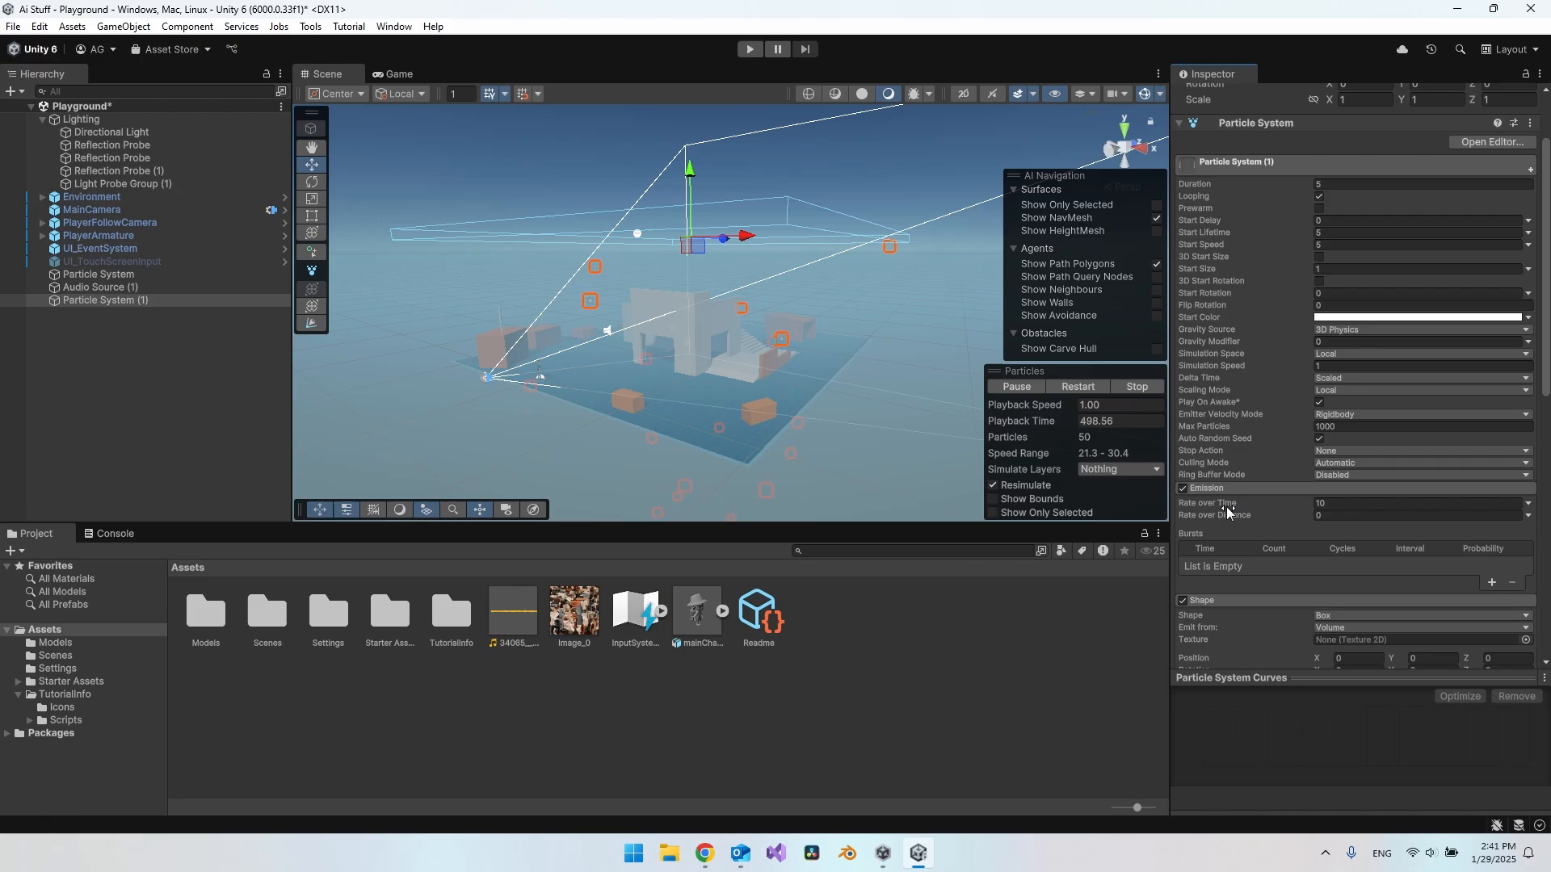
{"action": "left_click", "coordinate": [1425, 503]}
{"action": "type", "text": "0"}
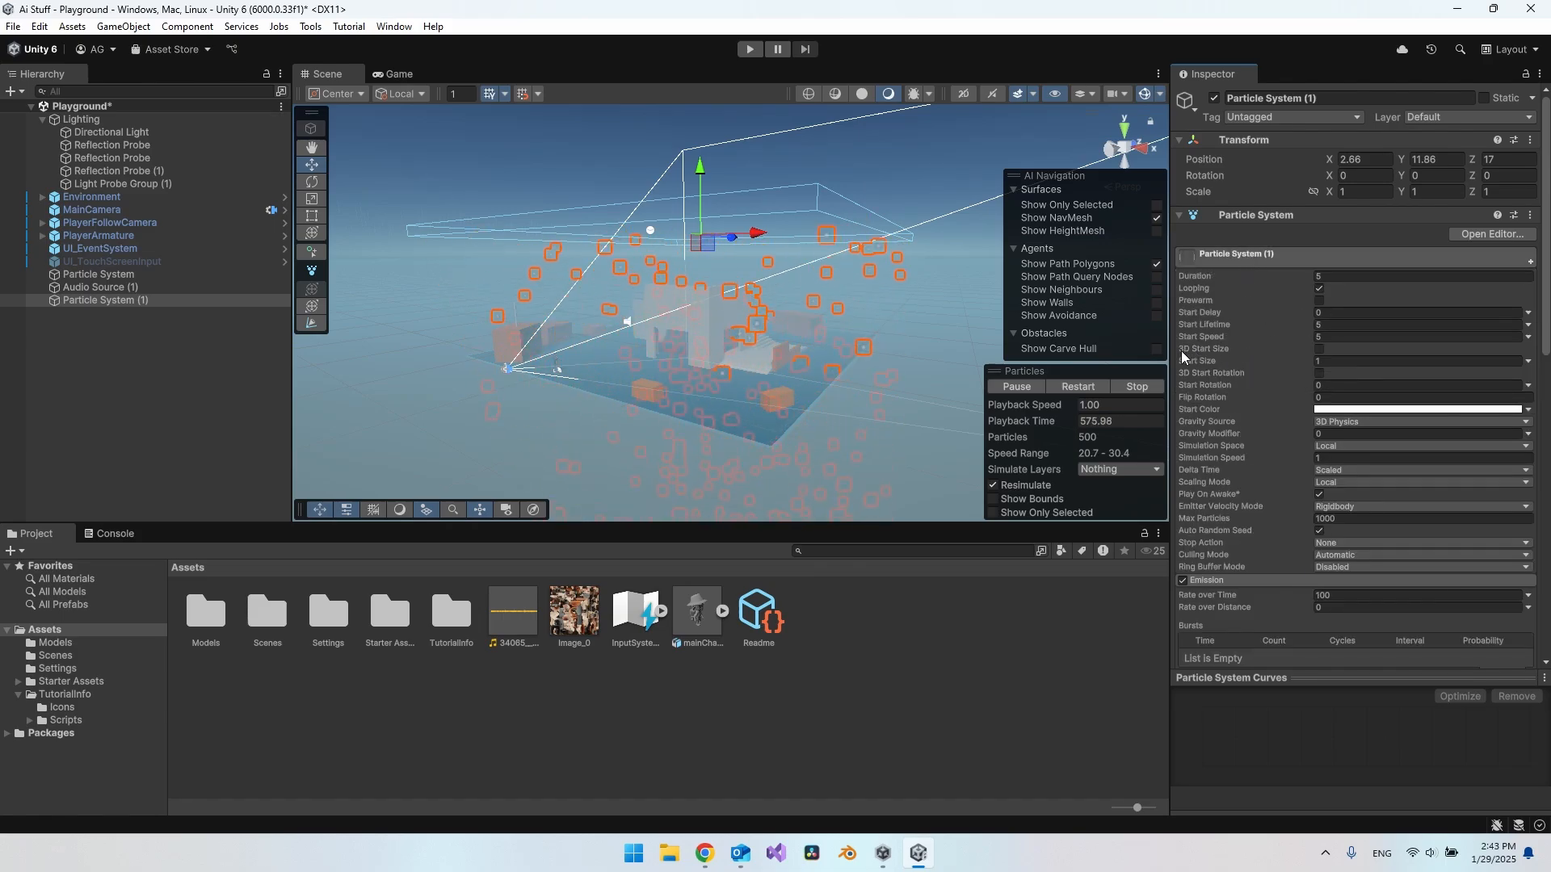
Enable 3D Start Size random between two constants: X 0.1/0.1, Y 1/2, Z 0.1/0.1
{"action": "left_click", "coordinate": [1318, 349]}
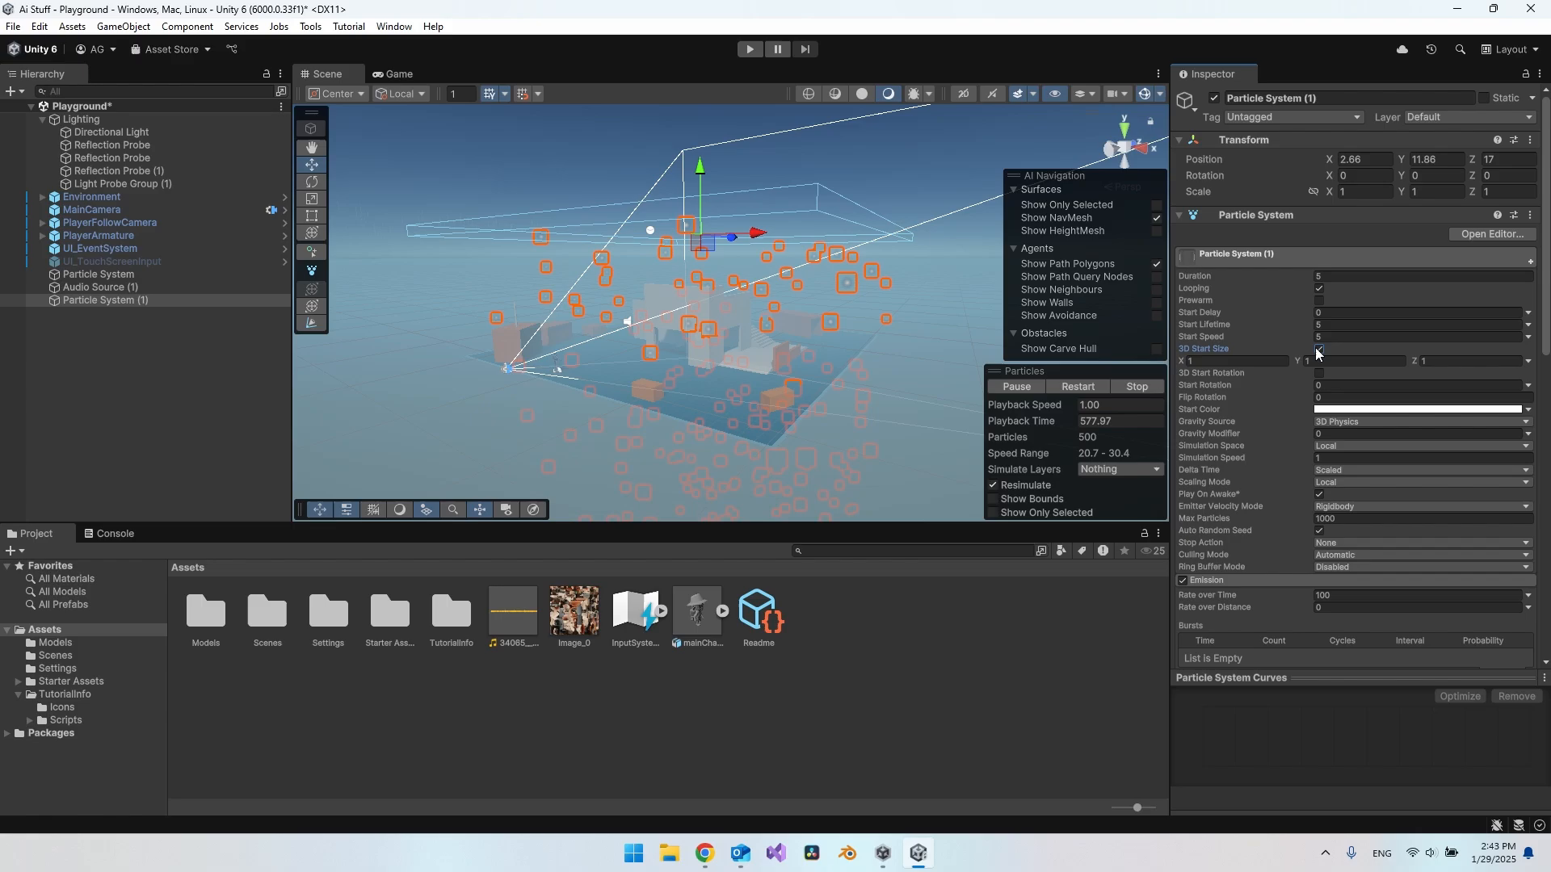
{"action": "left_click", "coordinate": [1528, 352]}
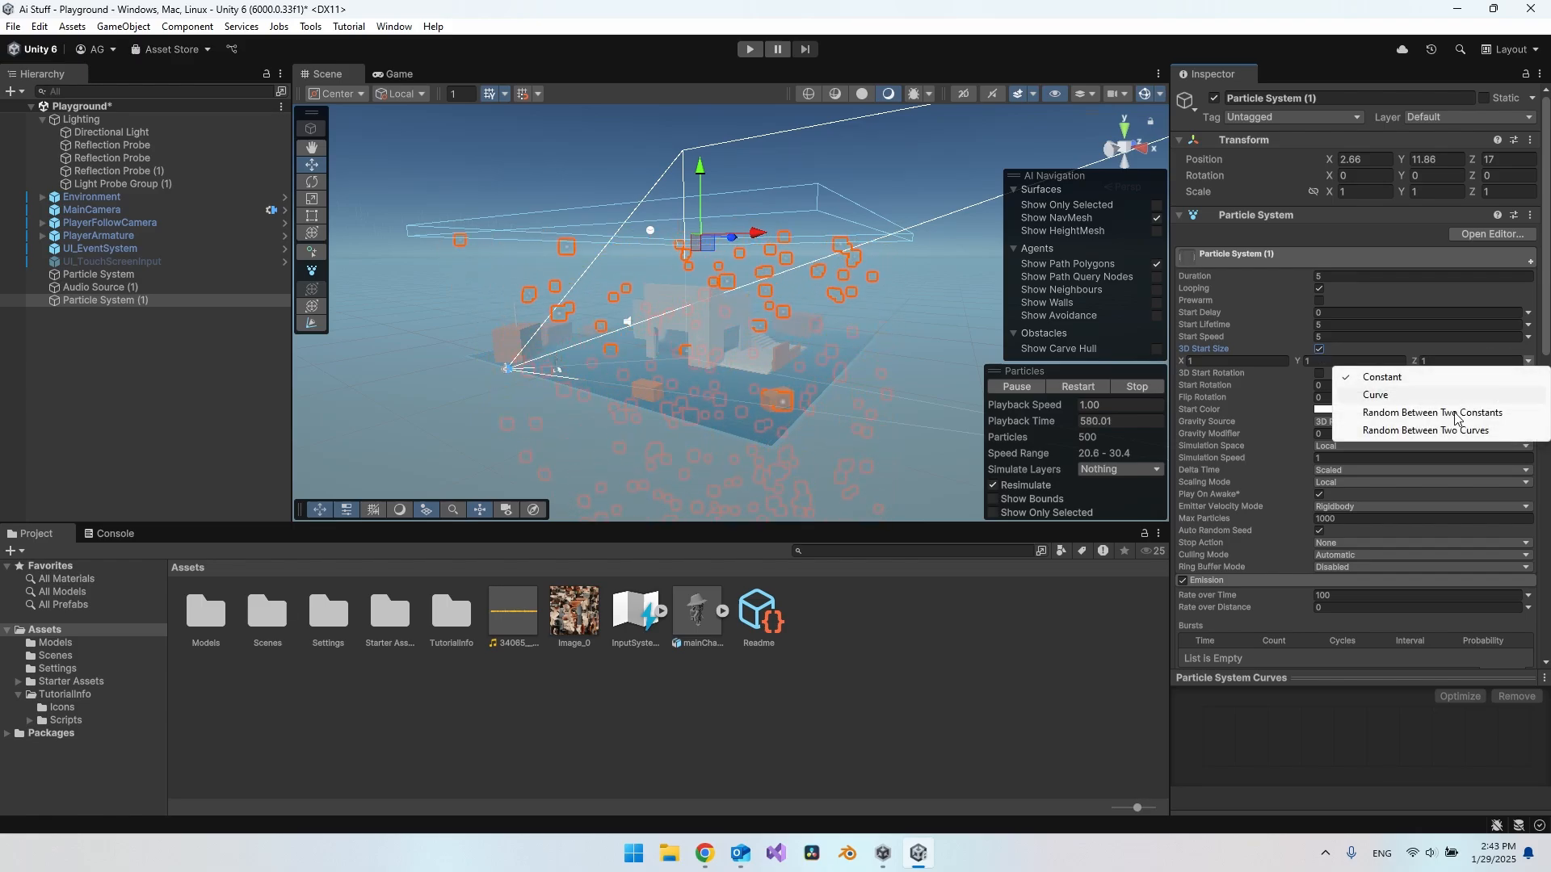
{"action": "left_click", "coordinate": [1379, 376]}
{"action": "type", "text": "2"}
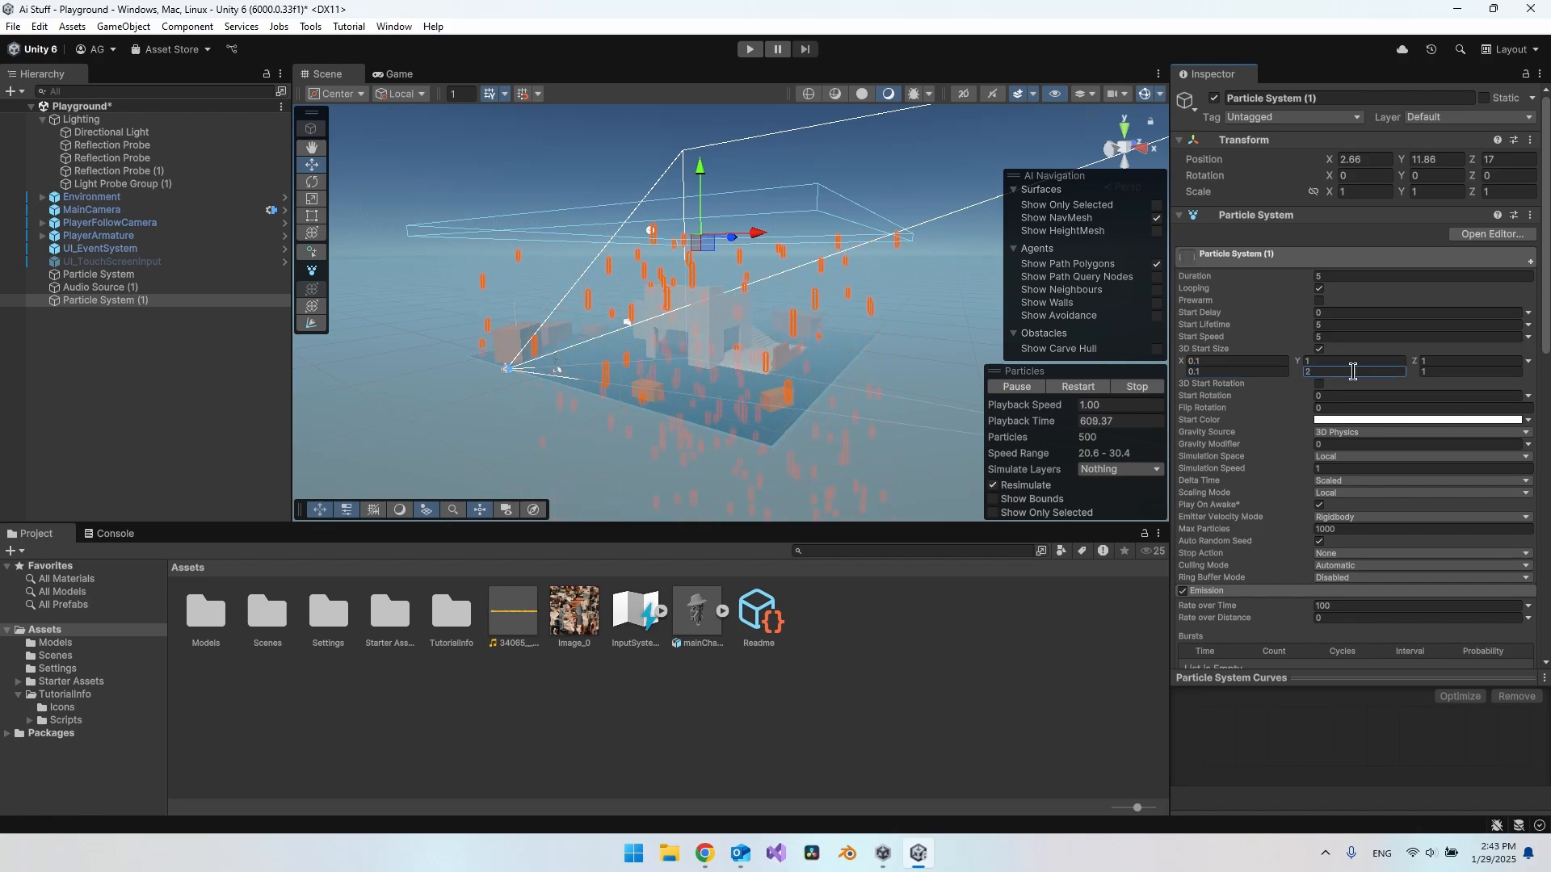
{"action": "left_click", "coordinate": [1464, 360]}
{"action": "type", "text": "0.1"}
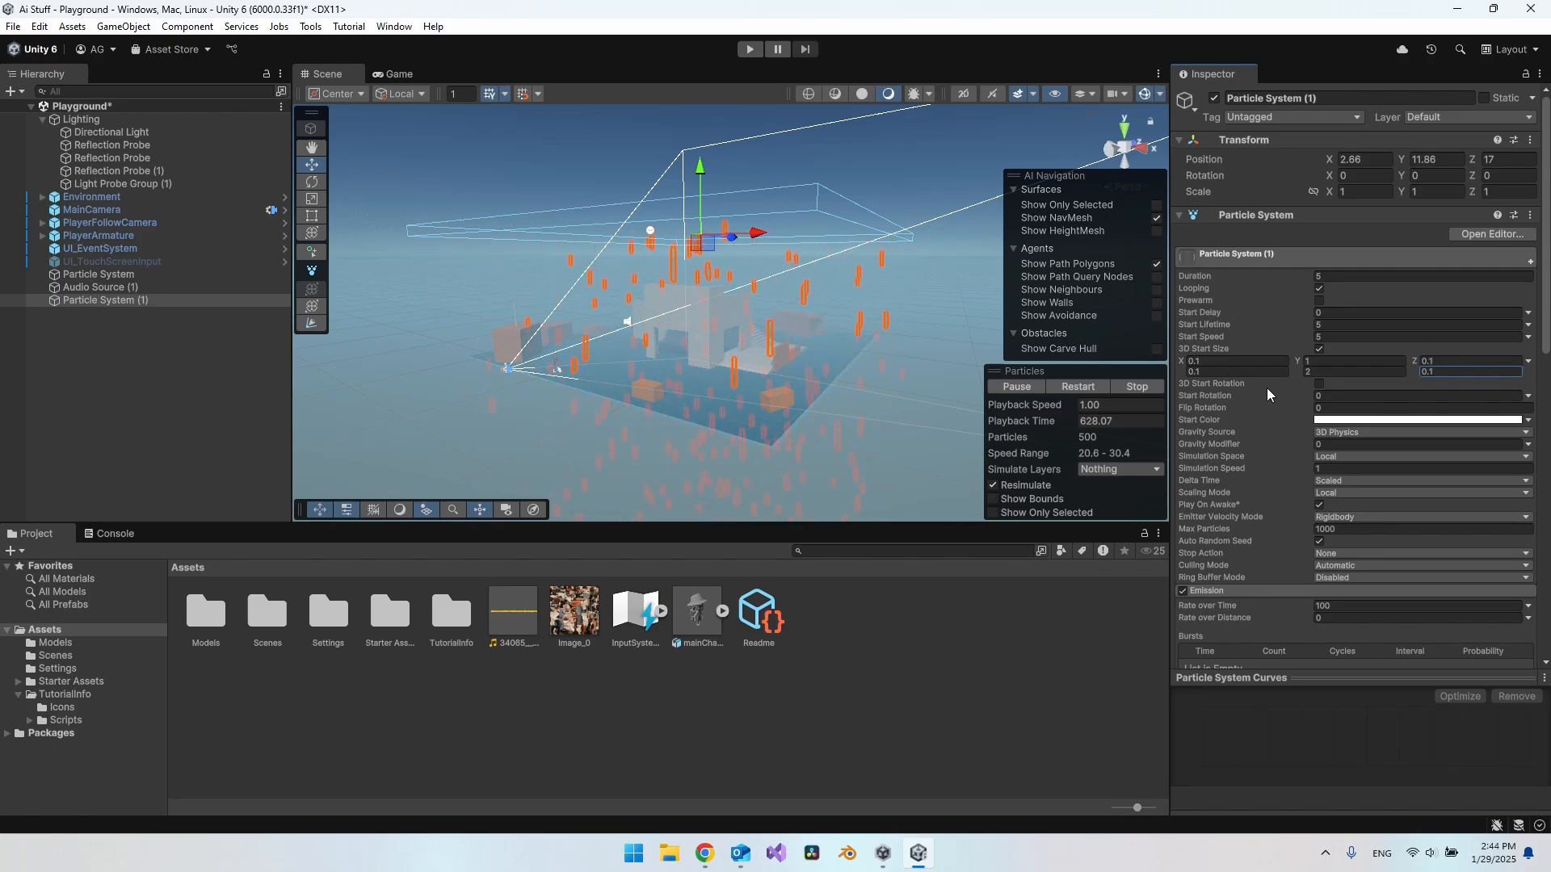
{"action": "left_click", "coordinate": [1420, 420]}
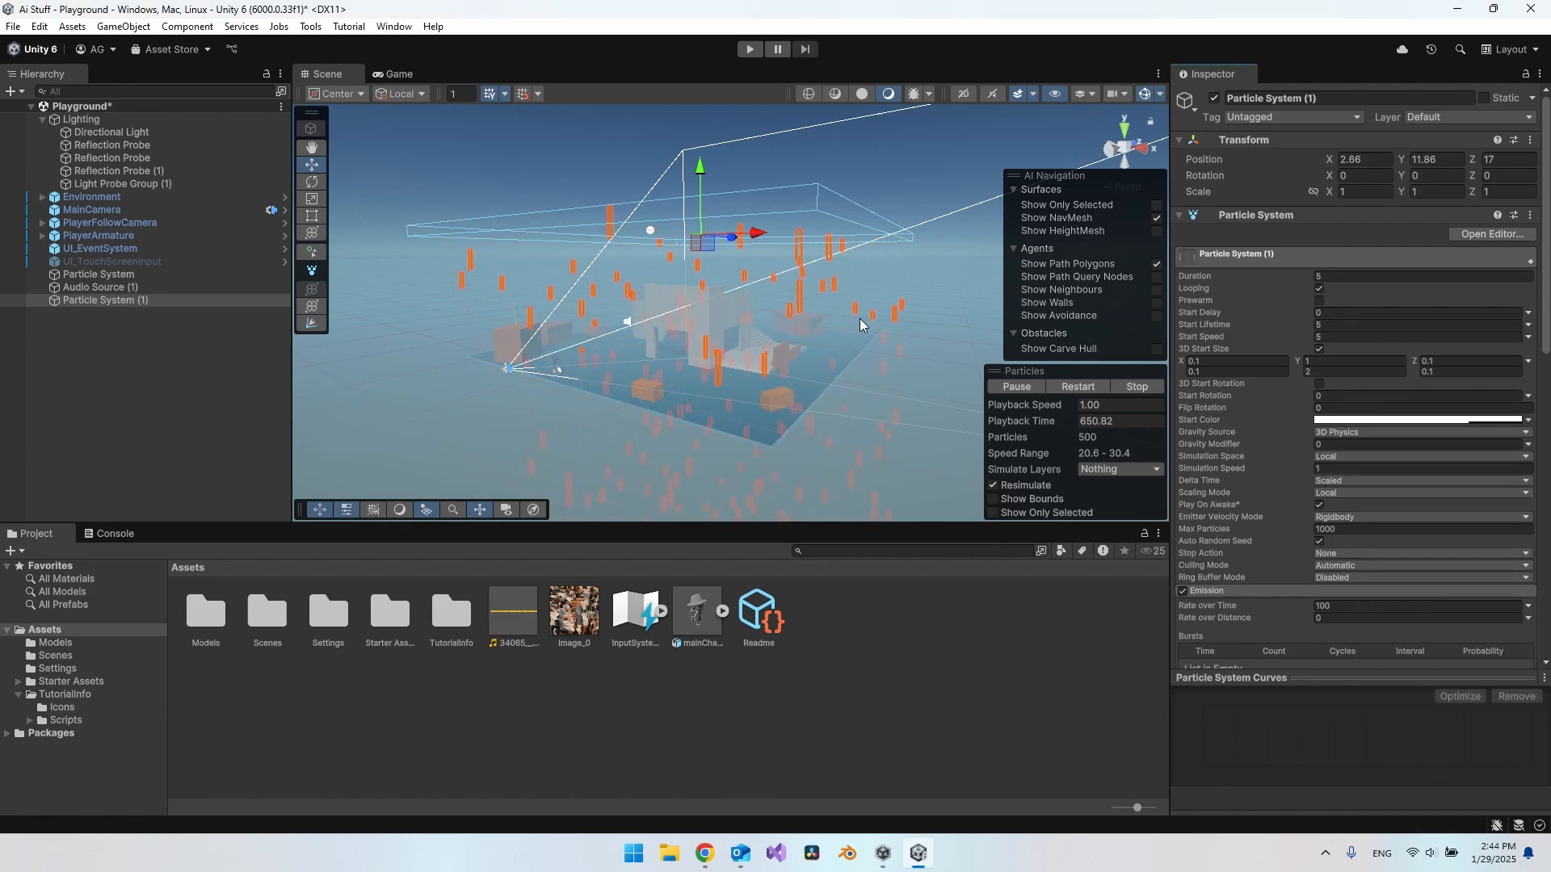
{"action": "mouse_move", "coordinate": [764, 404]}
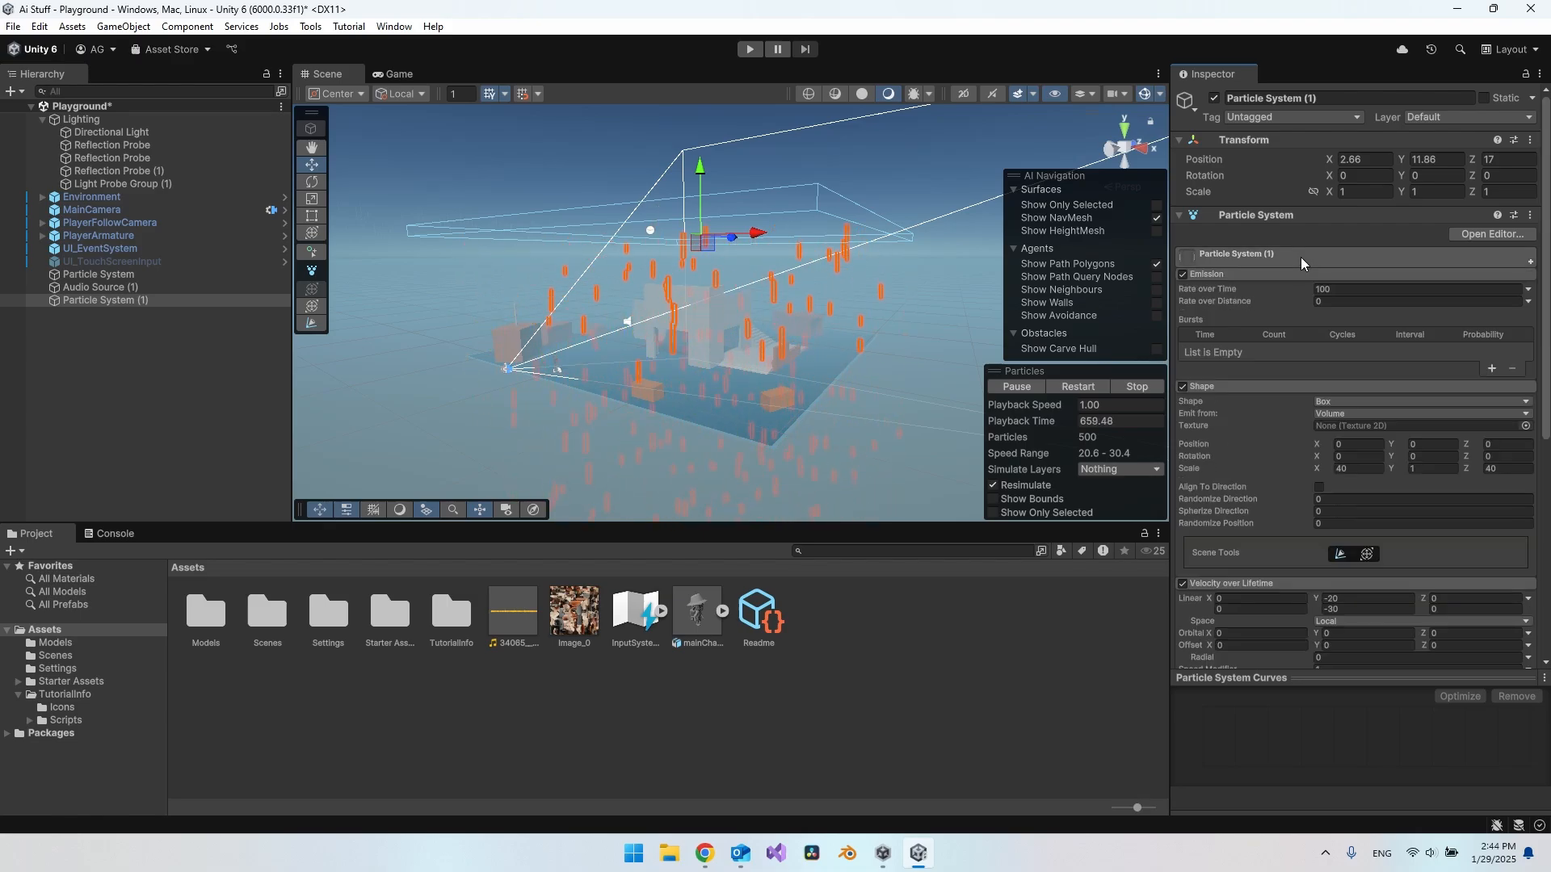
Enable the Collision module with World type, Dampen 1 and Lifetime Loss 0.4
{"action": "scroll", "scroll_direction": "down", "scroll_amount": 3}
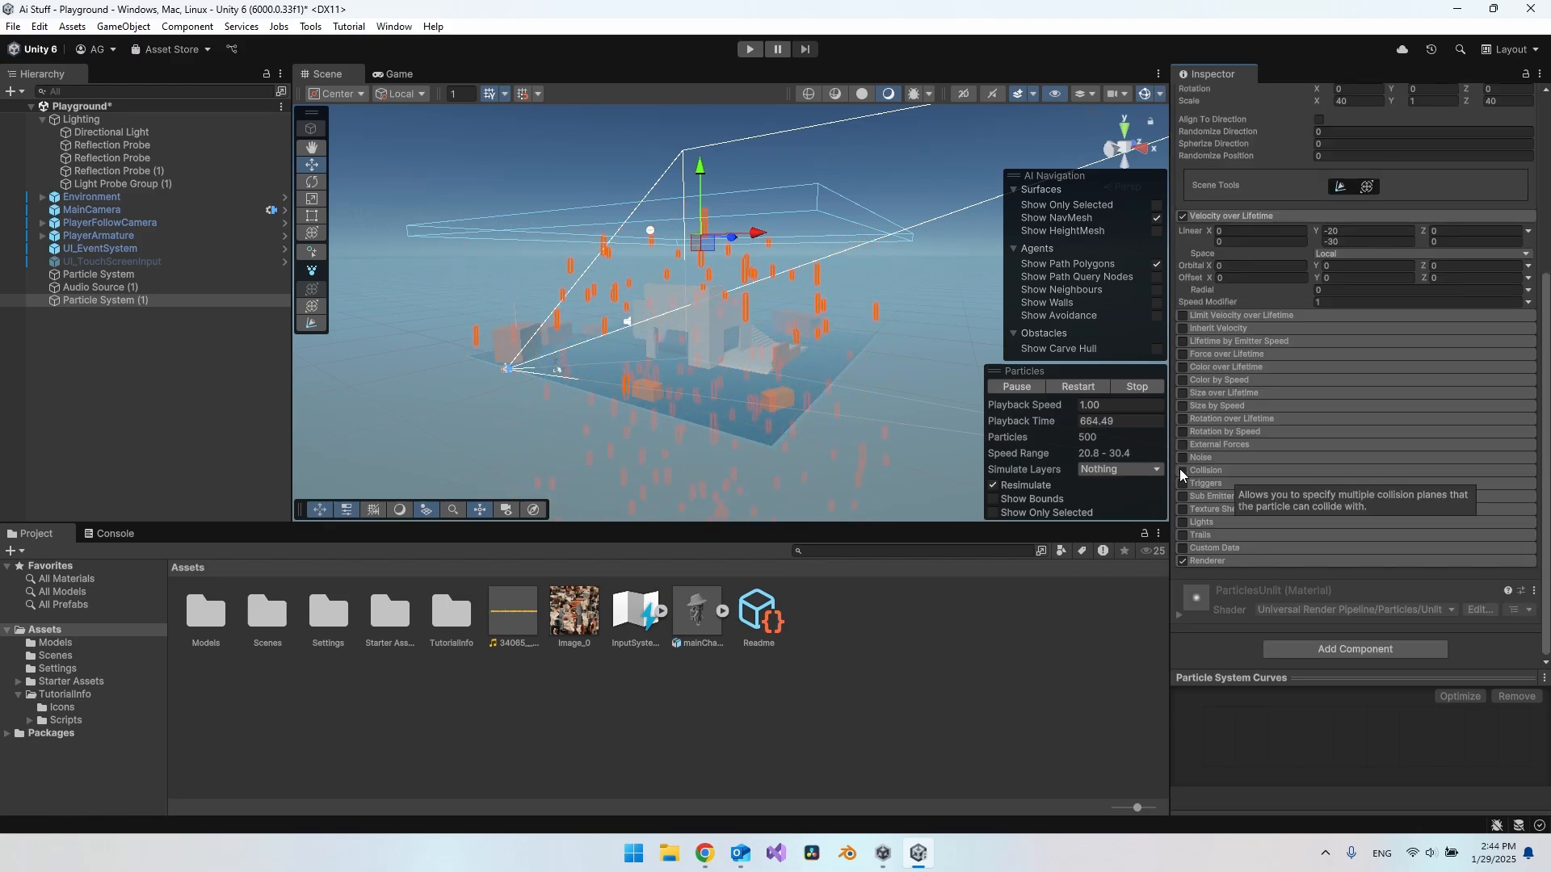
{"action": "left_click", "coordinate": [1182, 470]}
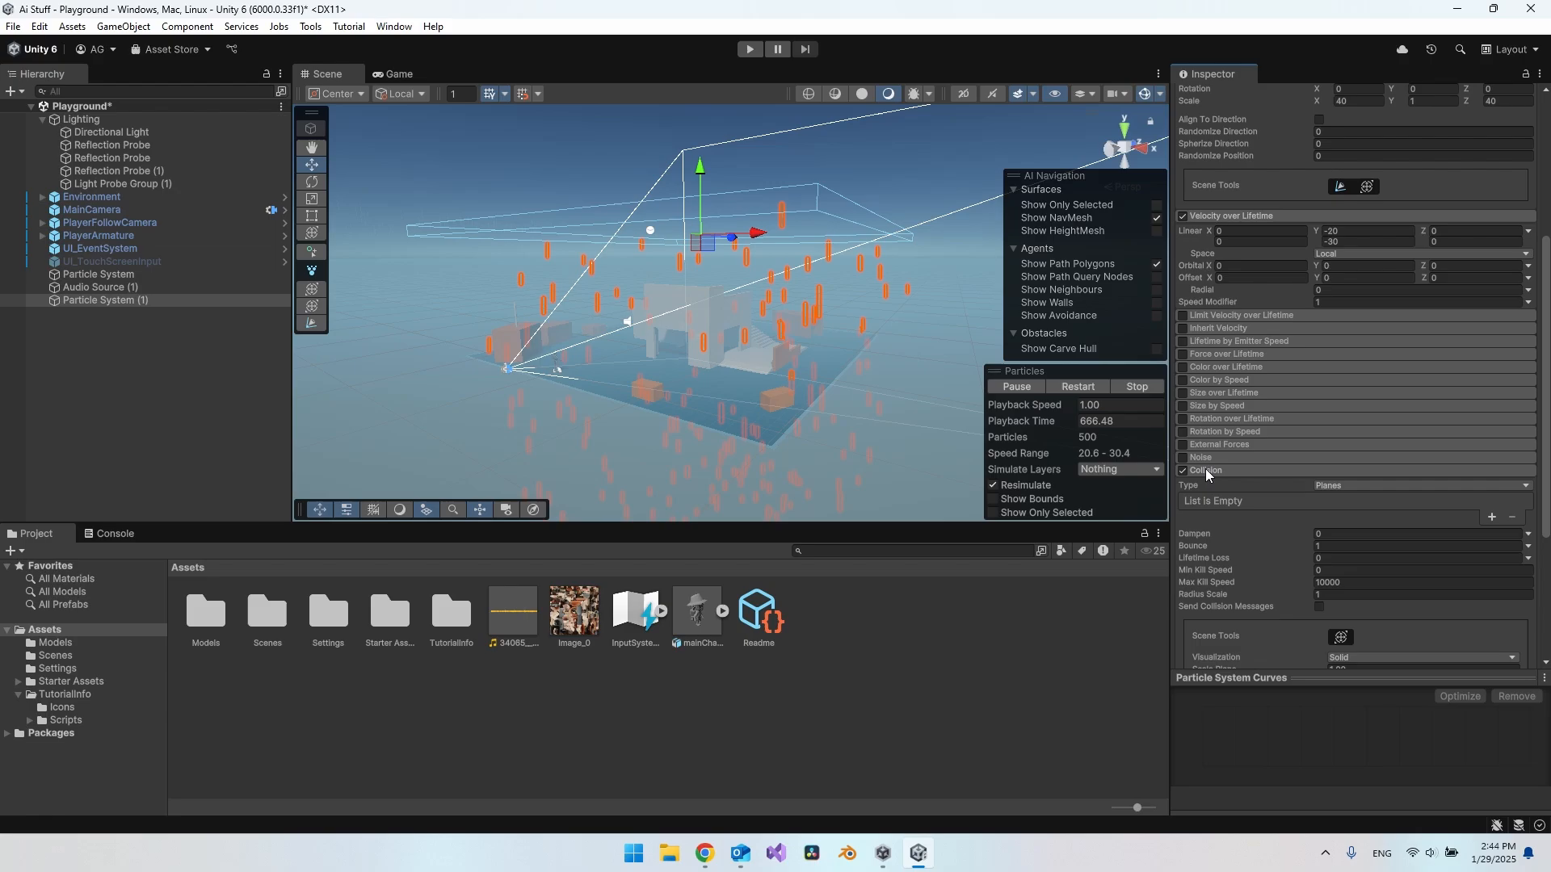
{"action": "scroll", "scroll_direction": "down", "scroll_amount": 3}
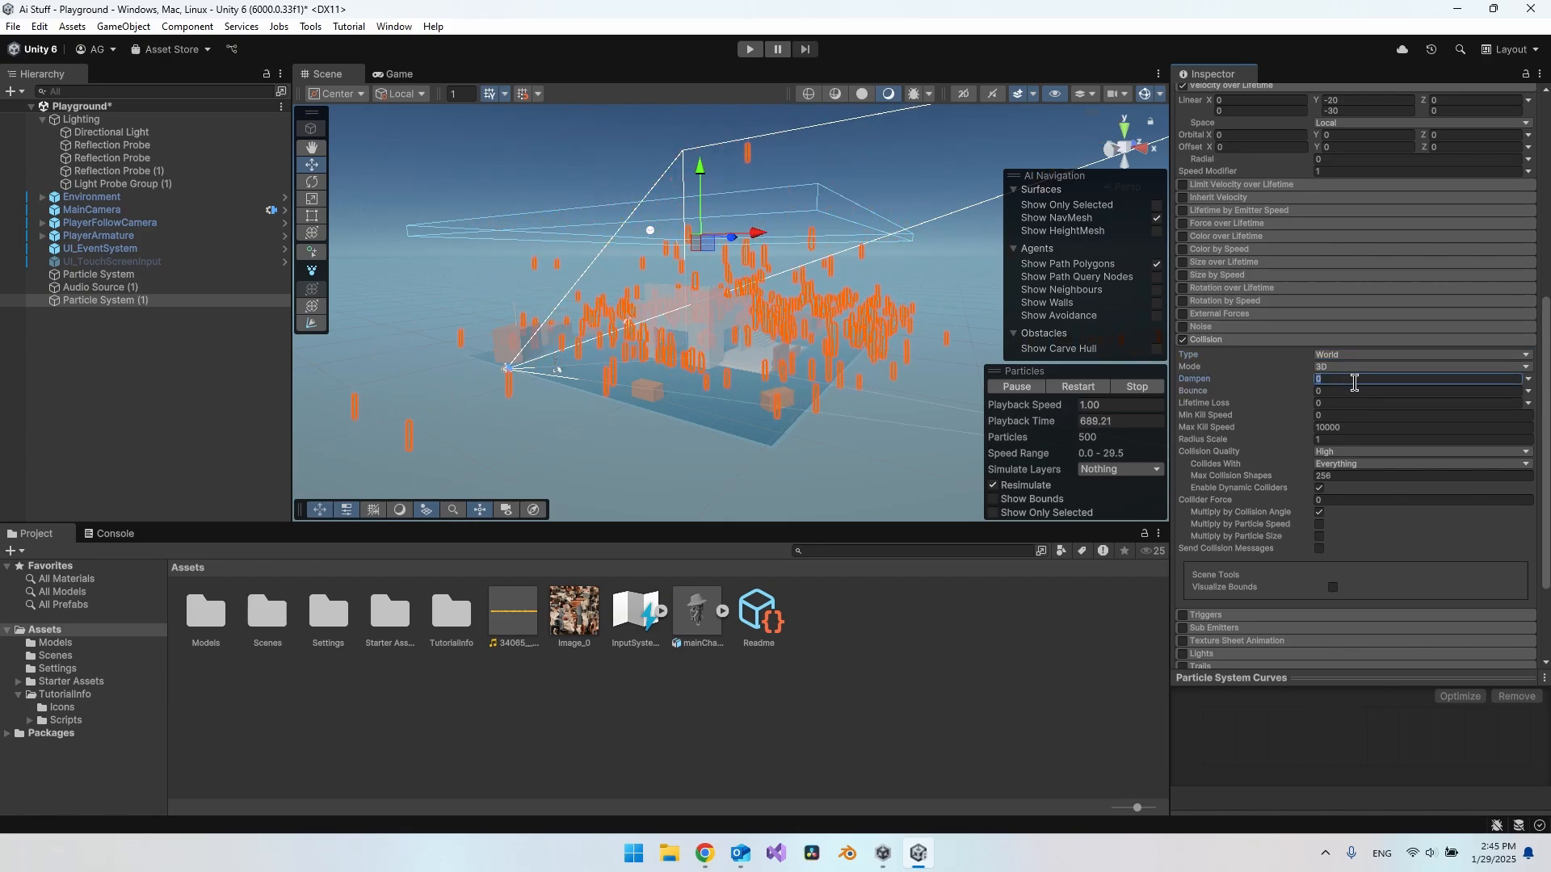
{"action": "type", "text": "1"}
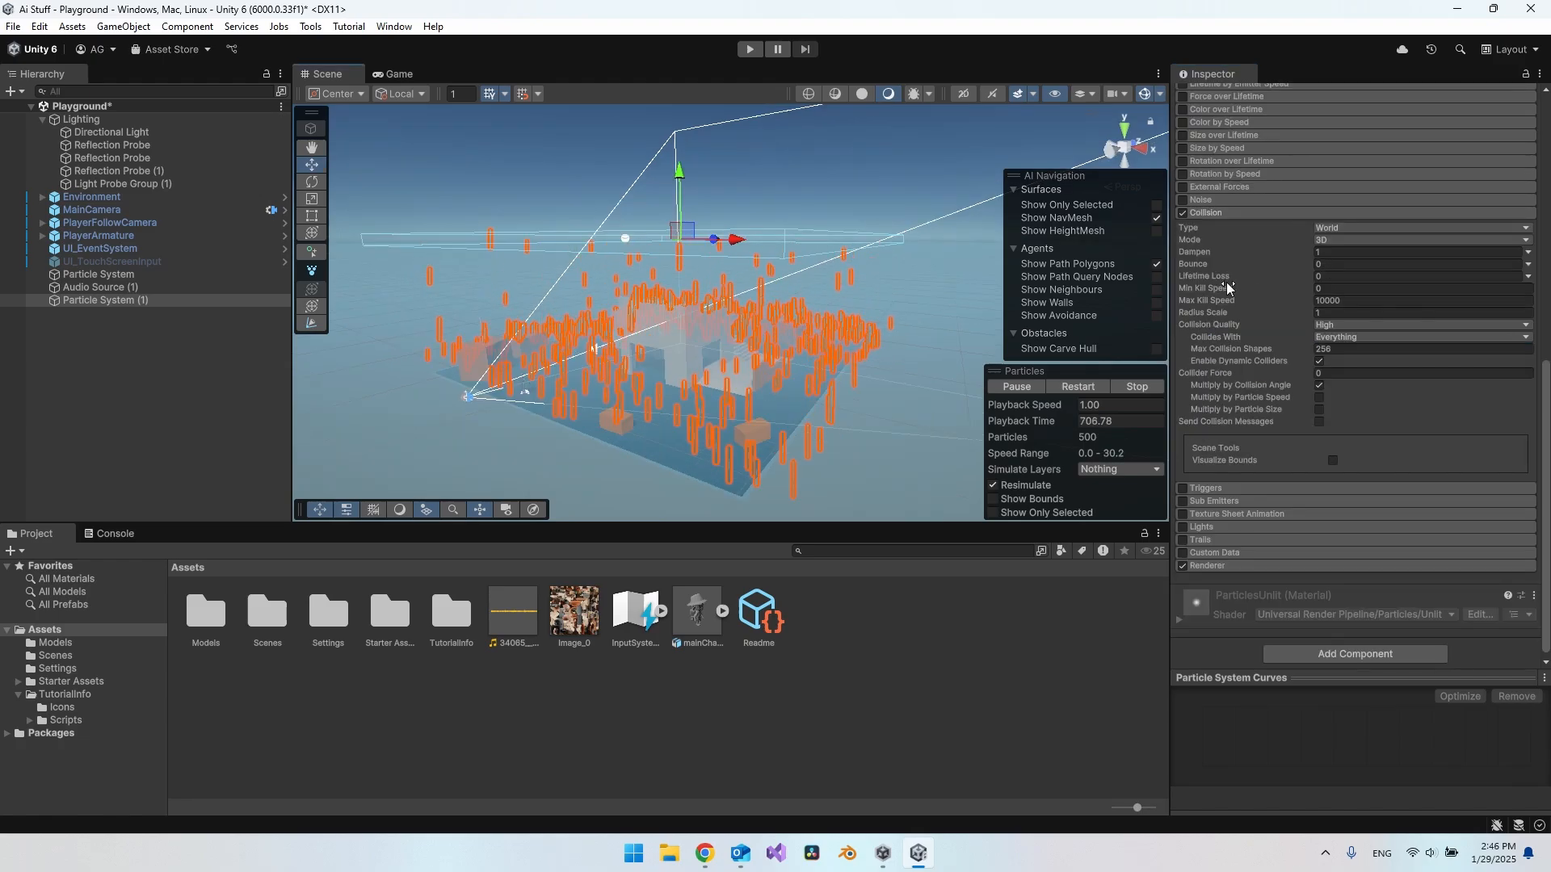
{"action": "left_click", "coordinate": [1420, 276]}
{"action": "type", "text": ".4"}
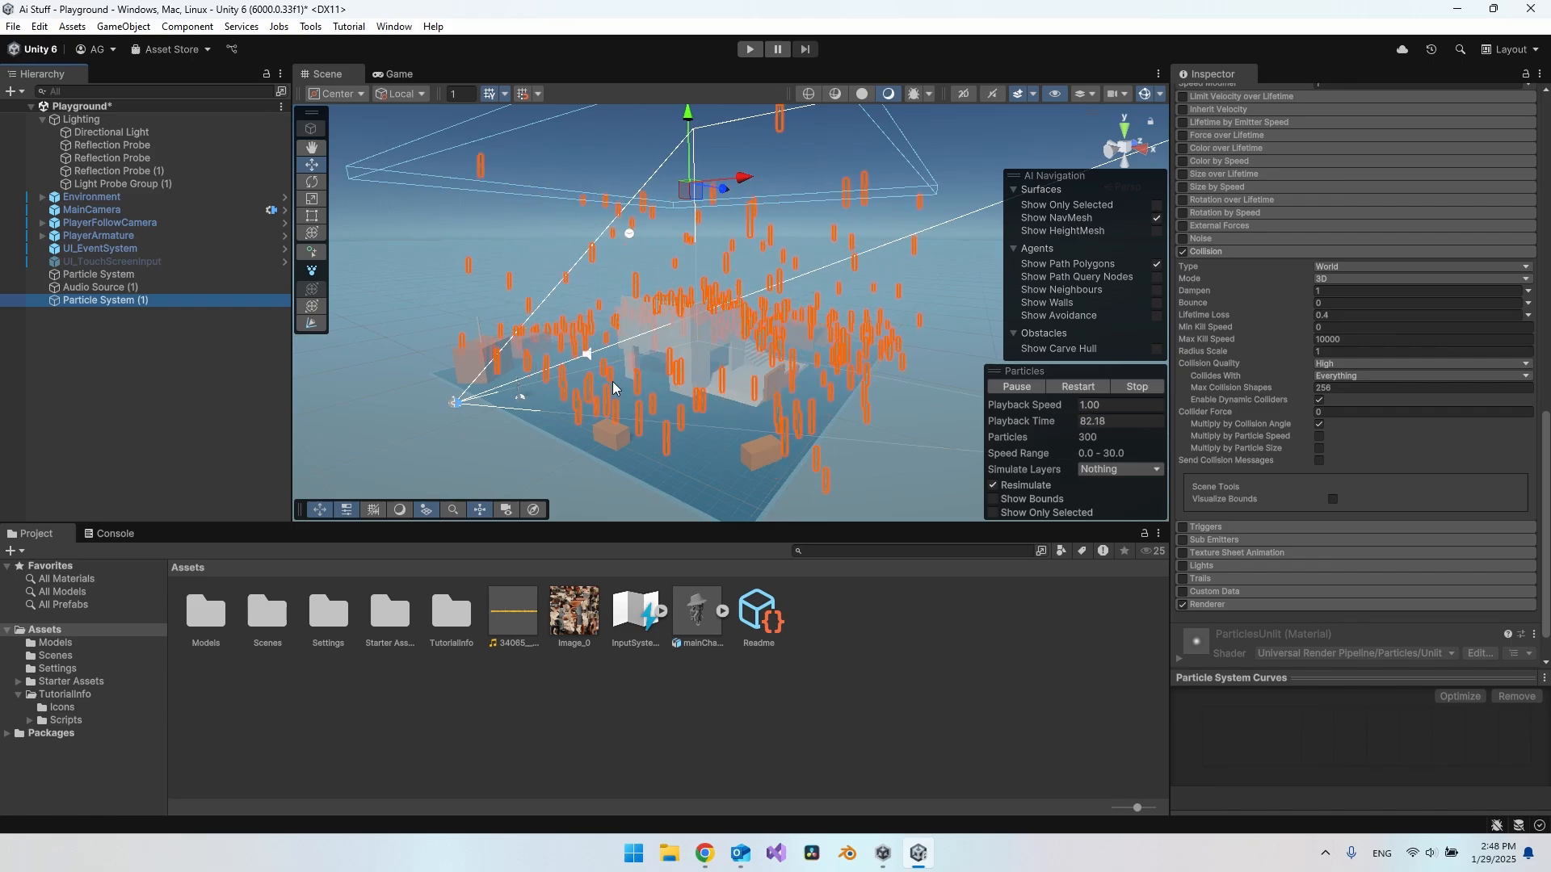
{"action": "mouse_move", "coordinate": [863, 376]}
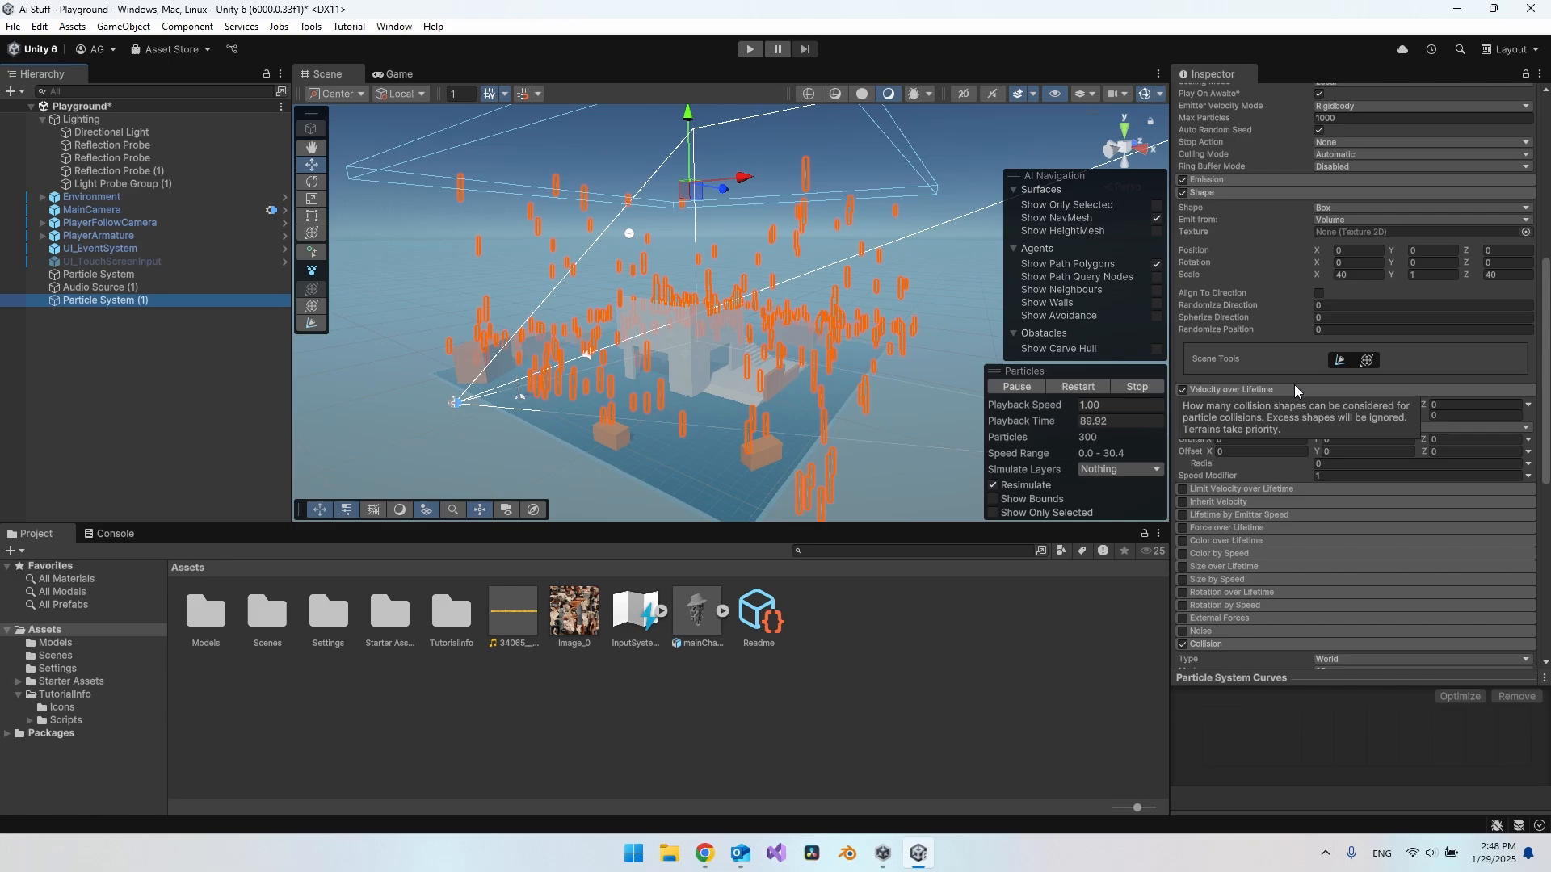
Set the main module's Start Lifetime to 1 and Start Speed to 0
{"action": "scroll", "scroll_direction": "up", "scroll_amount": 3}
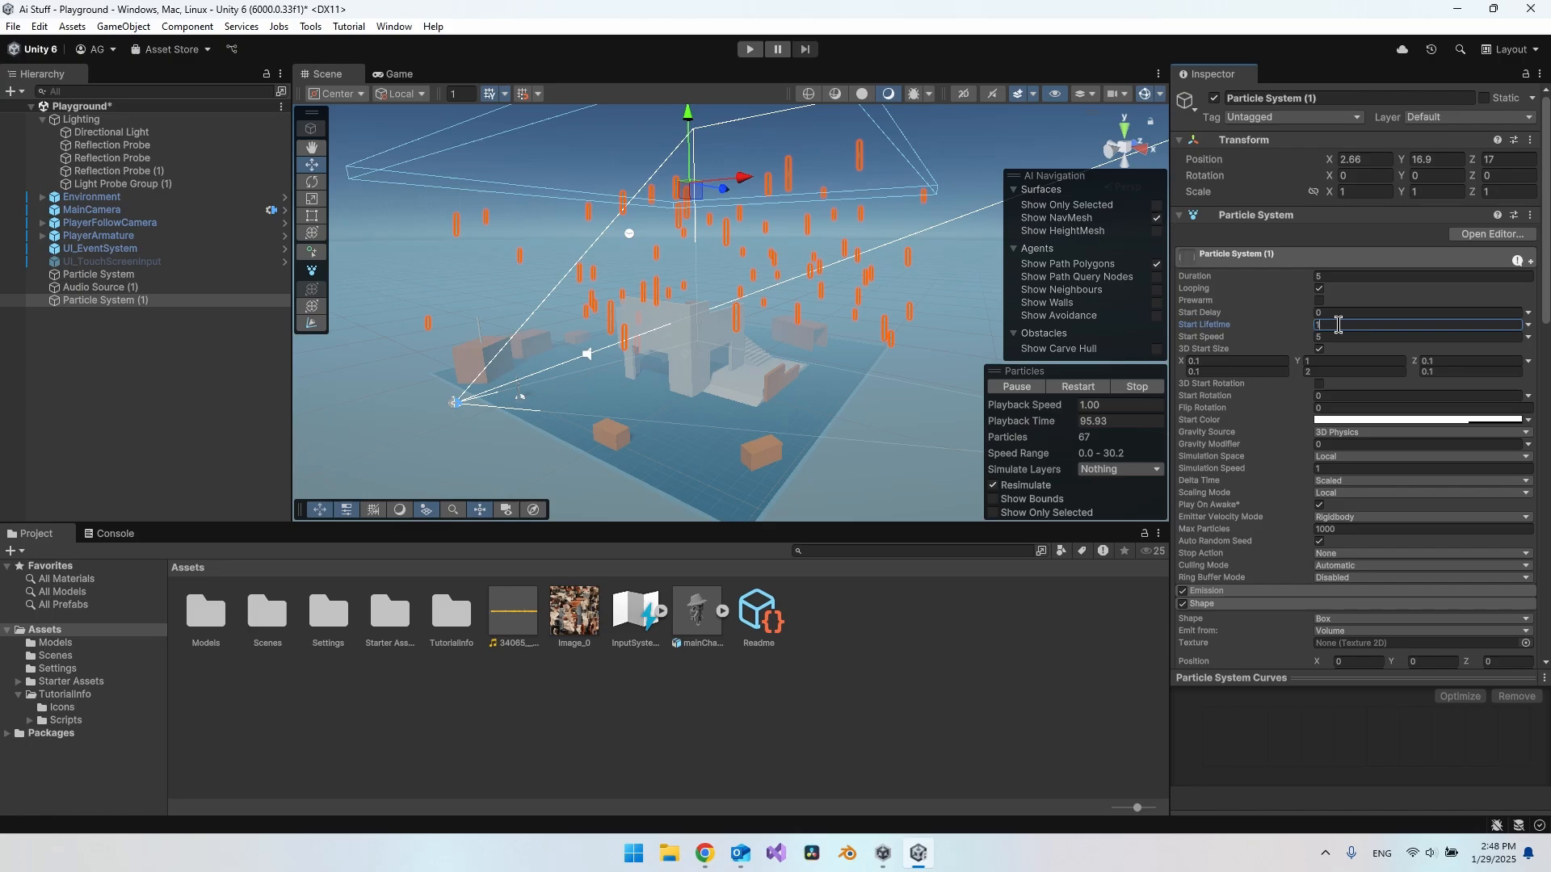
{"action": "left_click", "coordinate": [1420, 336]}
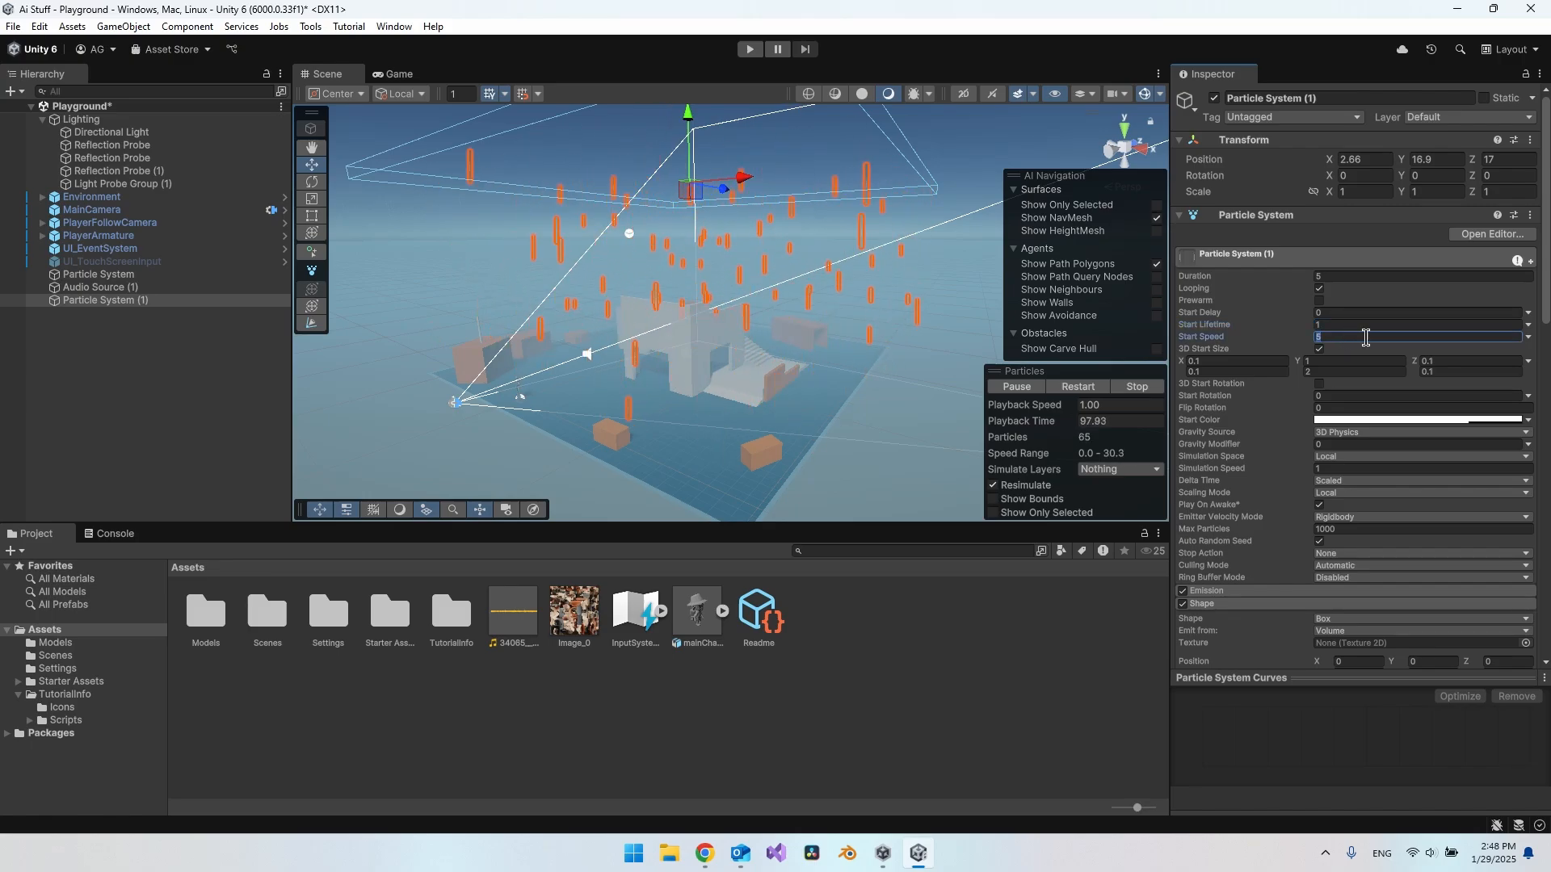
{"action": "type", "text": "0"}
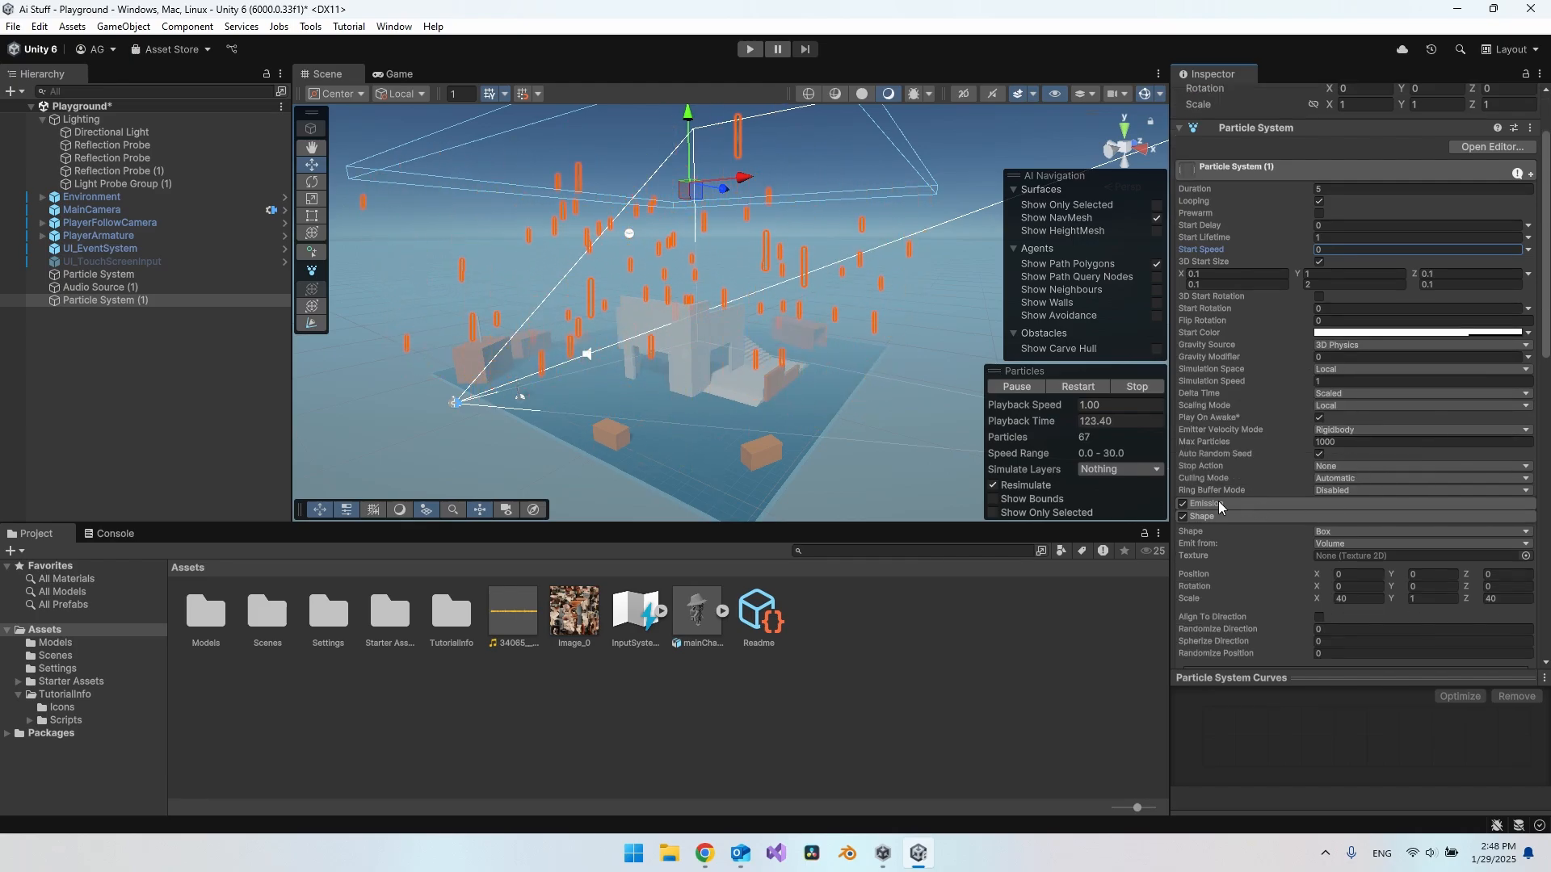
Set the Emission module's Rate over Time to 1000 particles per second
{"action": "left_click", "coordinate": [1205, 504]}
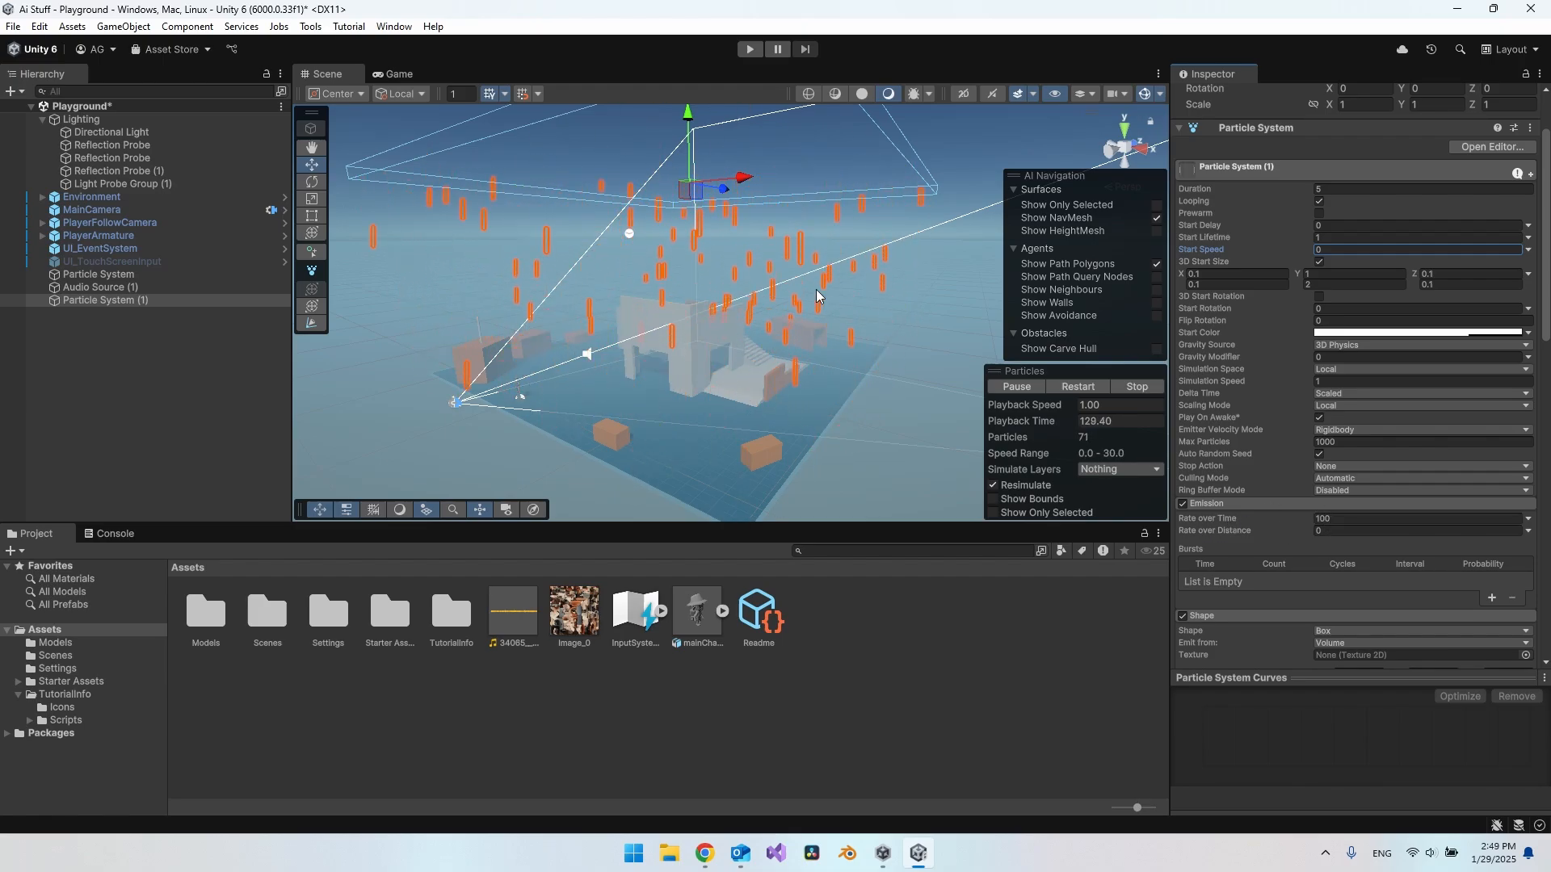
{"action": "mouse_move", "coordinate": [1398, 516]}
{"action": "type", "text": "500"}
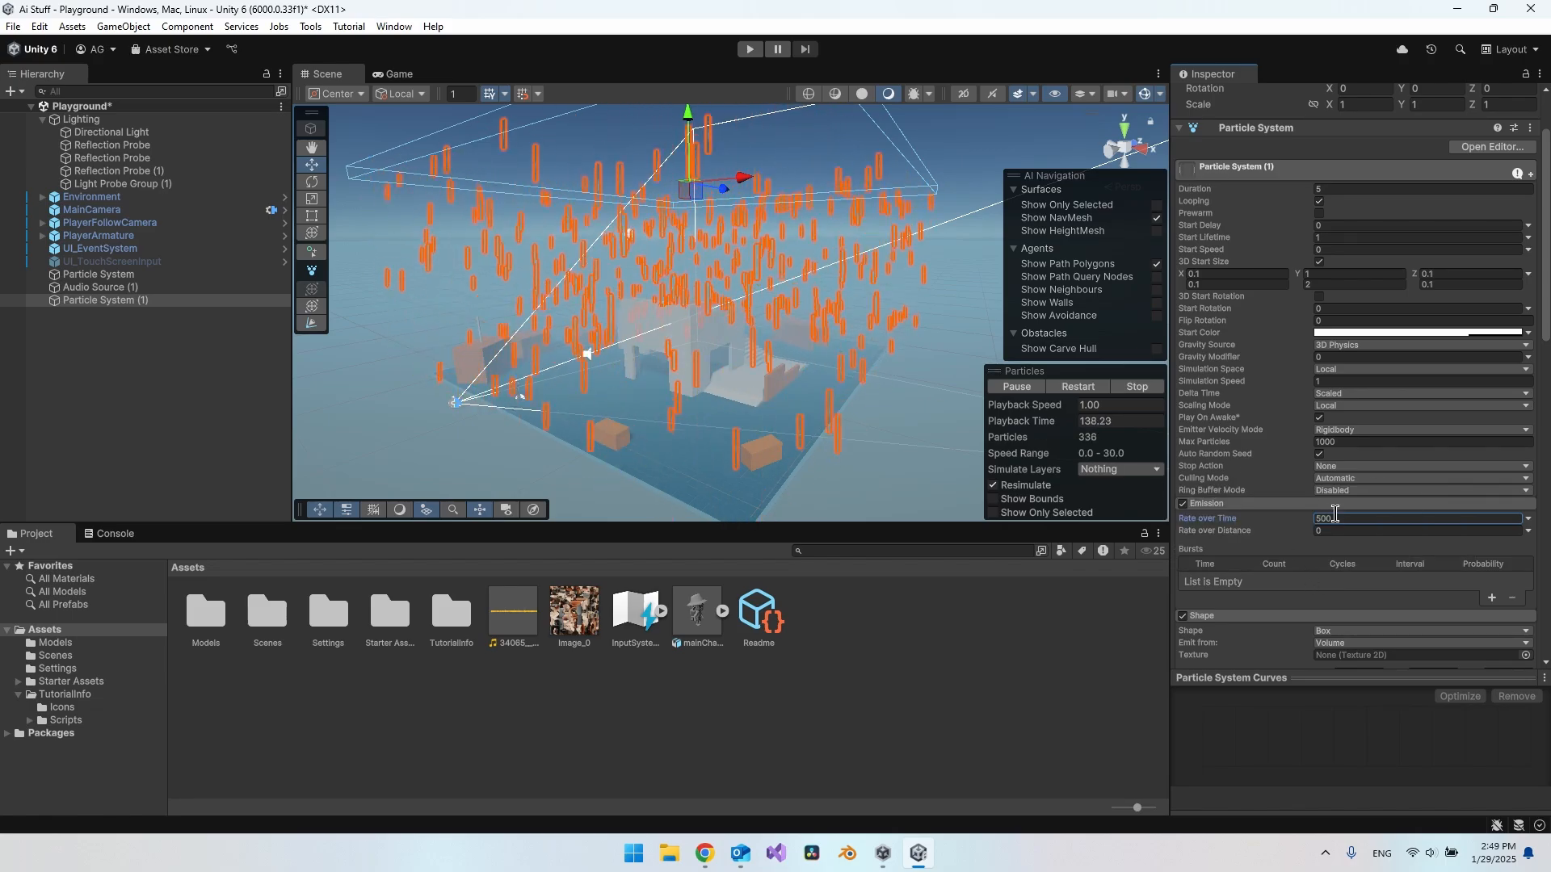
{"action": "type", "text": "1000"}
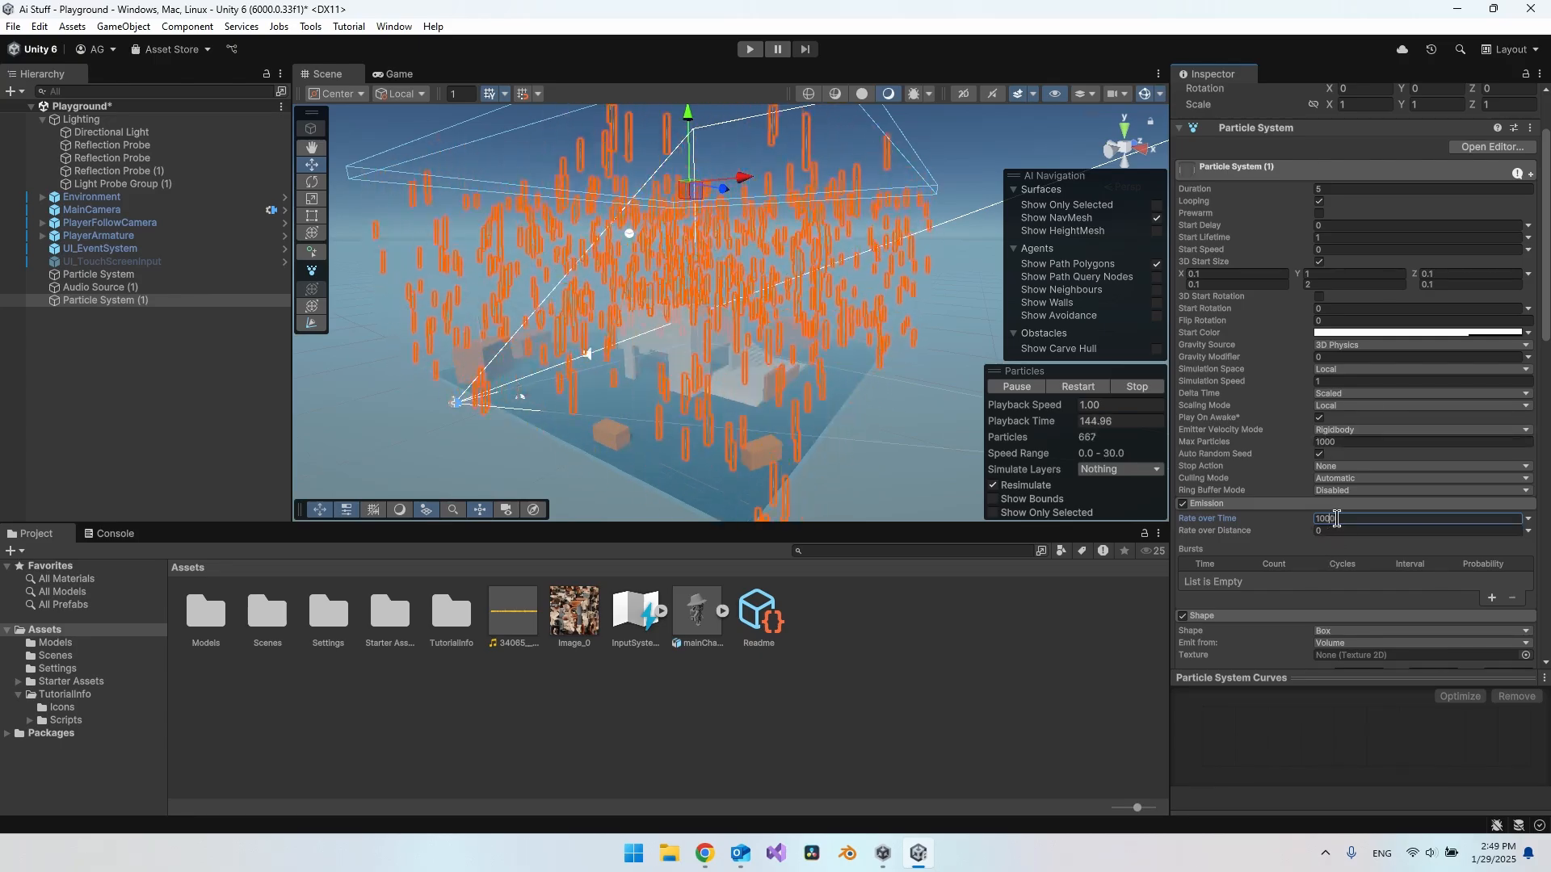
{"action": "left_click", "coordinate": [1420, 441]}
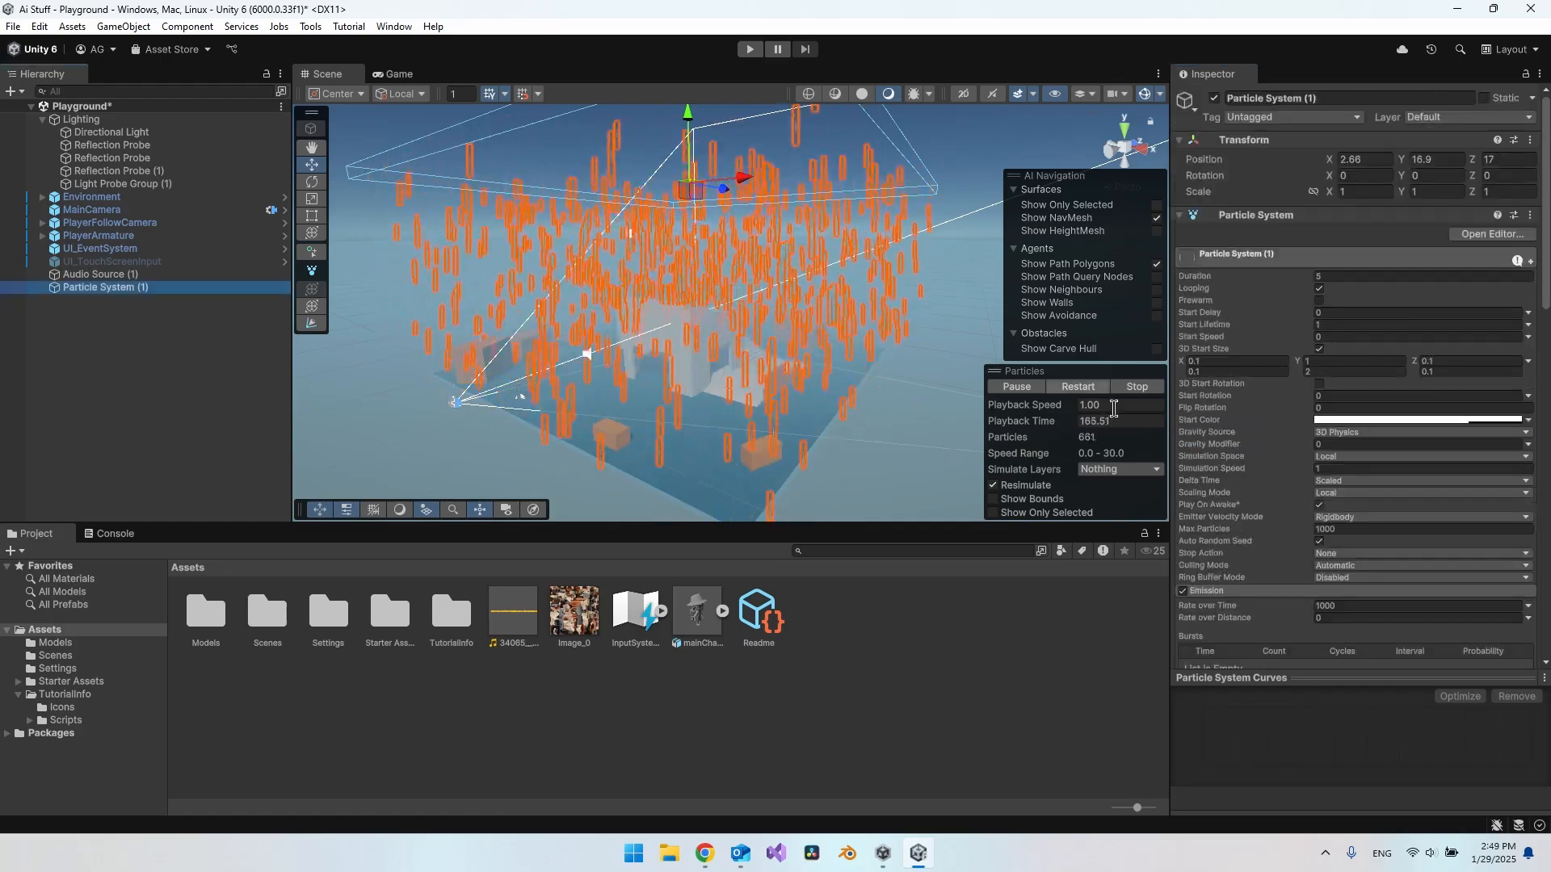
{"action": "left_click", "coordinate": [750, 49]}
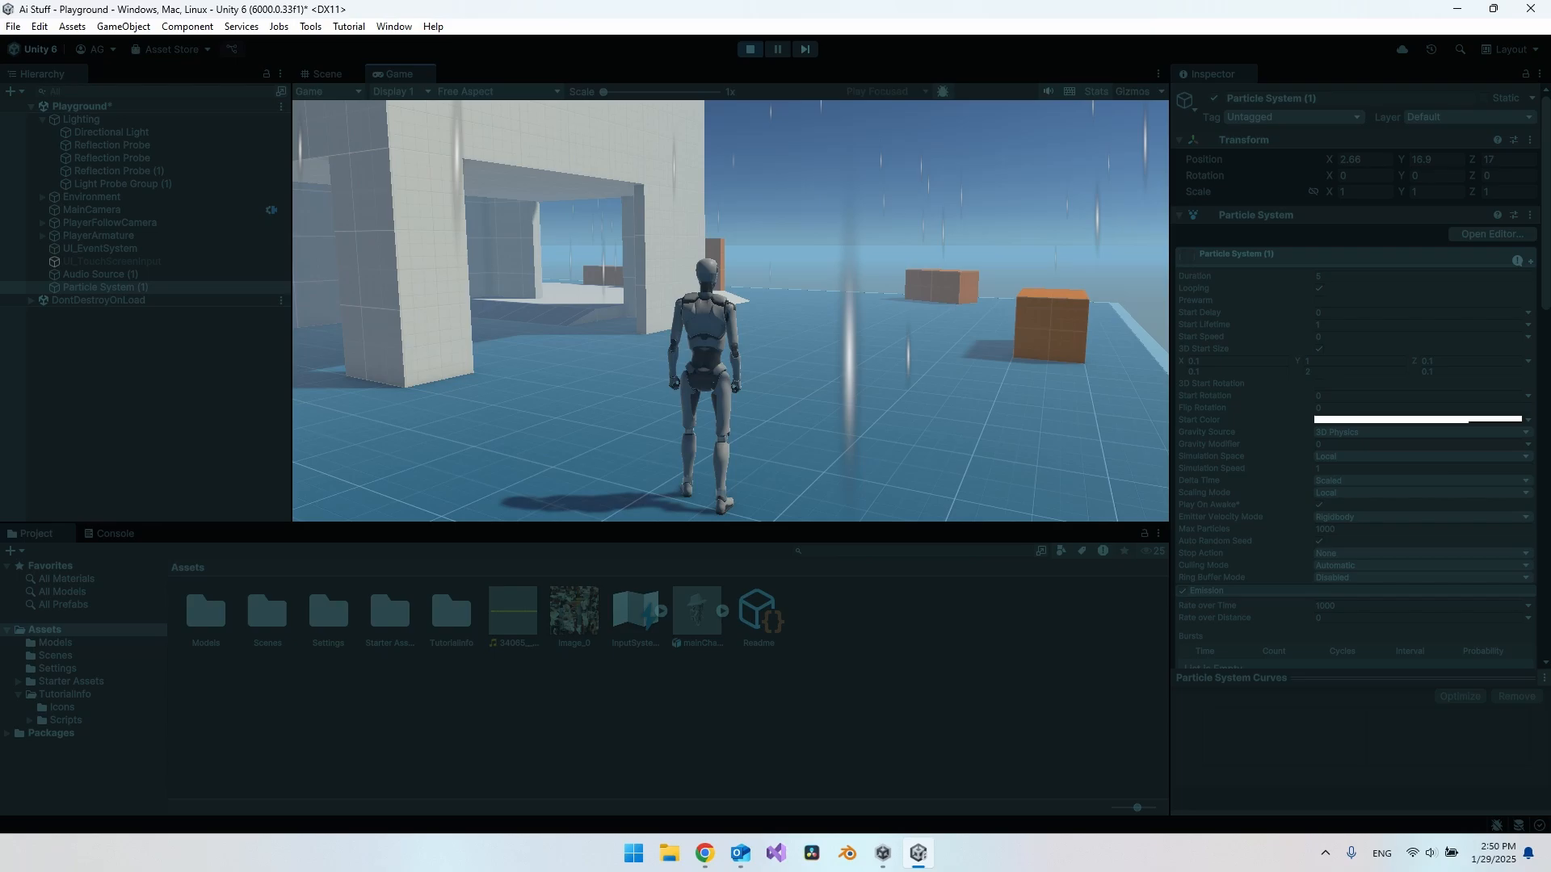
{"action": "left_click", "coordinate": [327, 72]}
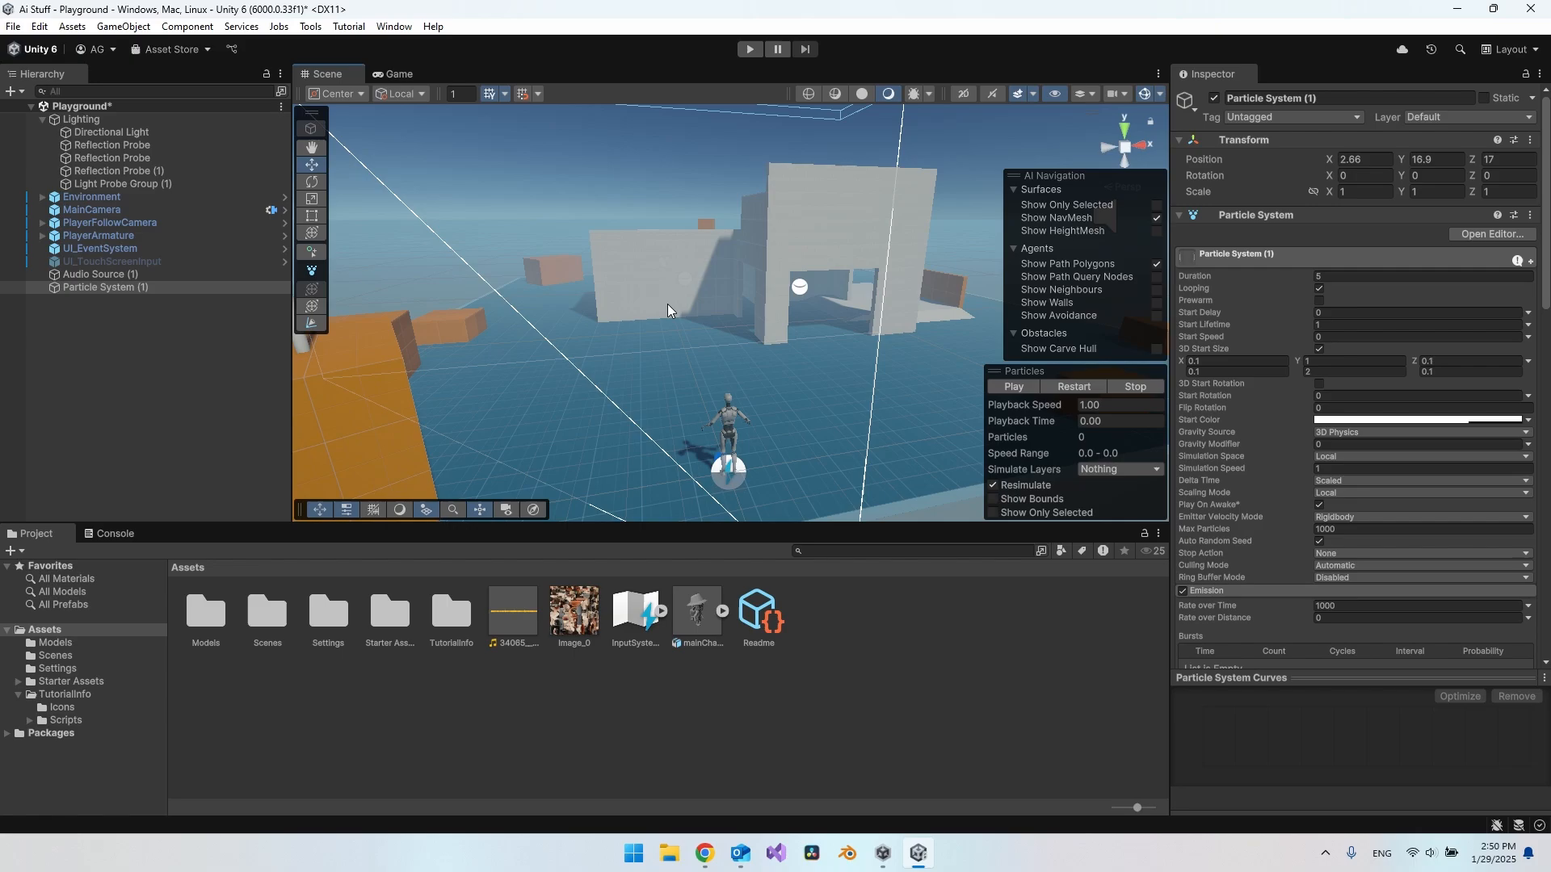
{"action": "mouse_move", "coordinate": [700, 347]}
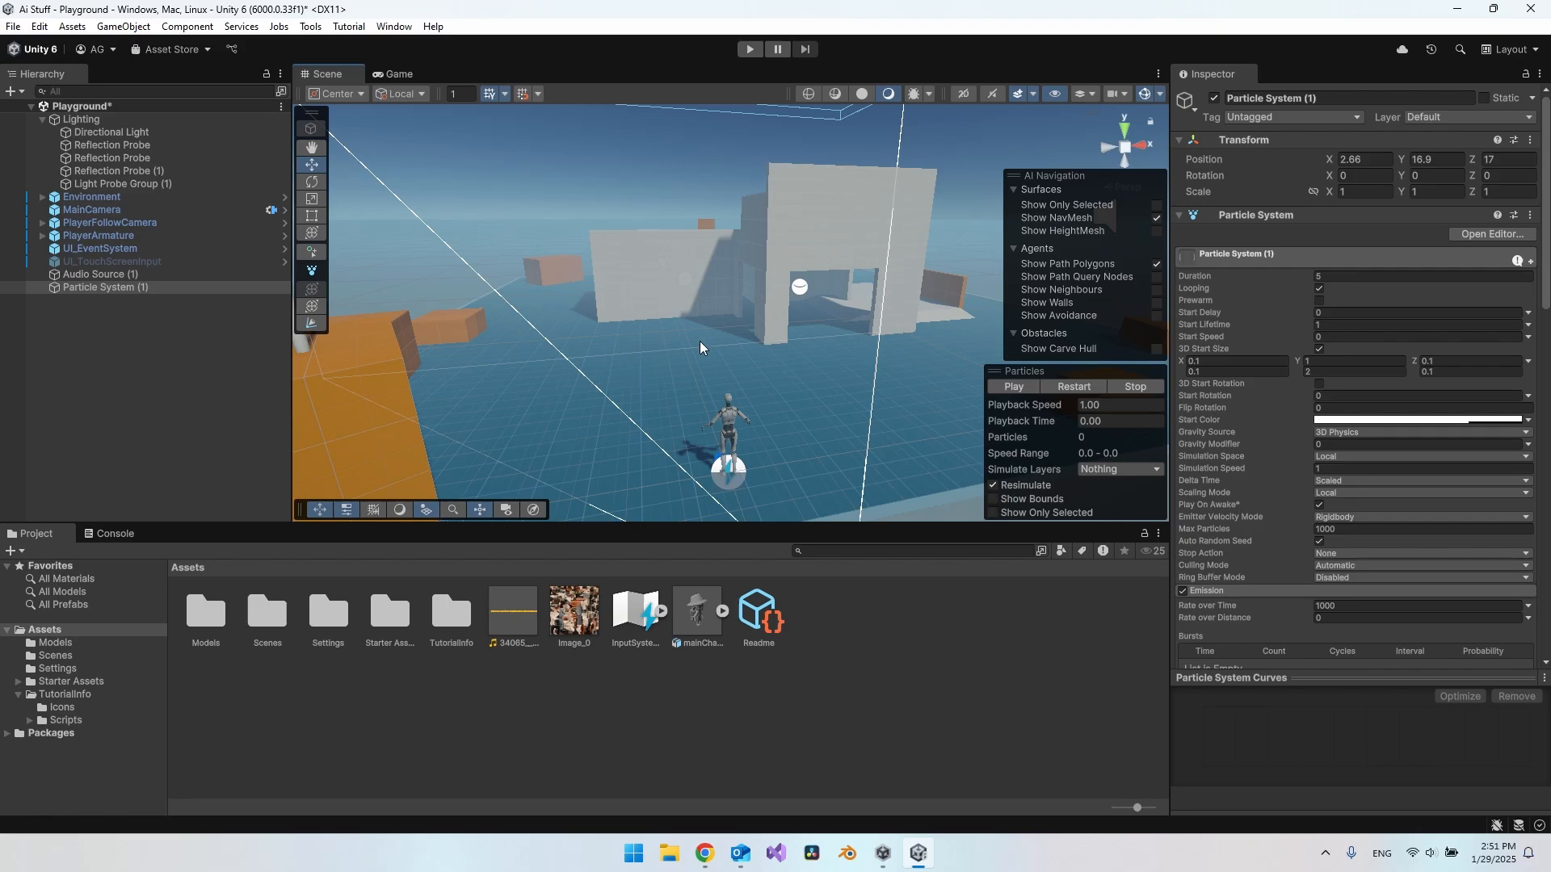